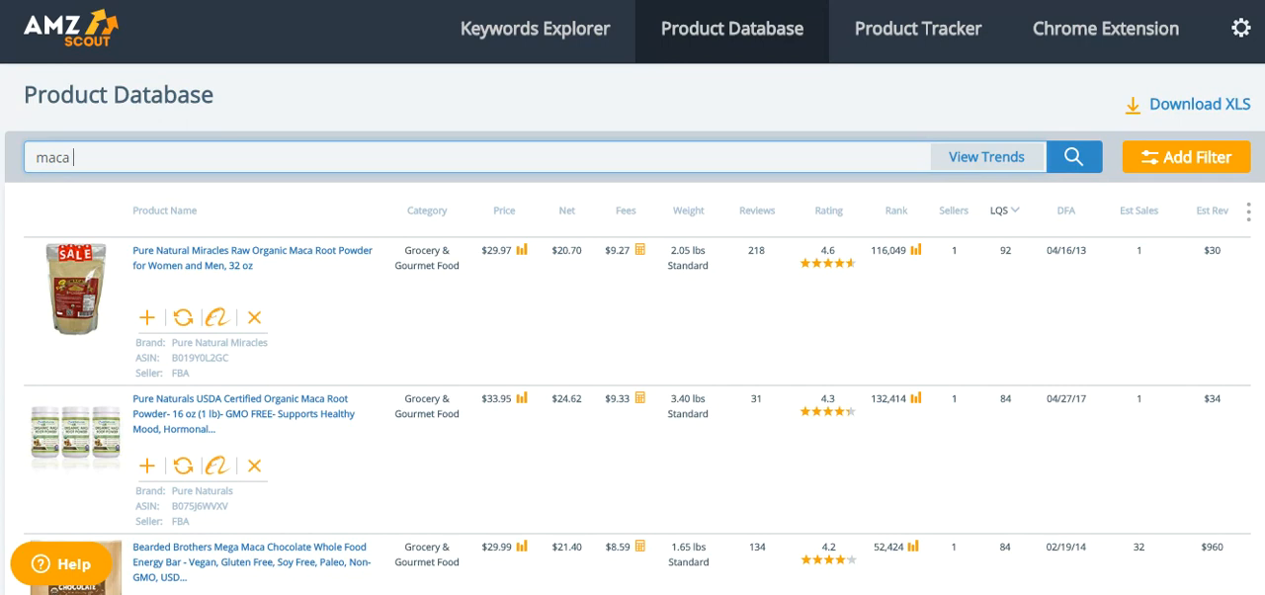
{"action": "mouse_move", "coordinate": [672, 39]}
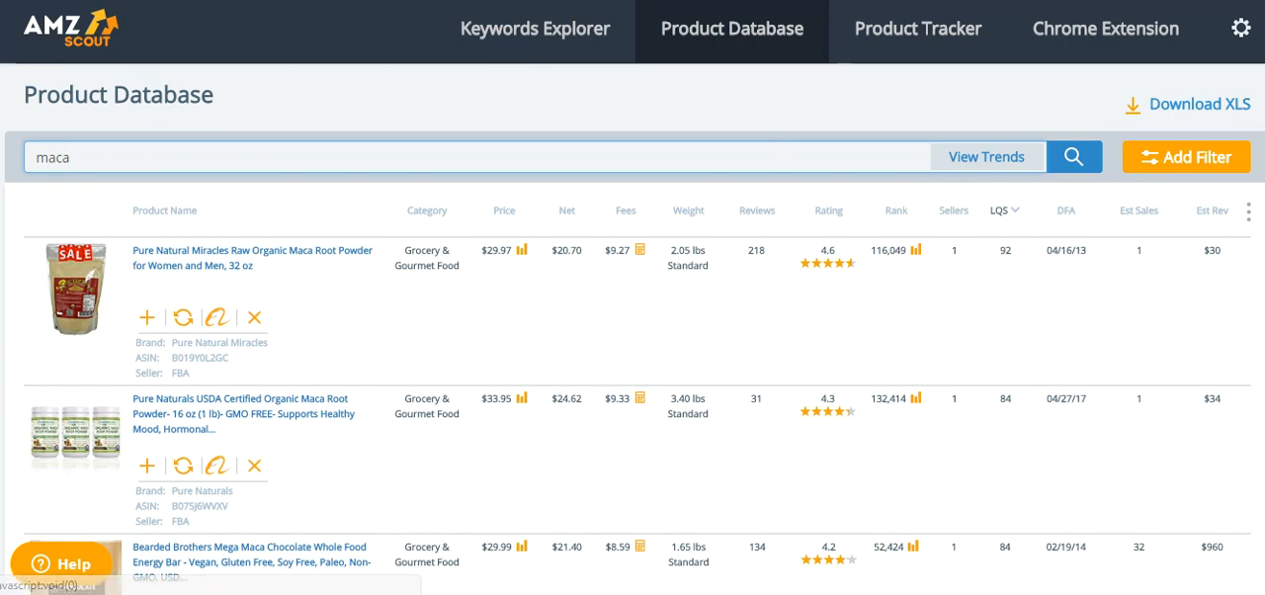
{"action": "mouse_move", "coordinate": [740, 71]}
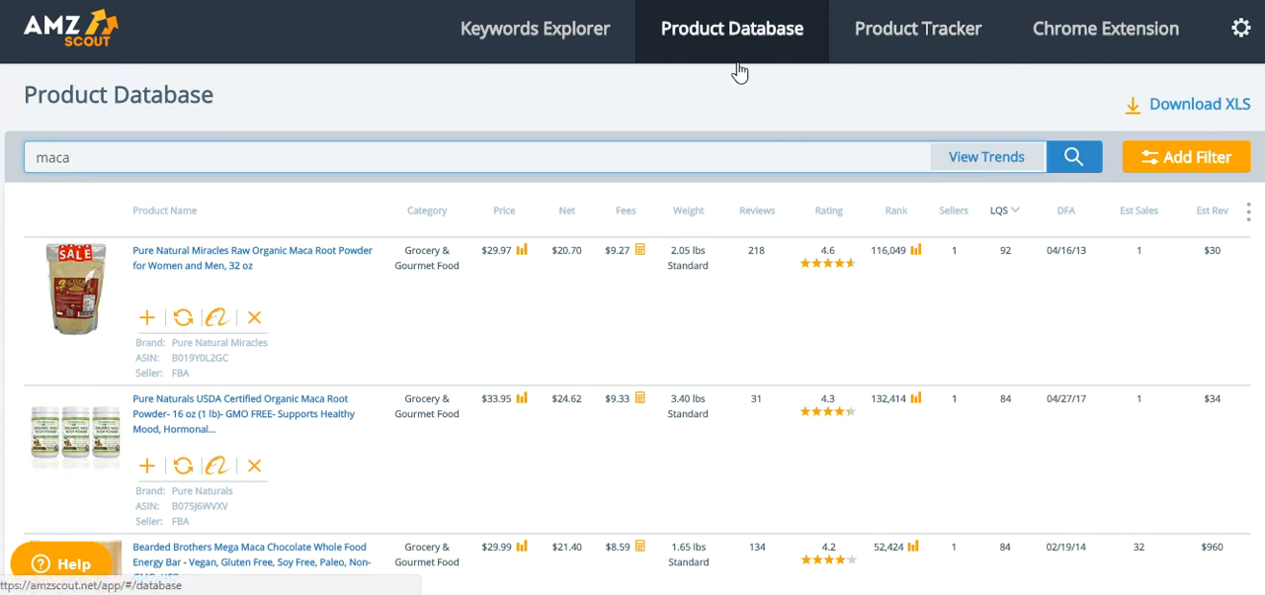
{"action": "mouse_move", "coordinate": [458, 137]}
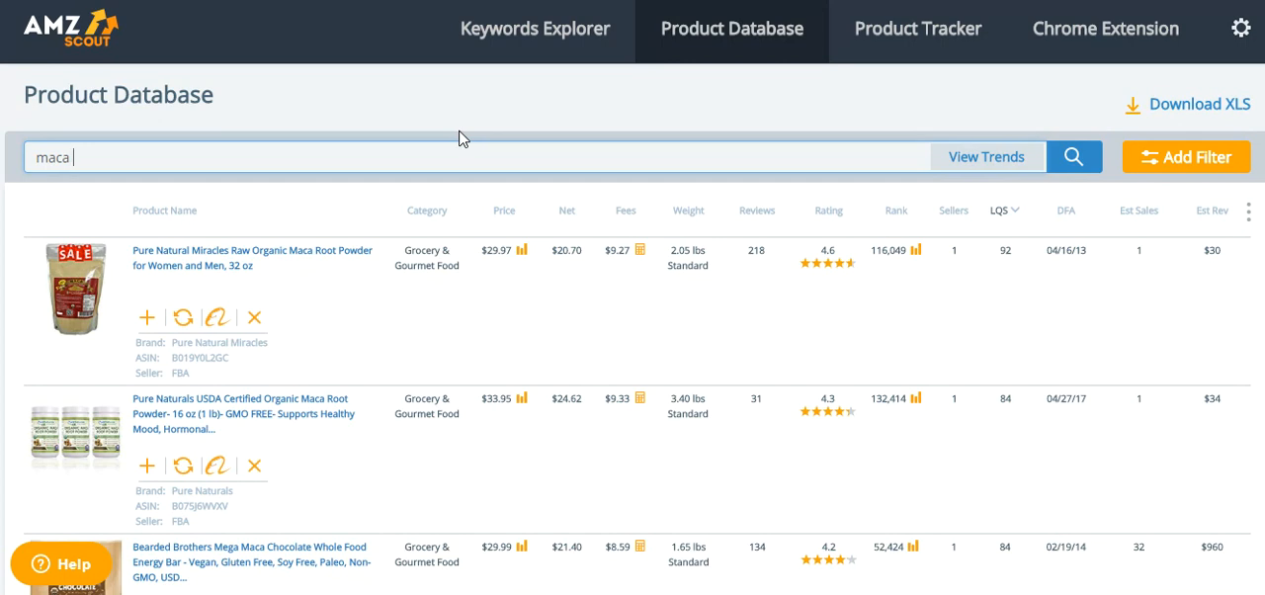
{"action": "mouse_move", "coordinate": [831, 131]}
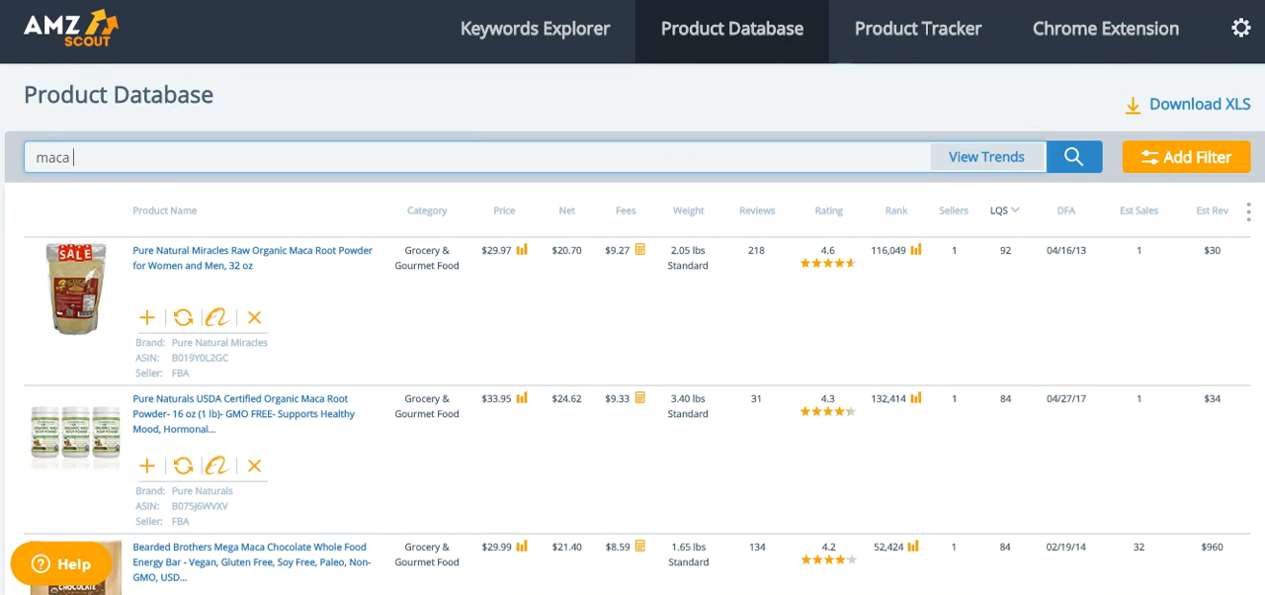
Scroll through the maca product listings to review them.
{"action": "scroll", "scroll_direction": "down", "scroll_amount": 3}
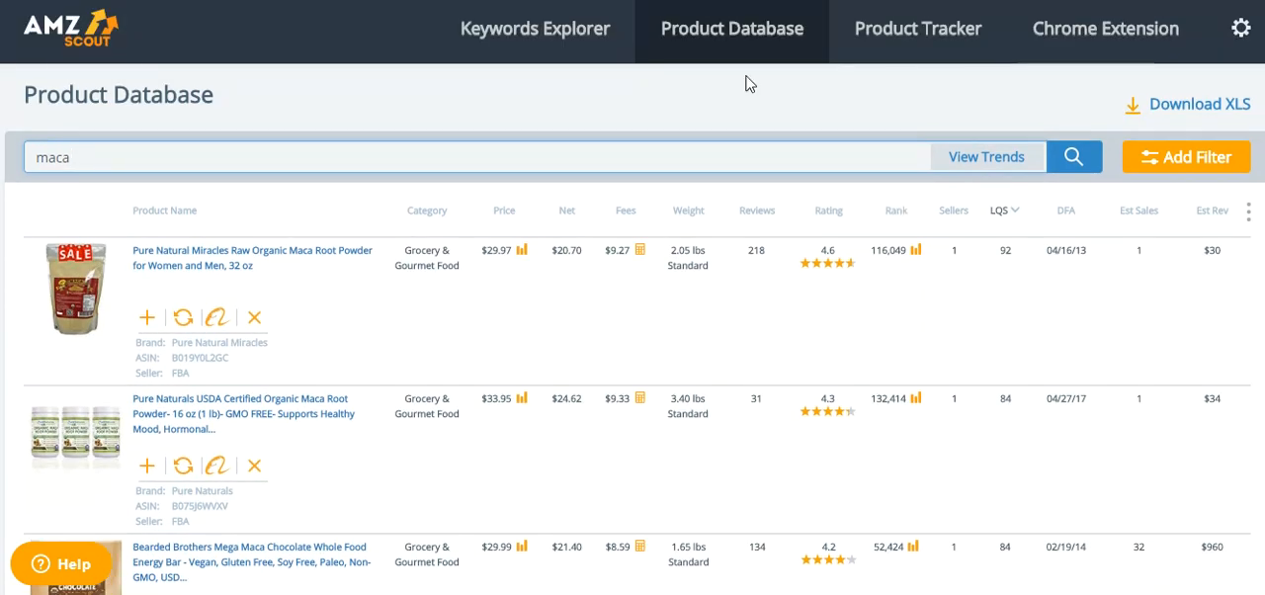
{"action": "mouse_move", "coordinate": [632, 113]}
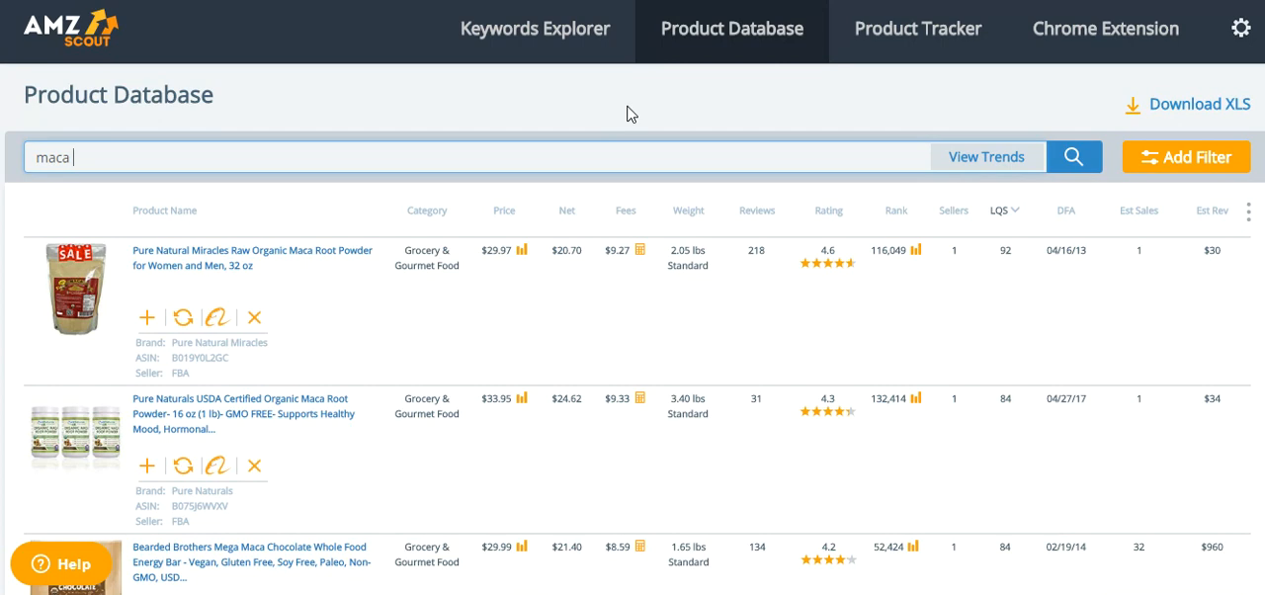
{"action": "mouse_move", "coordinate": [513, 87]}
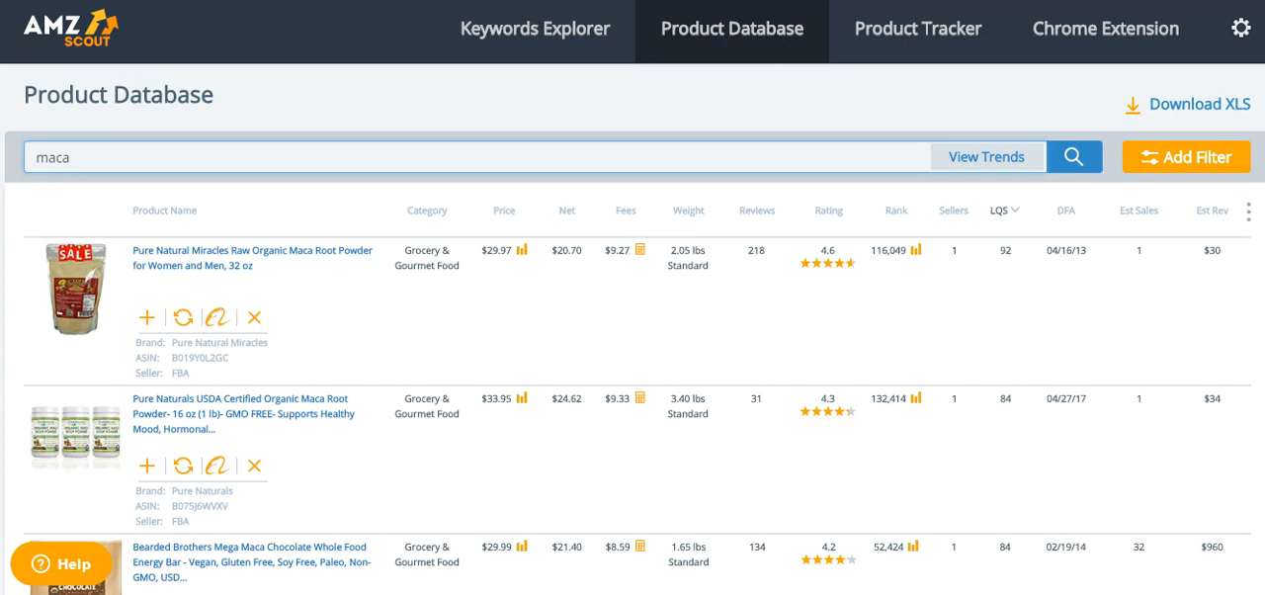
{"action": "scroll", "scroll_direction": "down", "scroll_amount": 3}
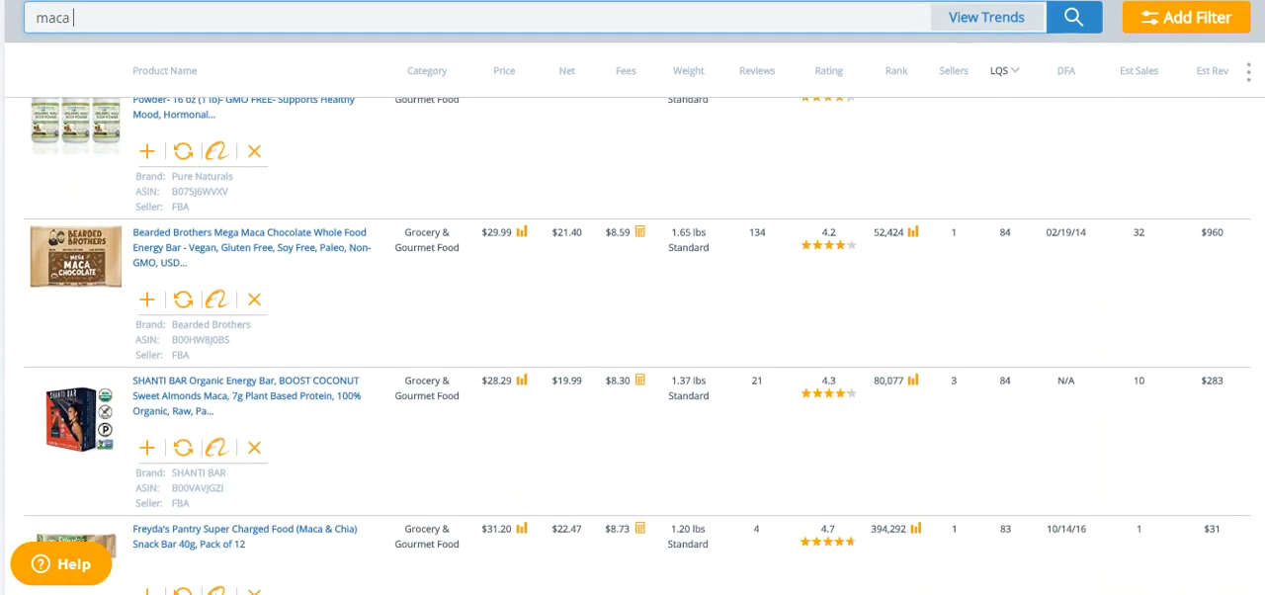
{"action": "scroll", "scroll_direction": "down", "scroll_amount": 3}
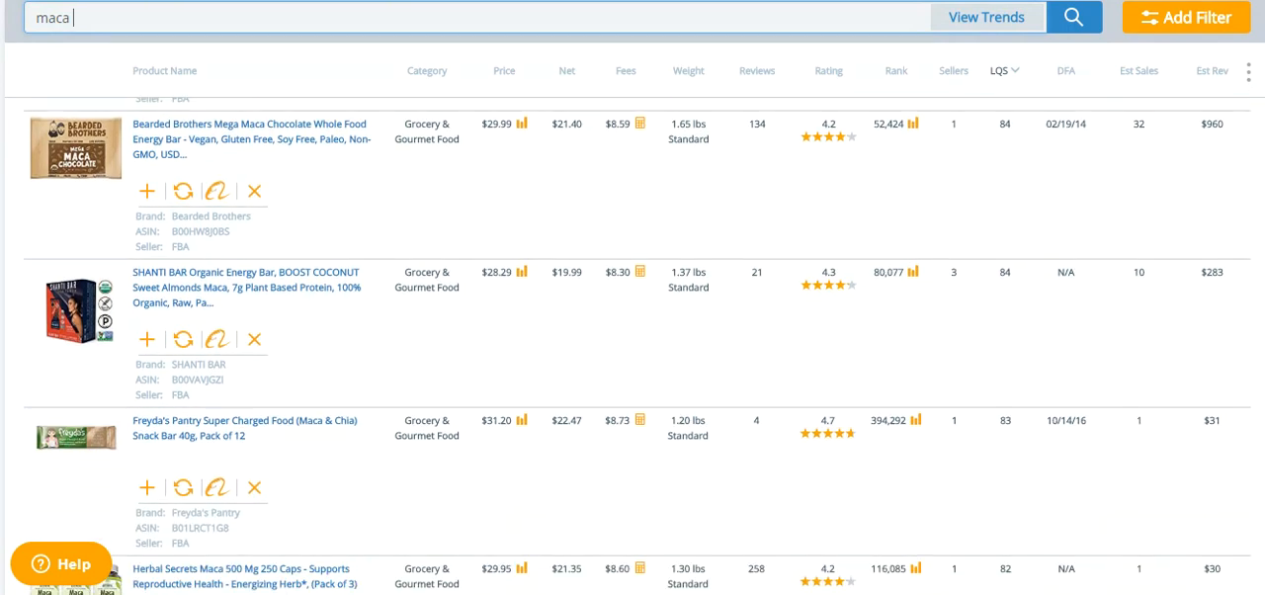
{"action": "scroll", "scroll_direction": "down", "scroll_amount": 3}
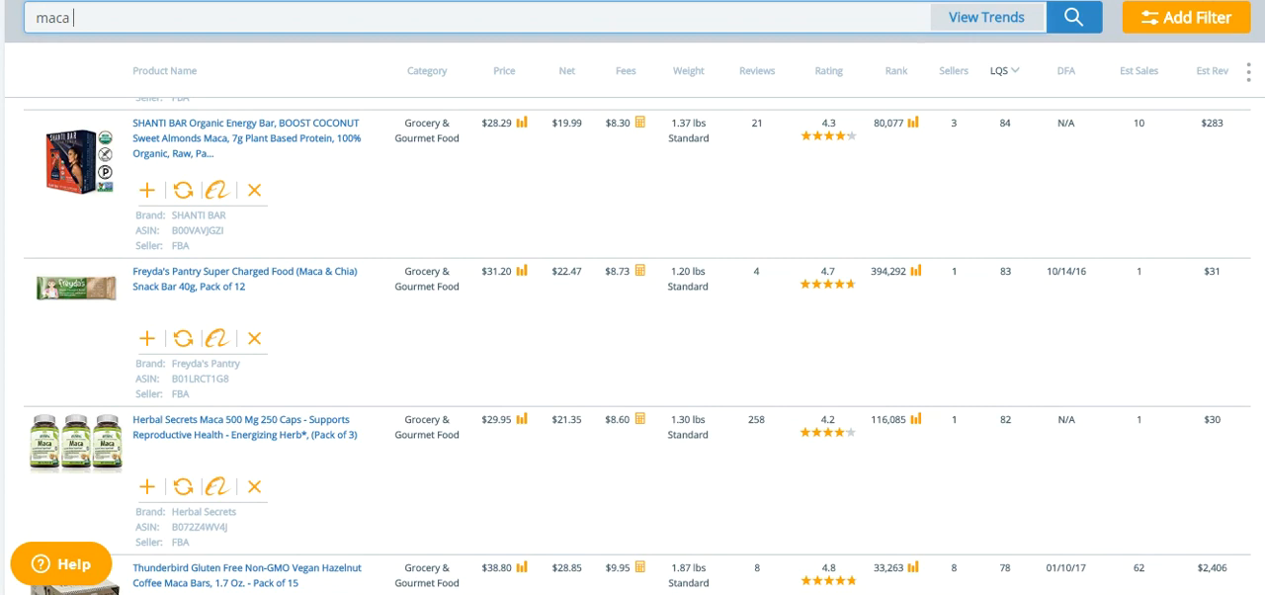
{"action": "scroll", "scroll_direction": "down", "scroll_amount": 3}
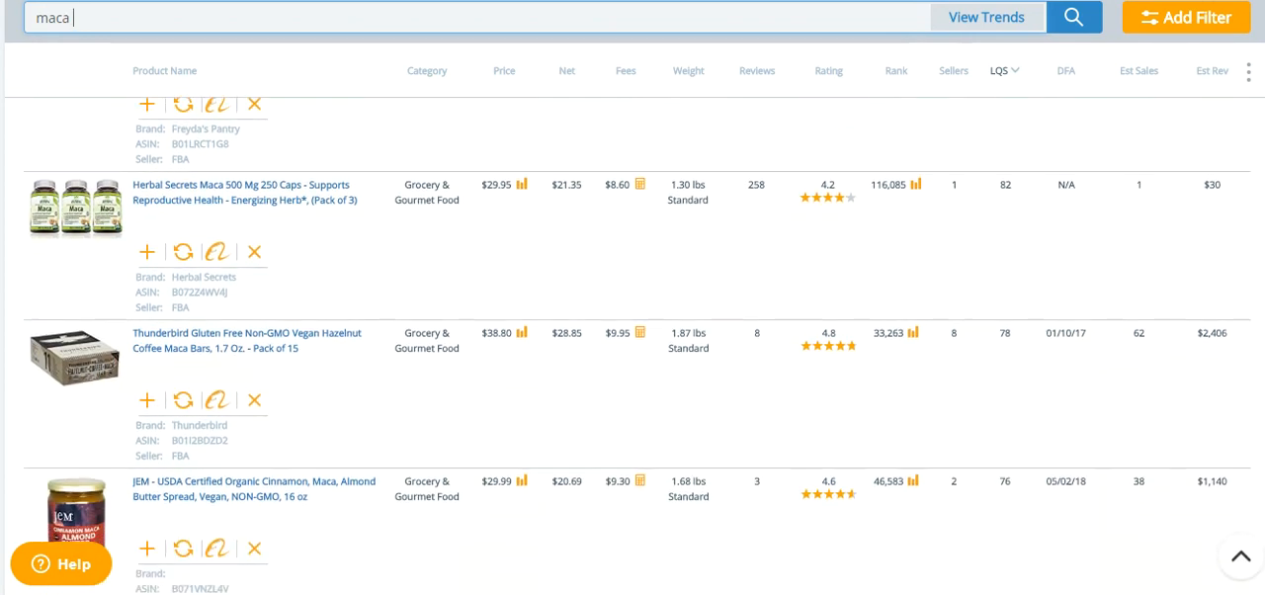
{"action": "scroll", "scroll_direction": "down", "scroll_amount": 3}
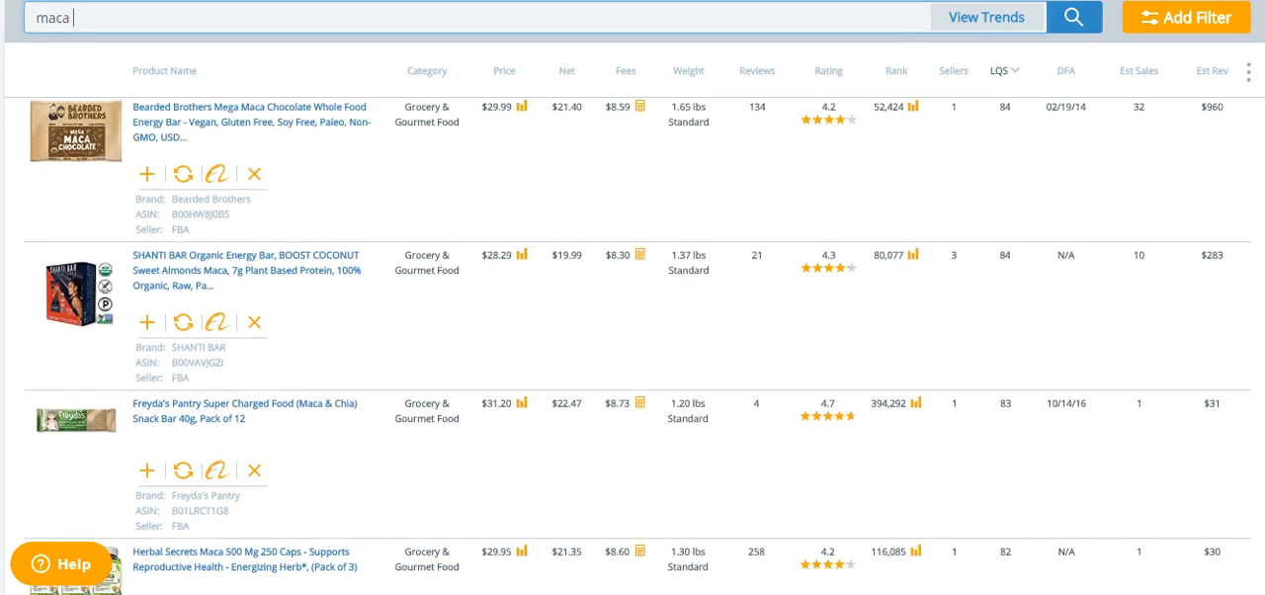
{"action": "scroll", "scroll_direction": "up", "scroll_amount": 3}
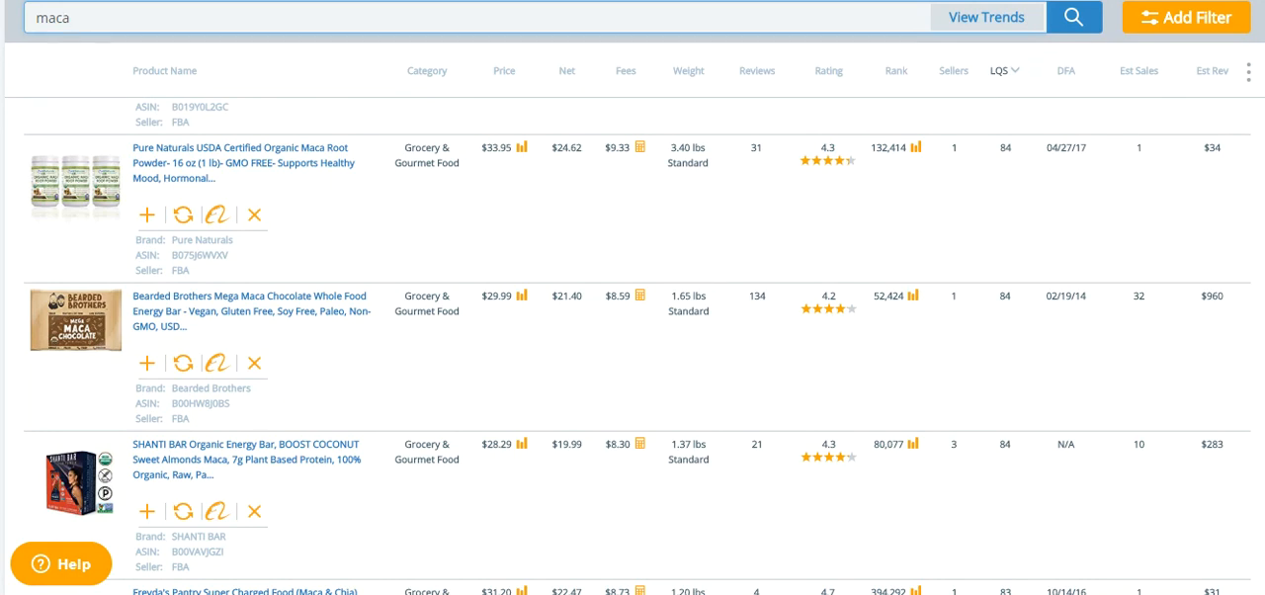
{"action": "scroll", "scroll_direction": "up", "scroll_amount": 3}
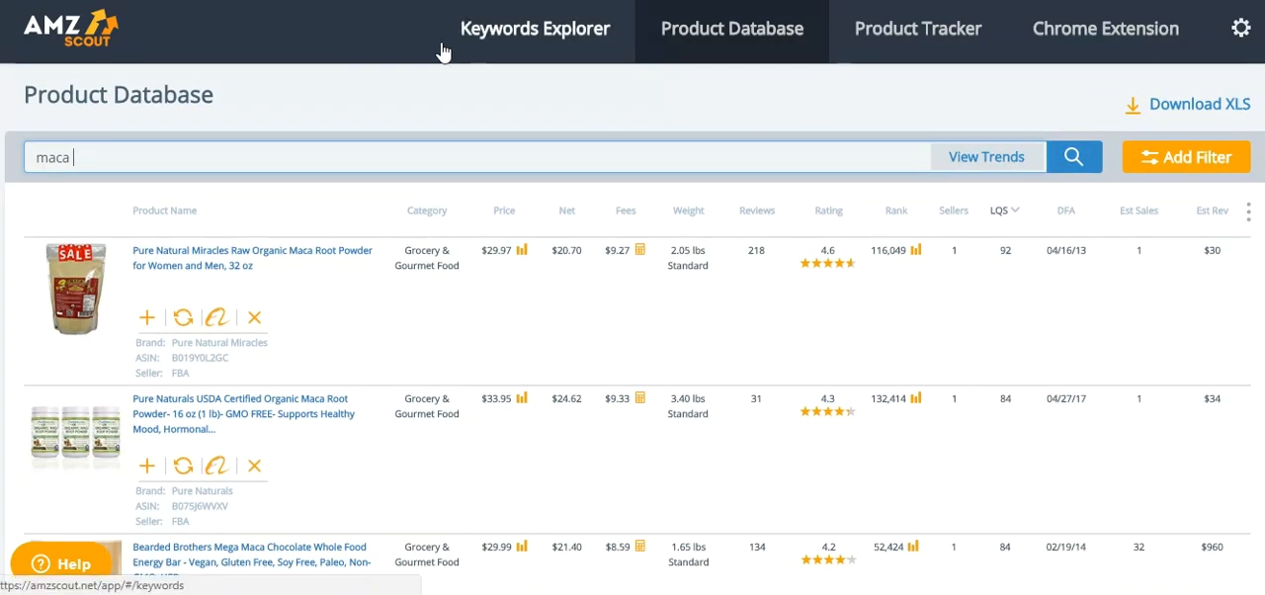
{"action": "mouse_move", "coordinate": [364, 28]}
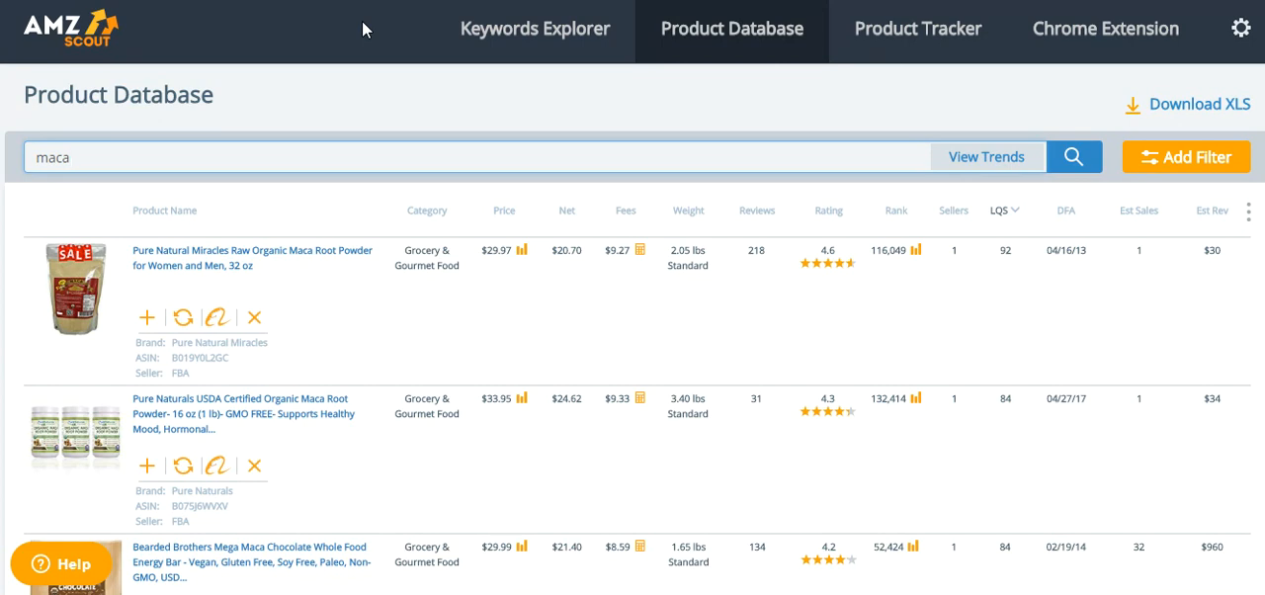
{"action": "mouse_move", "coordinate": [1164, 128]}
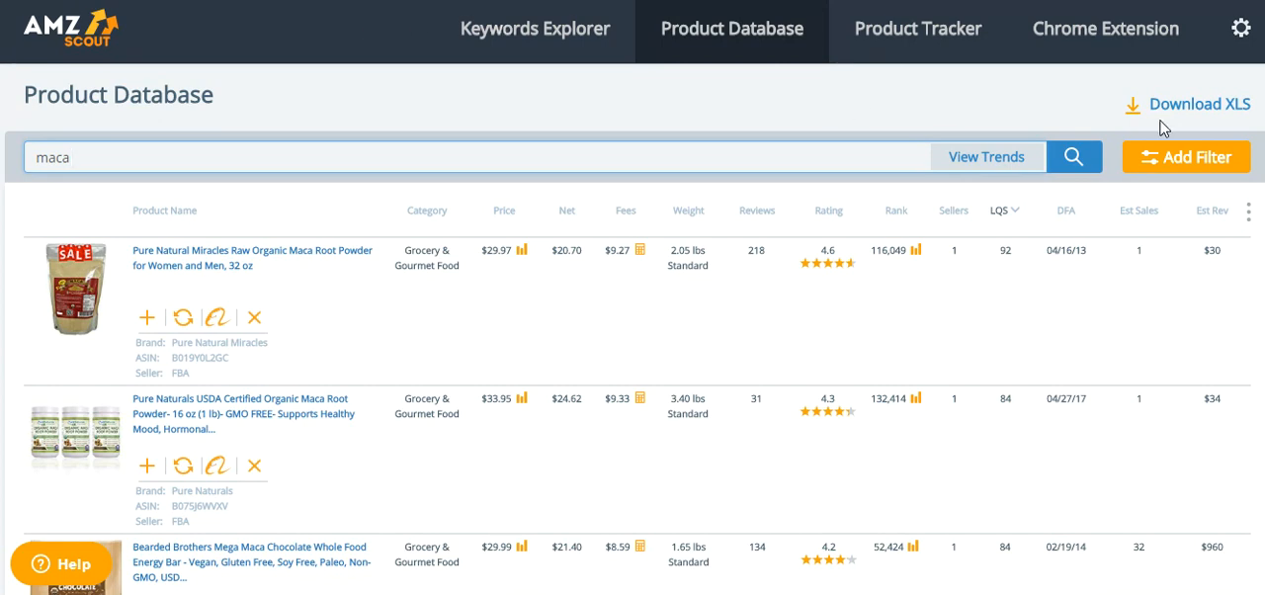
{"action": "mouse_move", "coordinate": [1164, 128]}
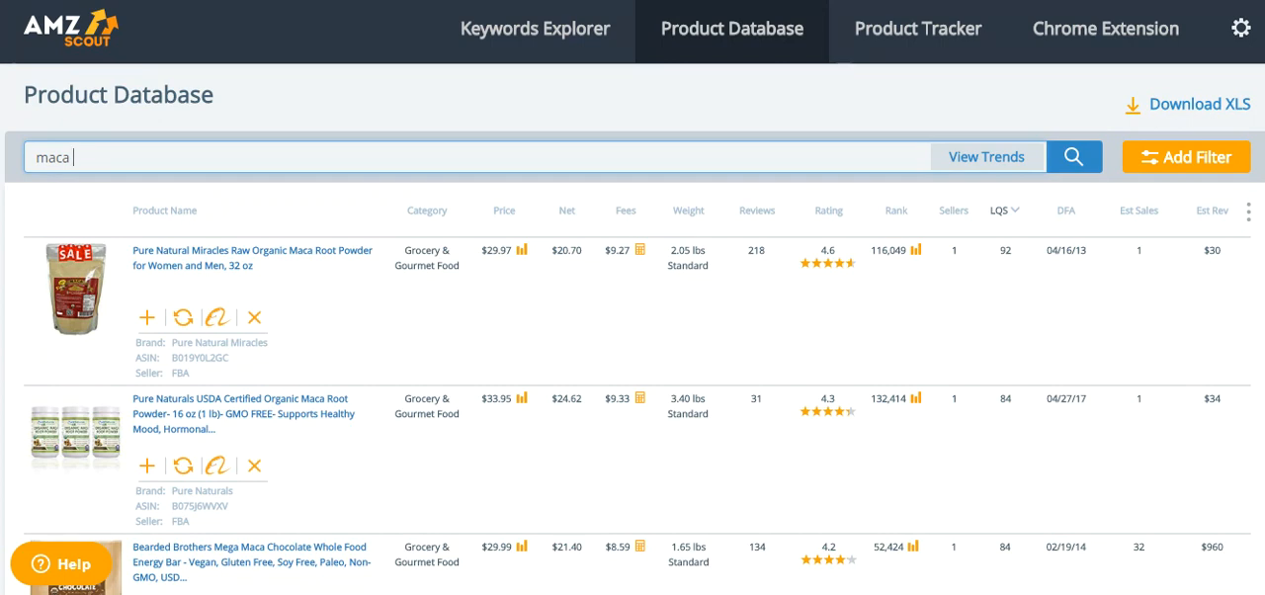
{"action": "mouse_move", "coordinate": [359, 65]}
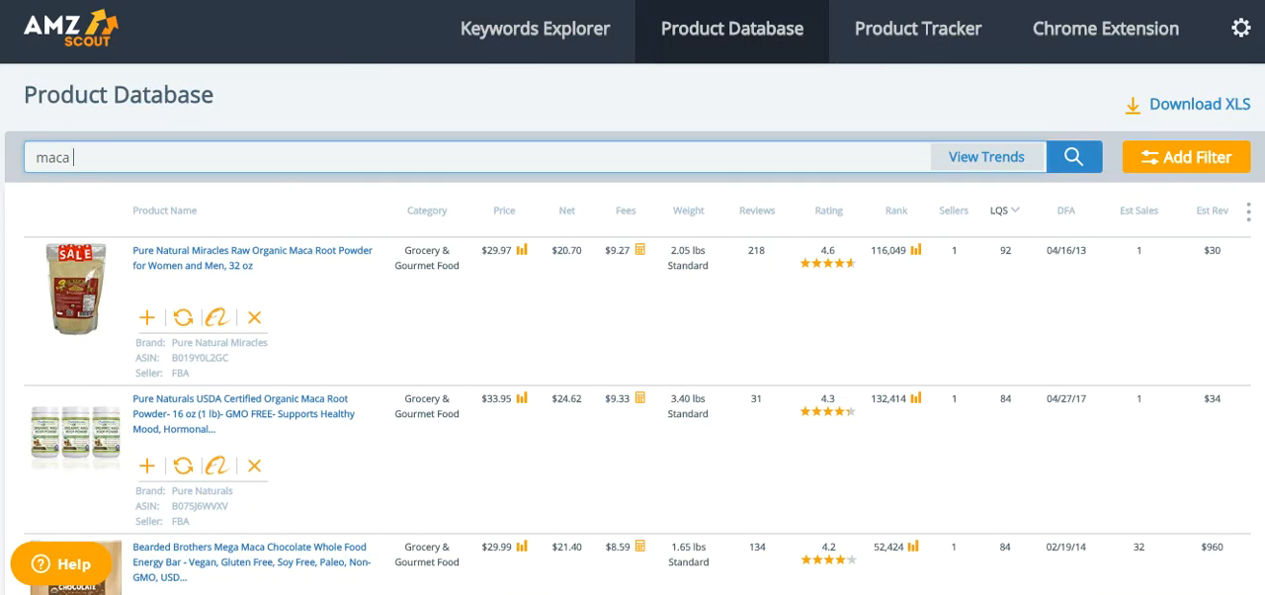
Open the Pure Natural Miracles maca powder product on Amazon and browse its page.
{"action": "scroll", "scroll_direction": "down", "scroll_amount": 3}
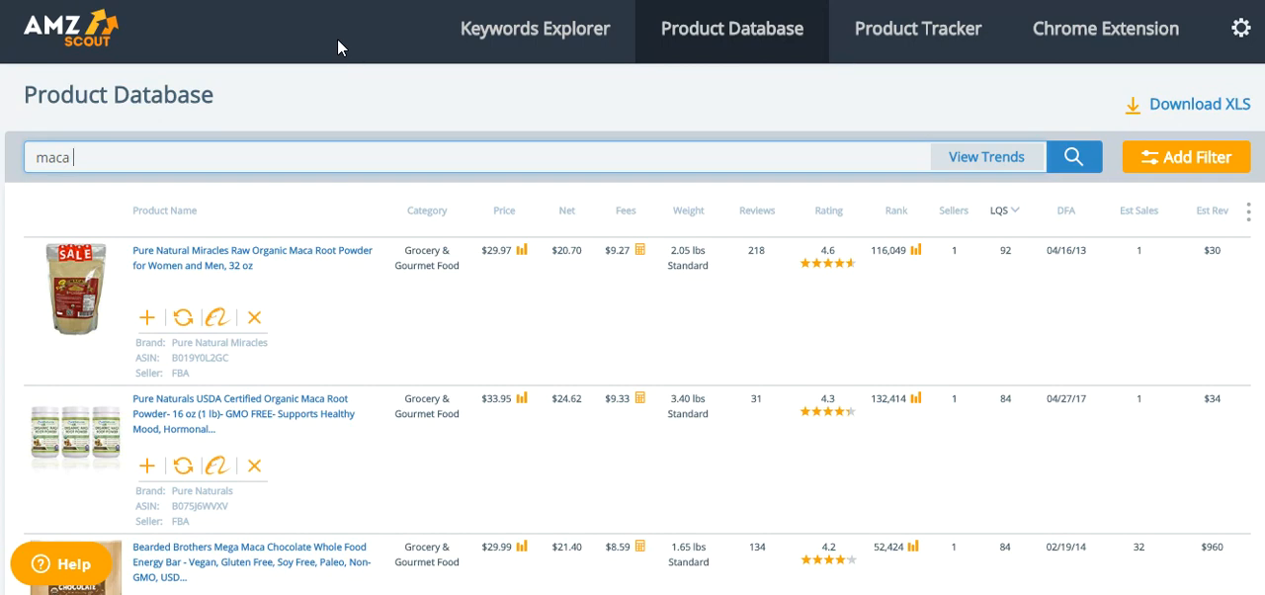
{"action": "mouse_move", "coordinate": [894, 35]}
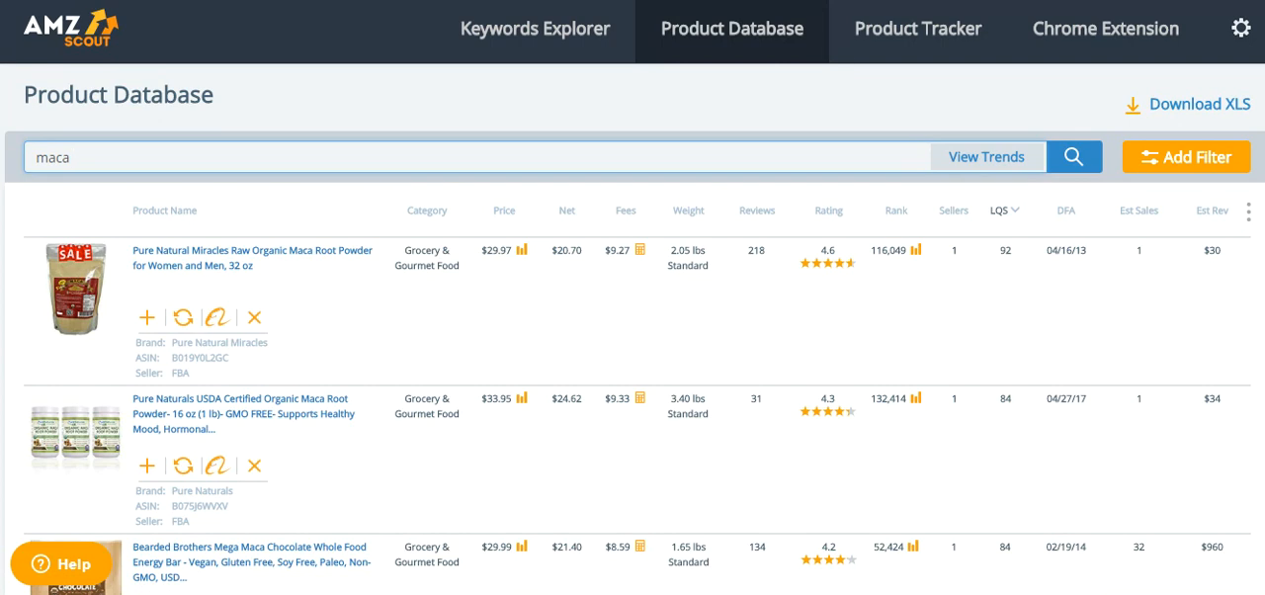
{"action": "scroll", "scroll_direction": "down", "scroll_amount": 3}
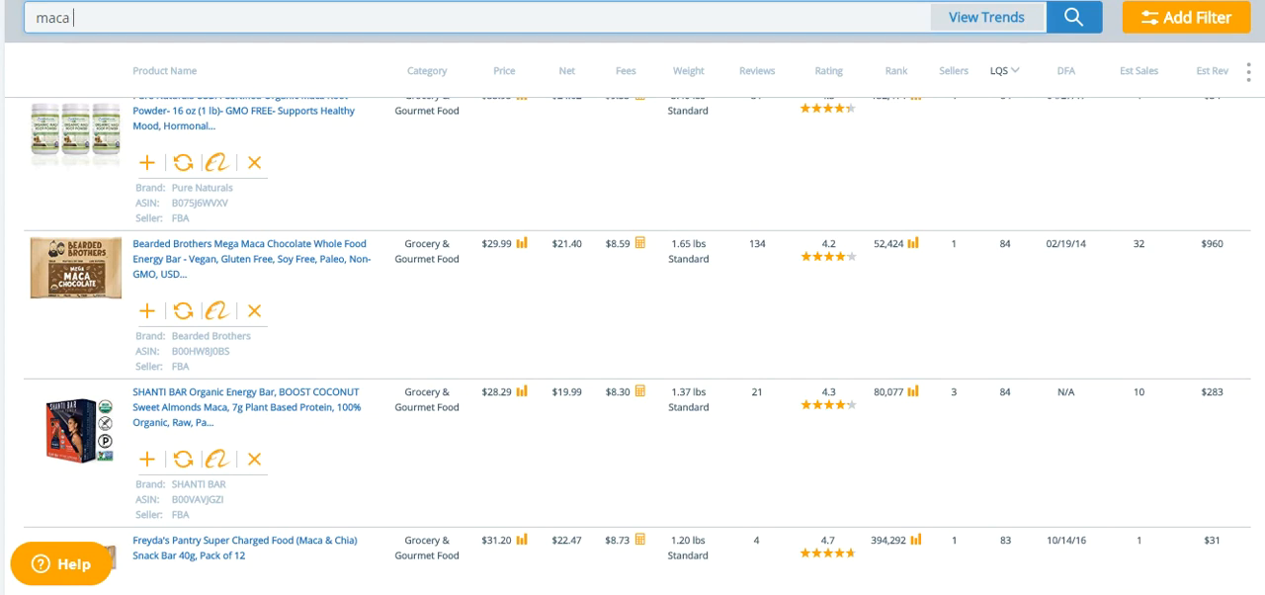
{"action": "scroll", "scroll_direction": "down", "scroll_amount": 3}
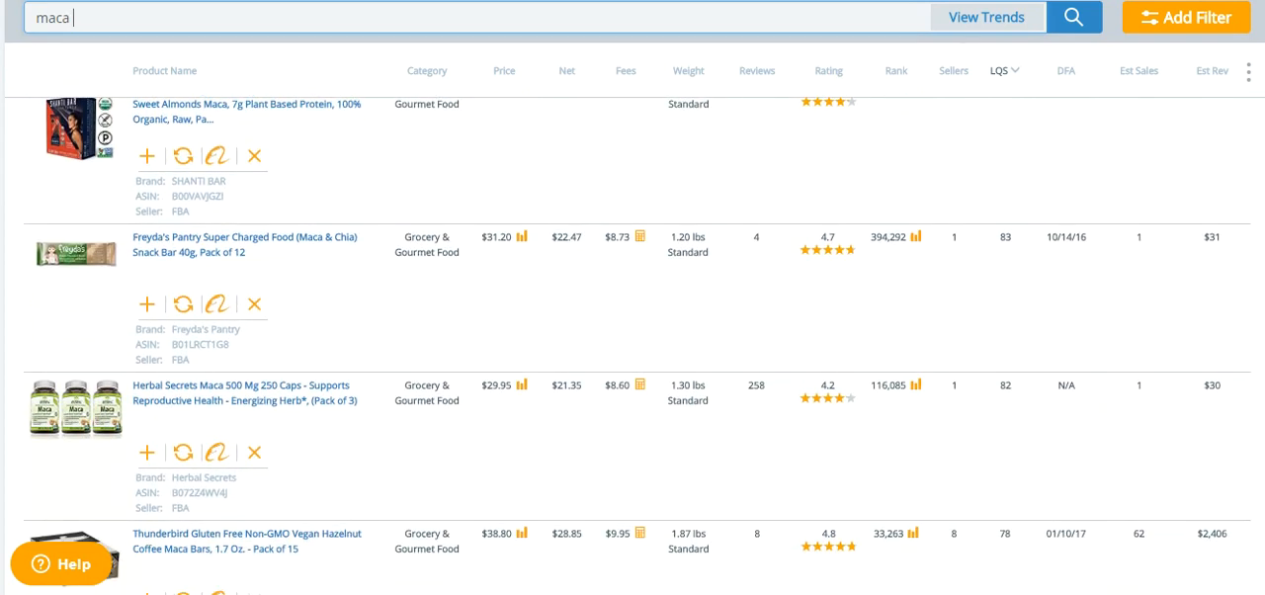
{"action": "scroll", "scroll_direction": "down", "scroll_amount": 3}
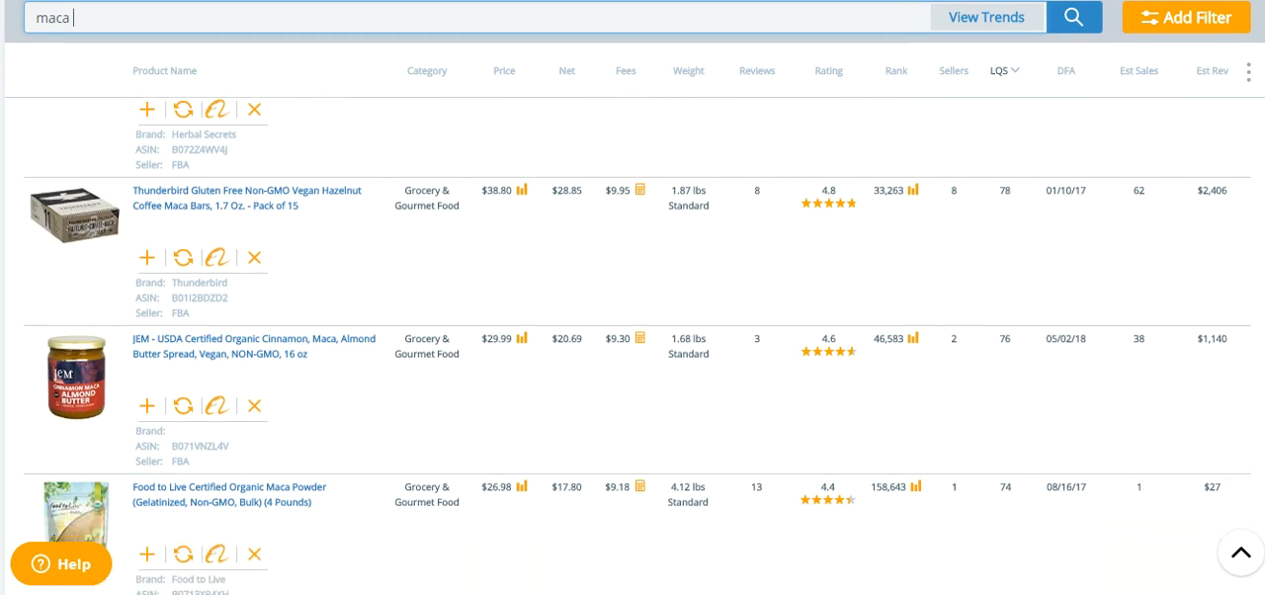
{"action": "scroll", "scroll_direction": "down", "scroll_amount": 3}
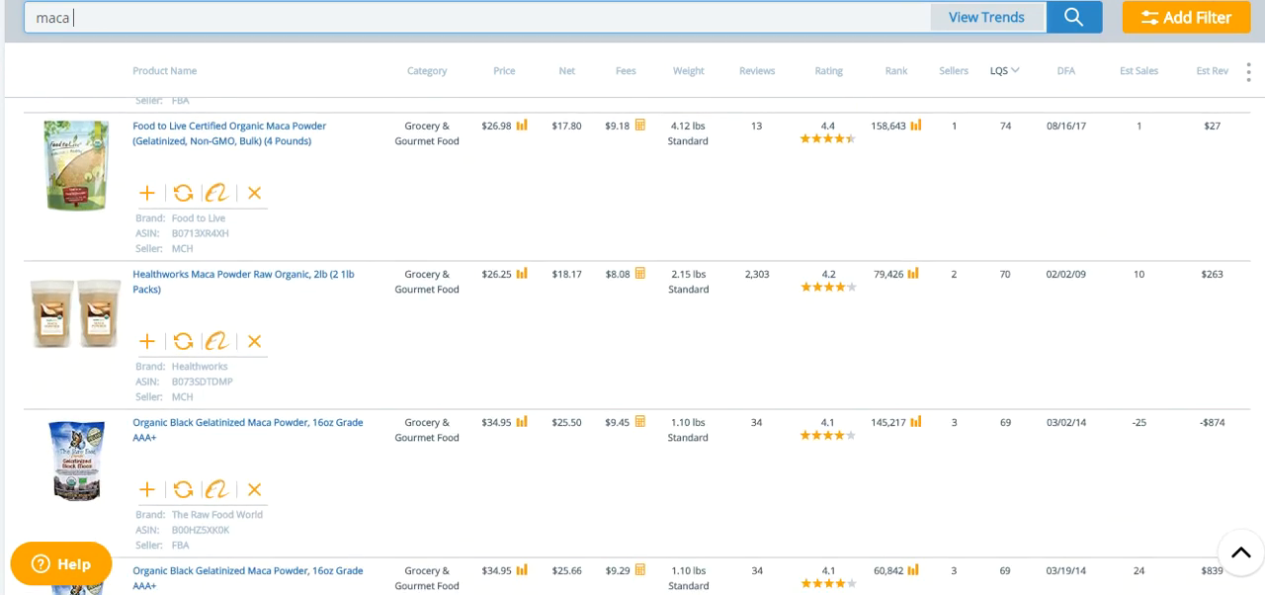
{"action": "scroll", "scroll_direction": "down", "scroll_amount": 3}
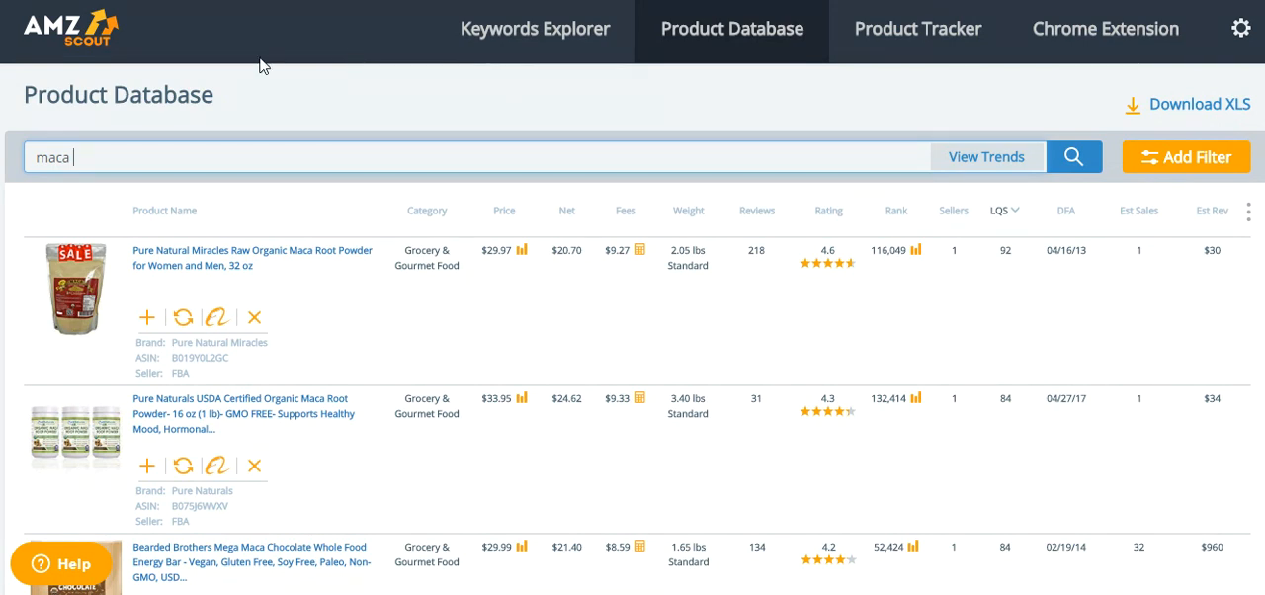
{"action": "mouse_move", "coordinate": [277, 41]}
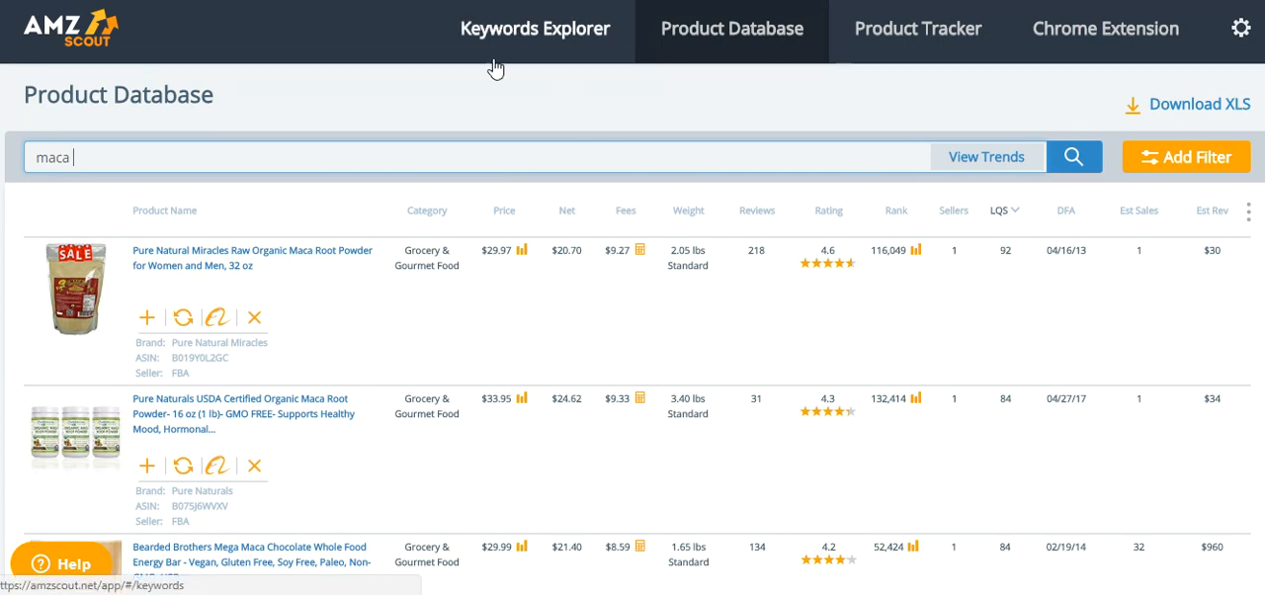
{"action": "mouse_move", "coordinate": [548, 61]}
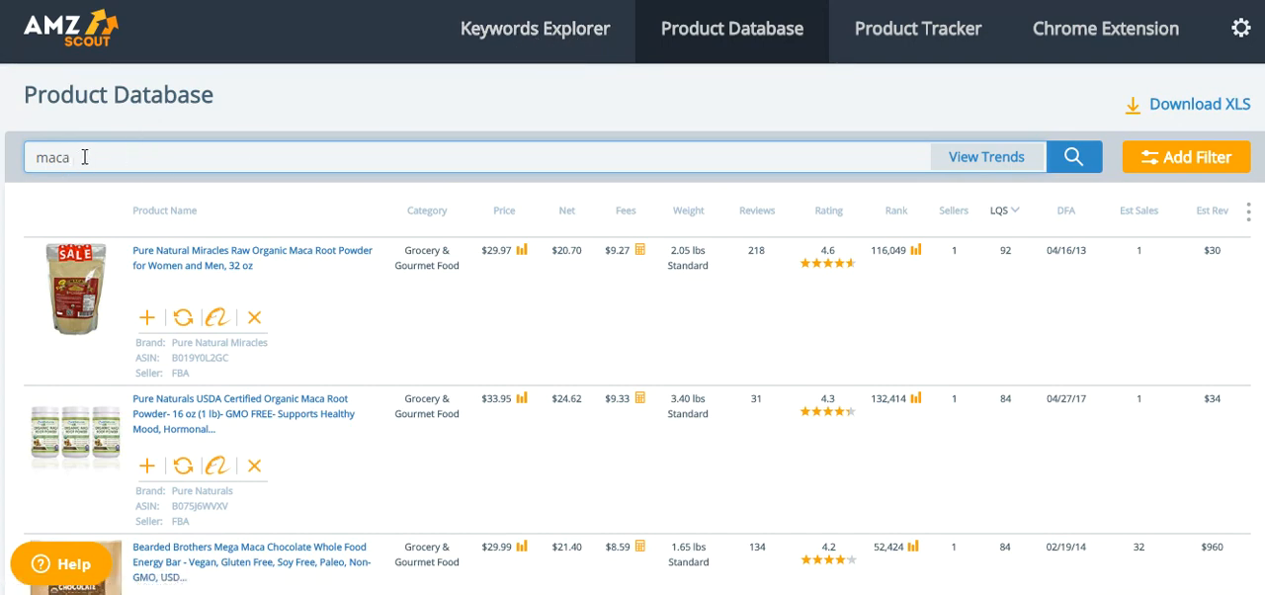
{"action": "mouse_move", "coordinate": [731, 29]}
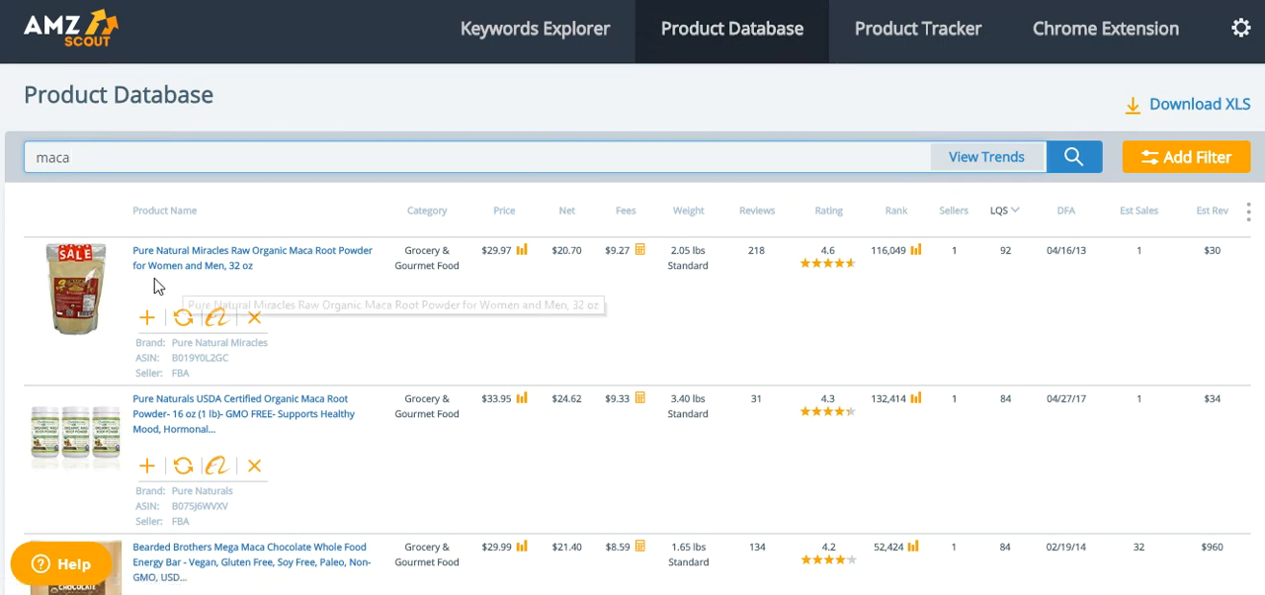
{"action": "mouse_move", "coordinate": [364, 284]}
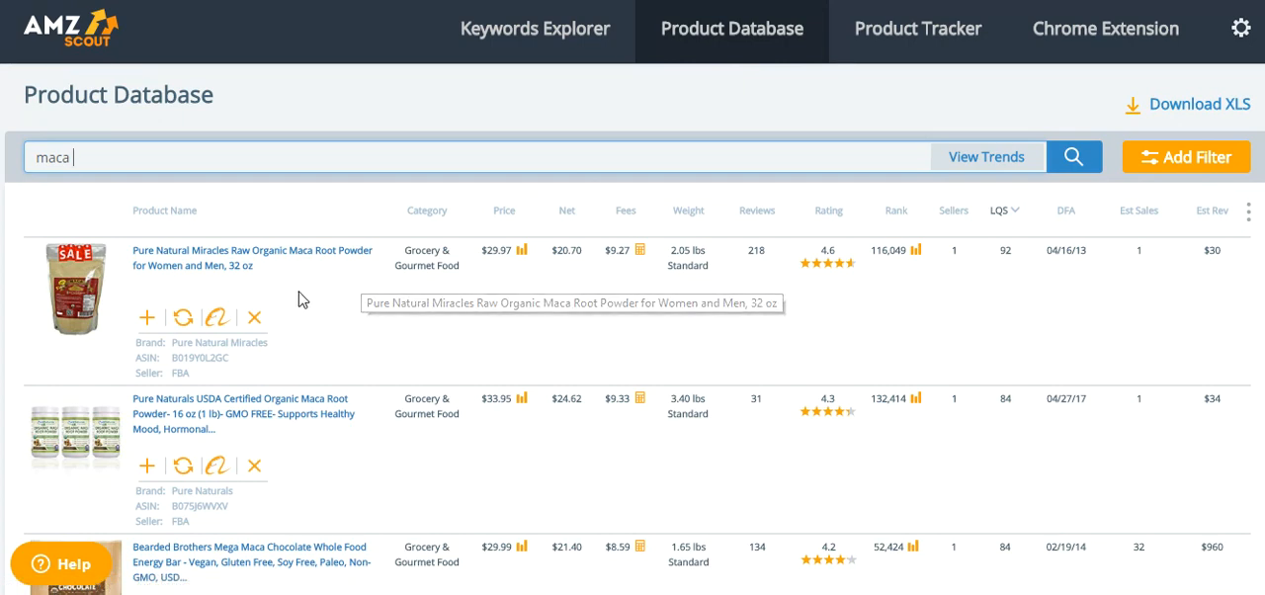
{"action": "mouse_move", "coordinate": [357, 323]}
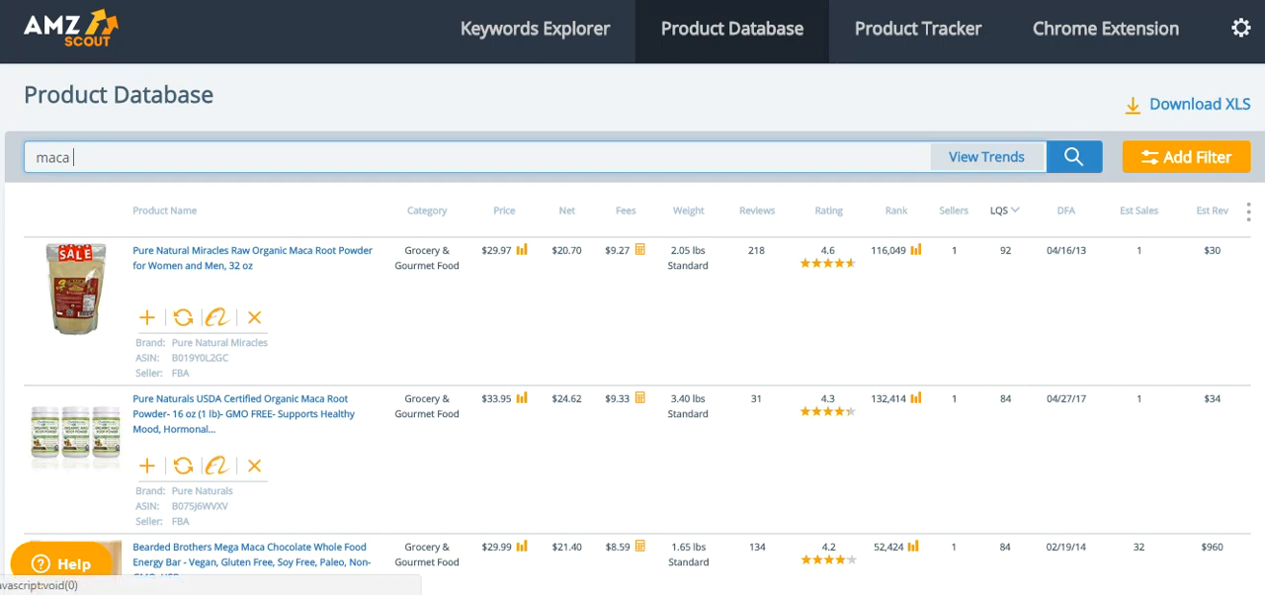
{"action": "scroll", "scroll_direction": "down", "scroll_amount": 3}
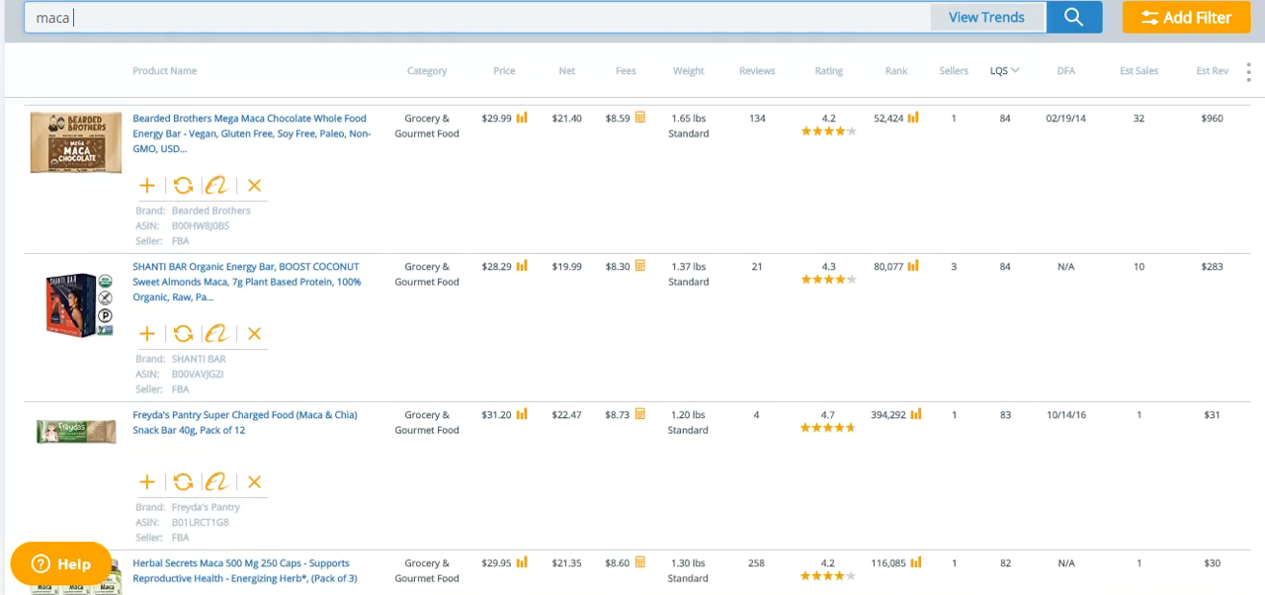
{"action": "scroll", "scroll_direction": "down", "scroll_amount": 3}
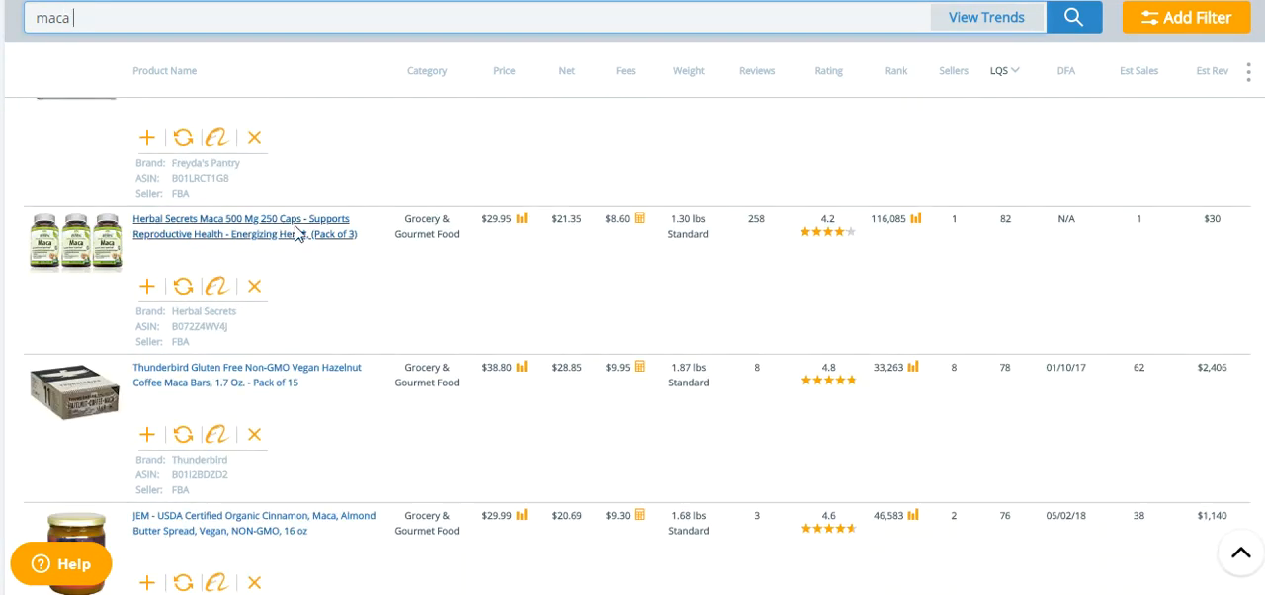
{"action": "mouse_move", "coordinate": [1203, 259]}
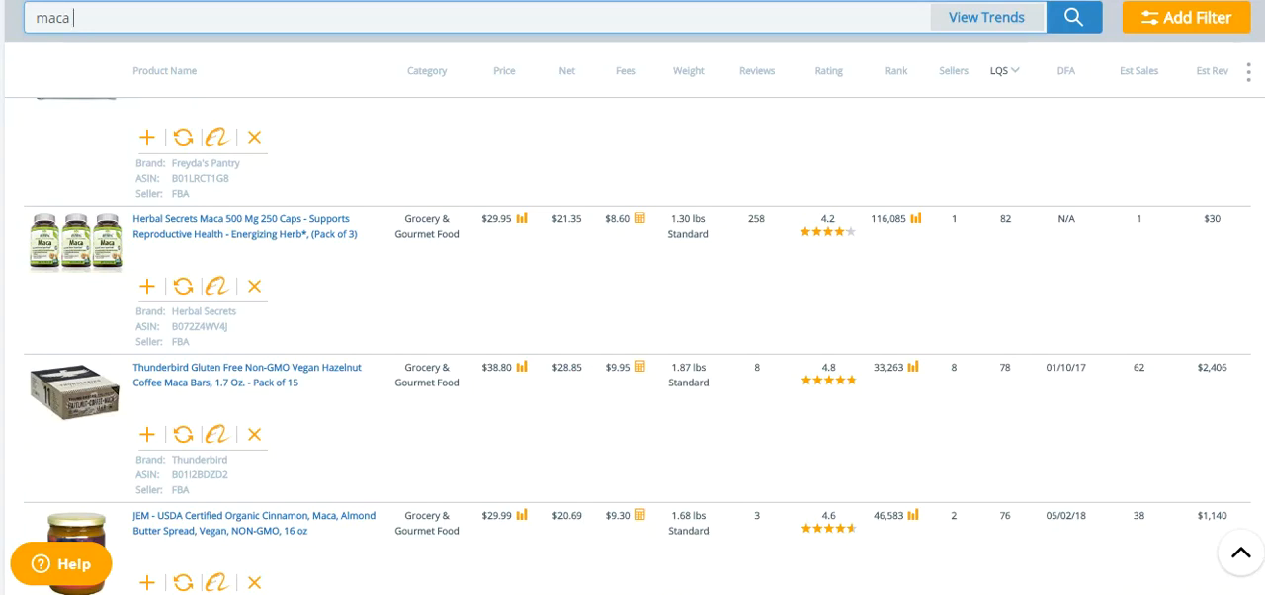
{"action": "scroll", "scroll_direction": "up", "scroll_amount": 3}
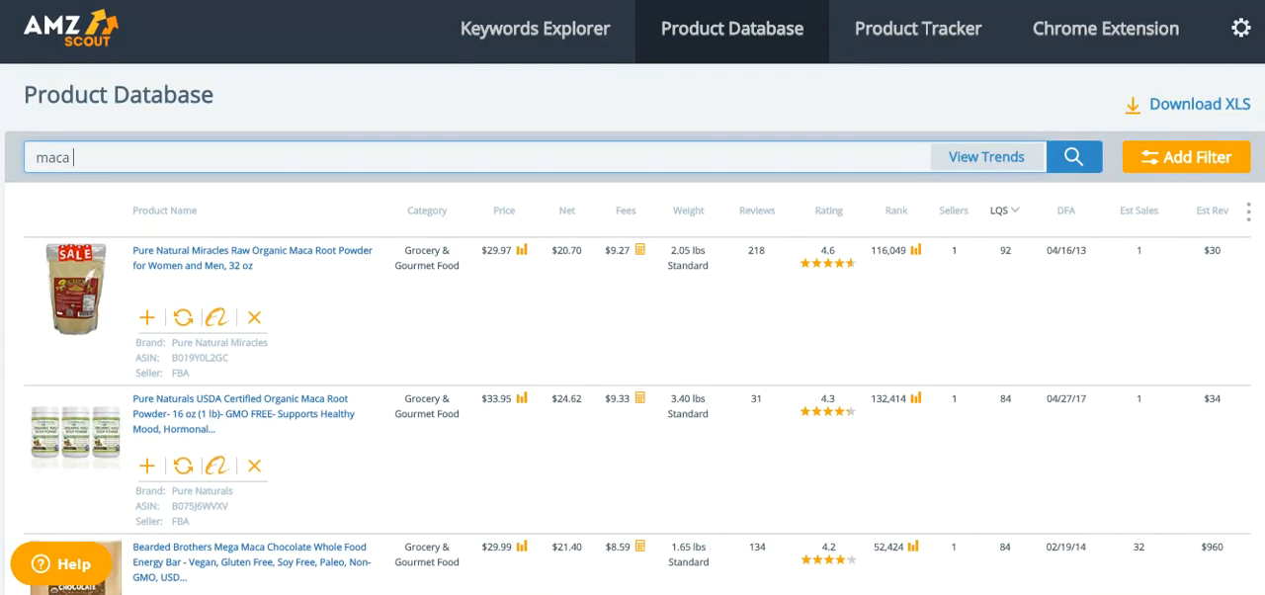
{"action": "mouse_move", "coordinate": [180, 265]}
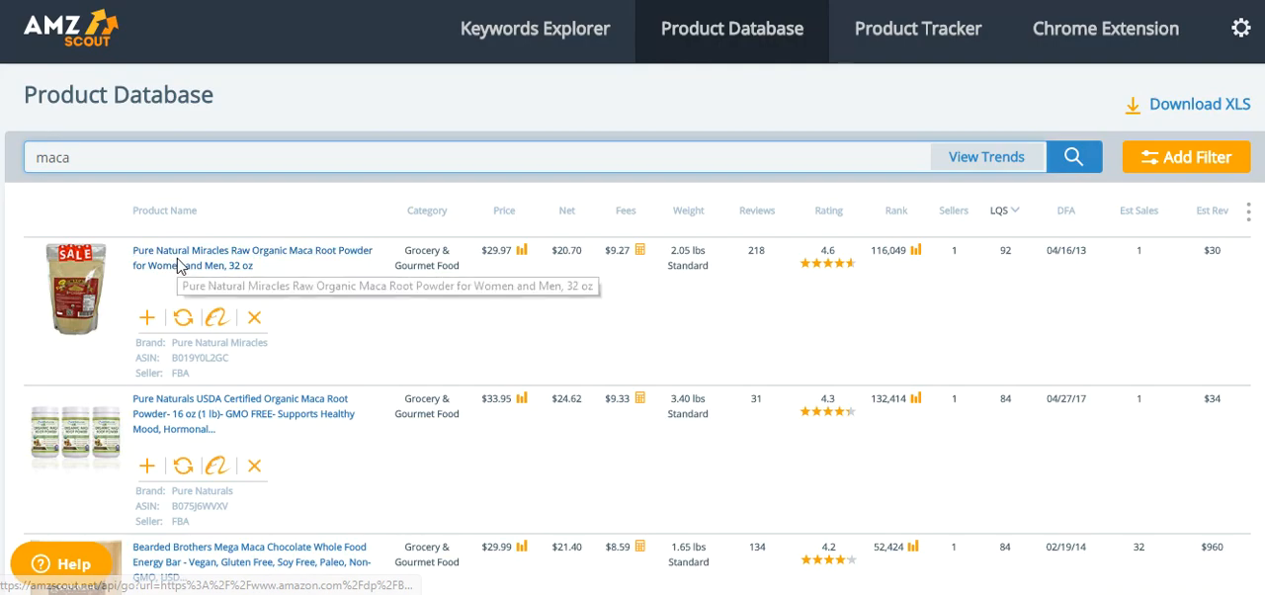
{"action": "left_click", "coordinate": [250, 257]}
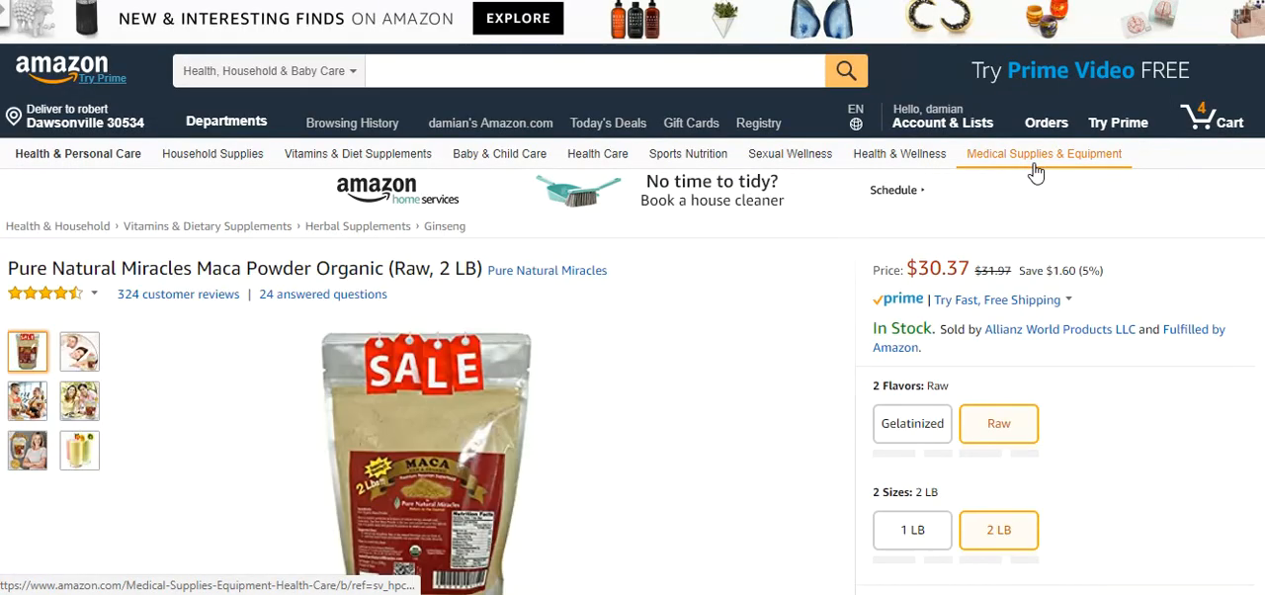
{"action": "scroll", "scroll_direction": "down", "scroll_amount": 3}
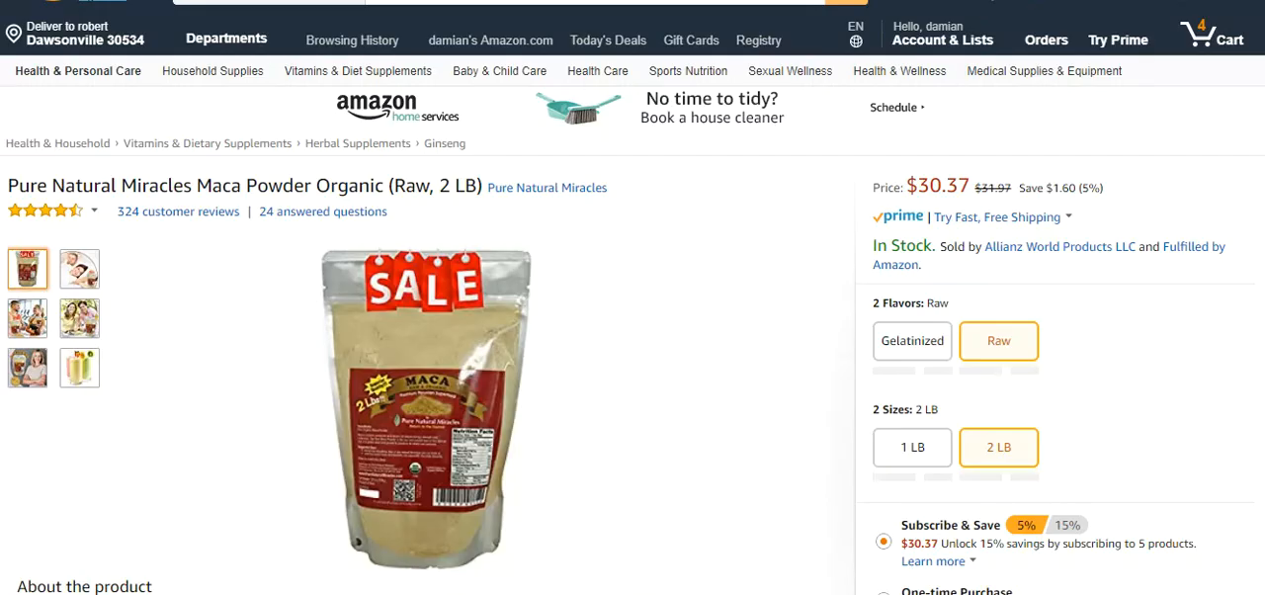
{"action": "scroll", "scroll_direction": "down", "scroll_amount": 3}
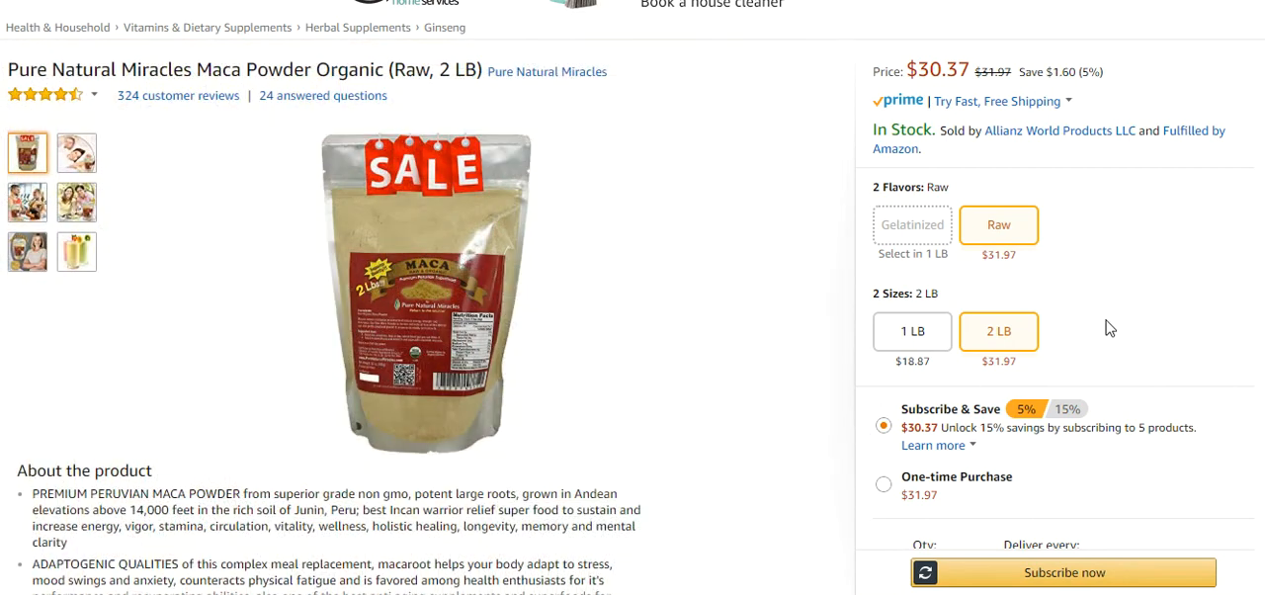
{"action": "mouse_move", "coordinate": [693, 222]}
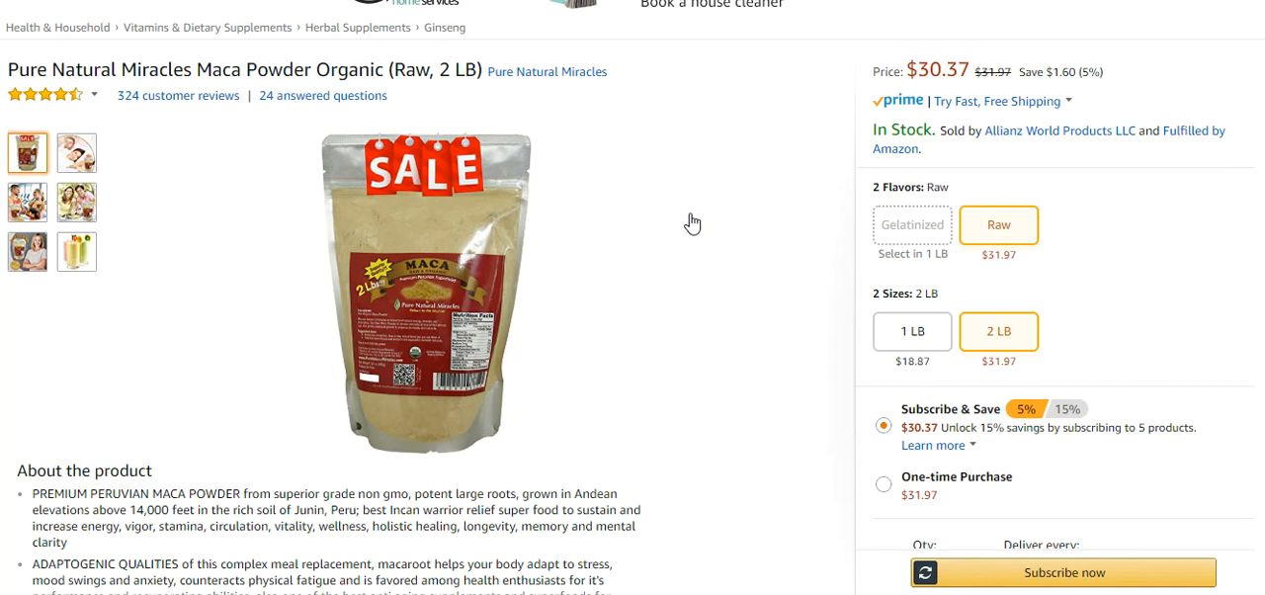
{"action": "mouse_move", "coordinate": [716, 201]}
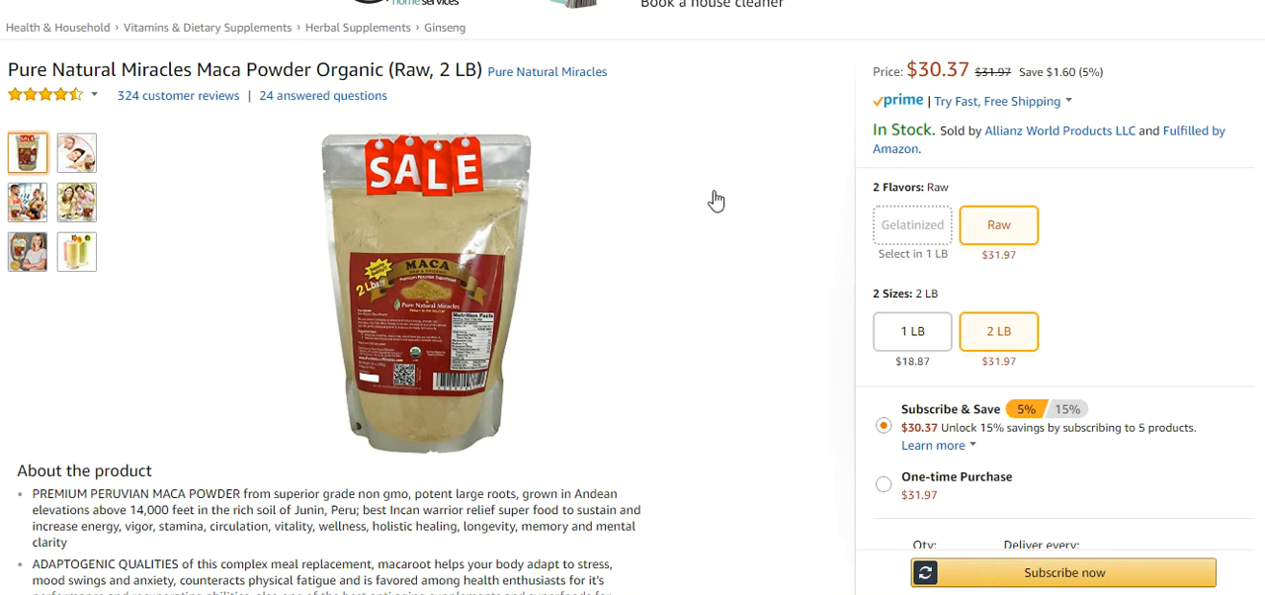
{"action": "mouse_move", "coordinate": [683, 194]}
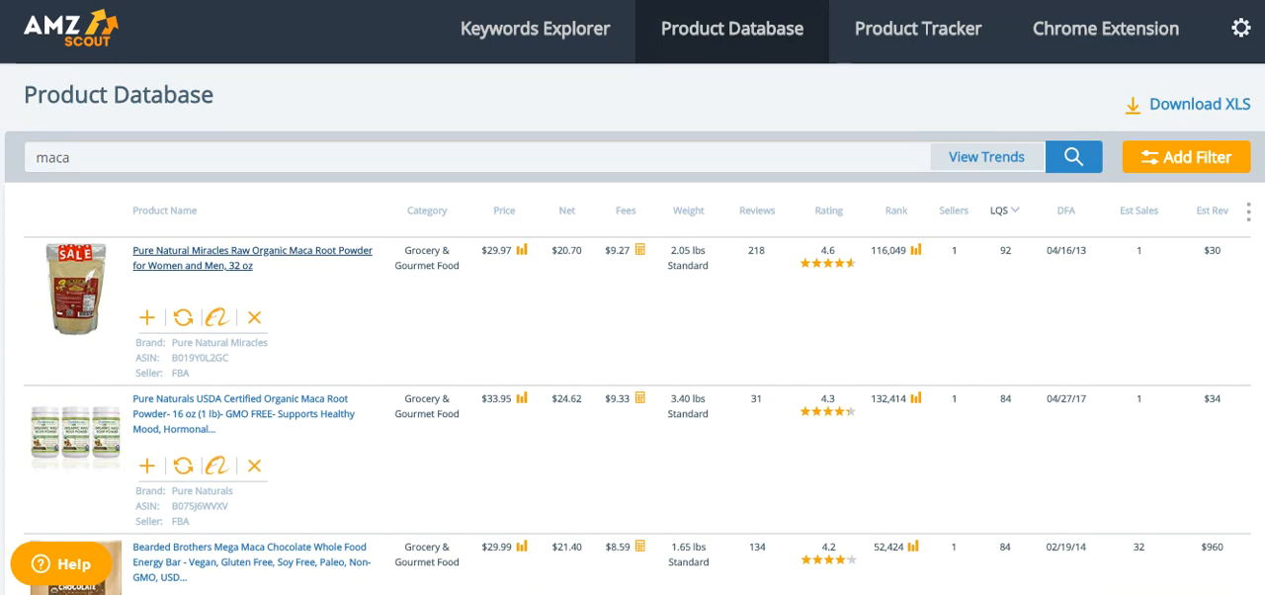
Scroll down the listing details and highlight a listing's FBA seller entry.
{"action": "scroll", "scroll_direction": "down", "scroll_amount": 3}
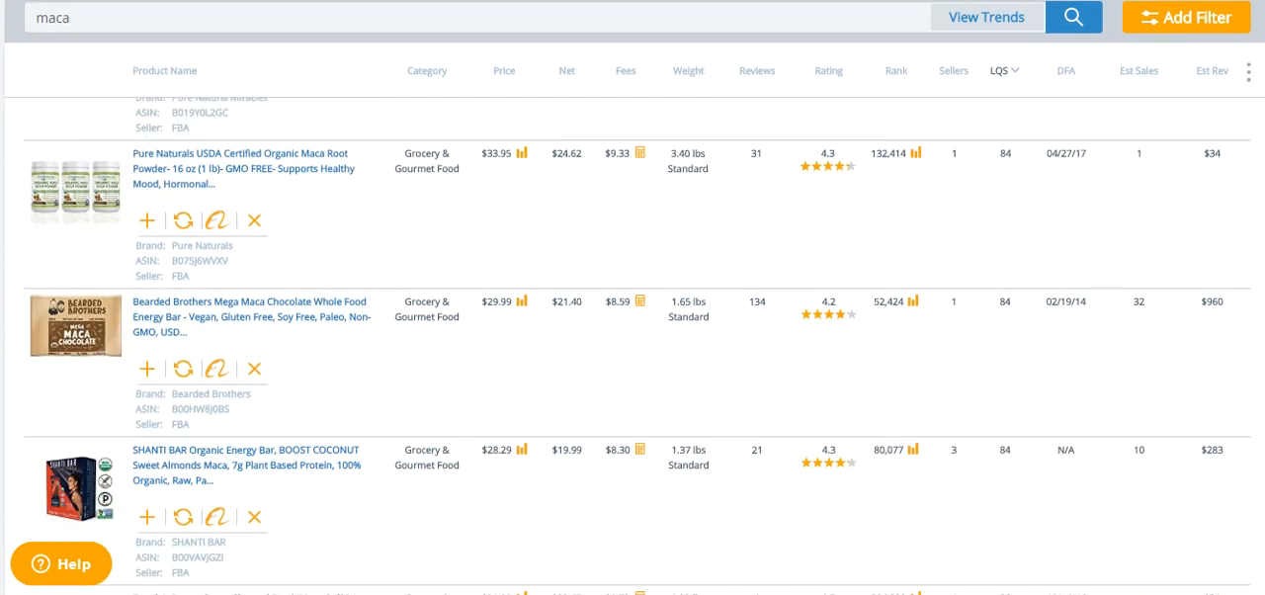
{"action": "scroll", "scroll_direction": "down", "scroll_amount": 3}
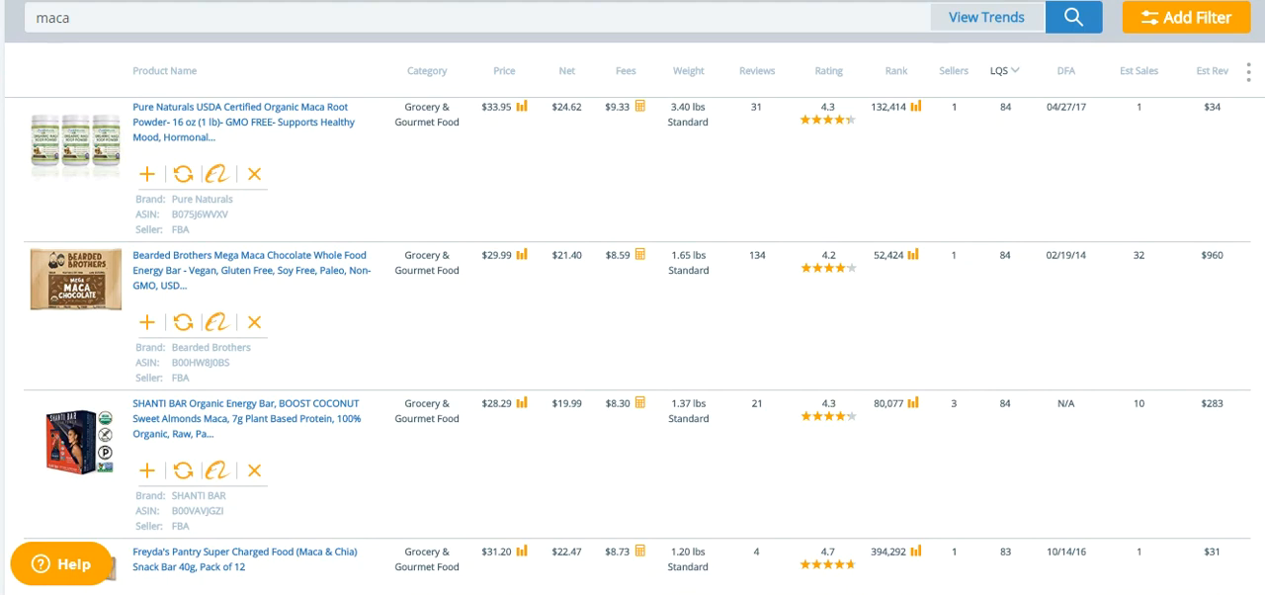
{"action": "scroll", "scroll_direction": "down", "scroll_amount": 3}
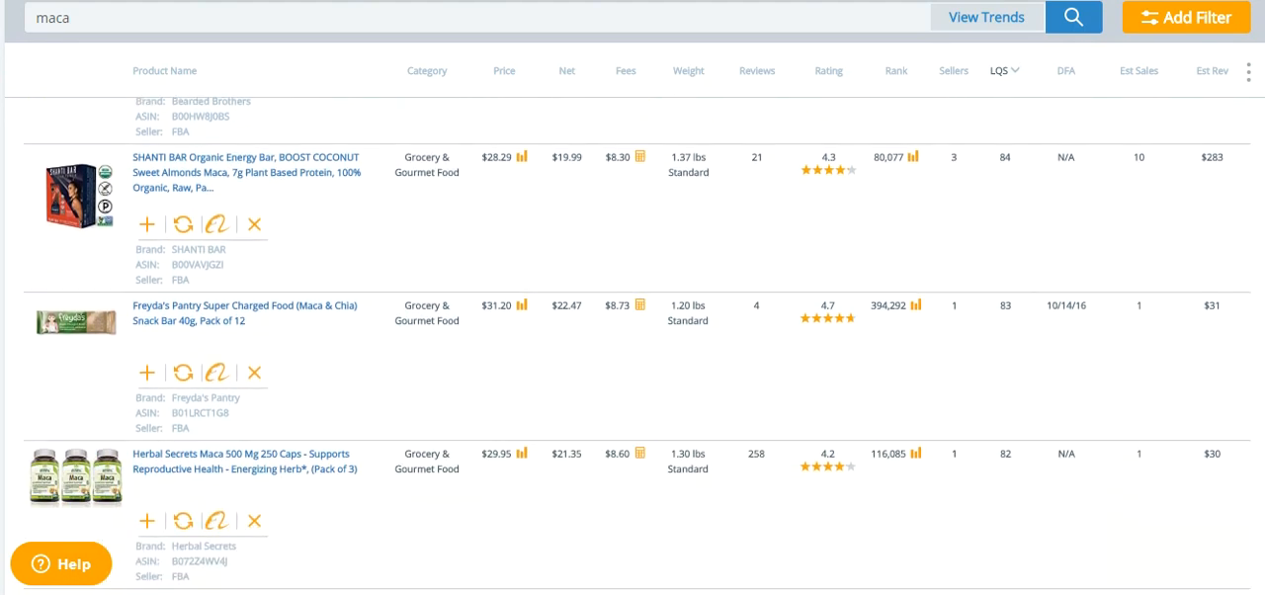
{"action": "scroll", "scroll_direction": "down", "scroll_amount": 3}
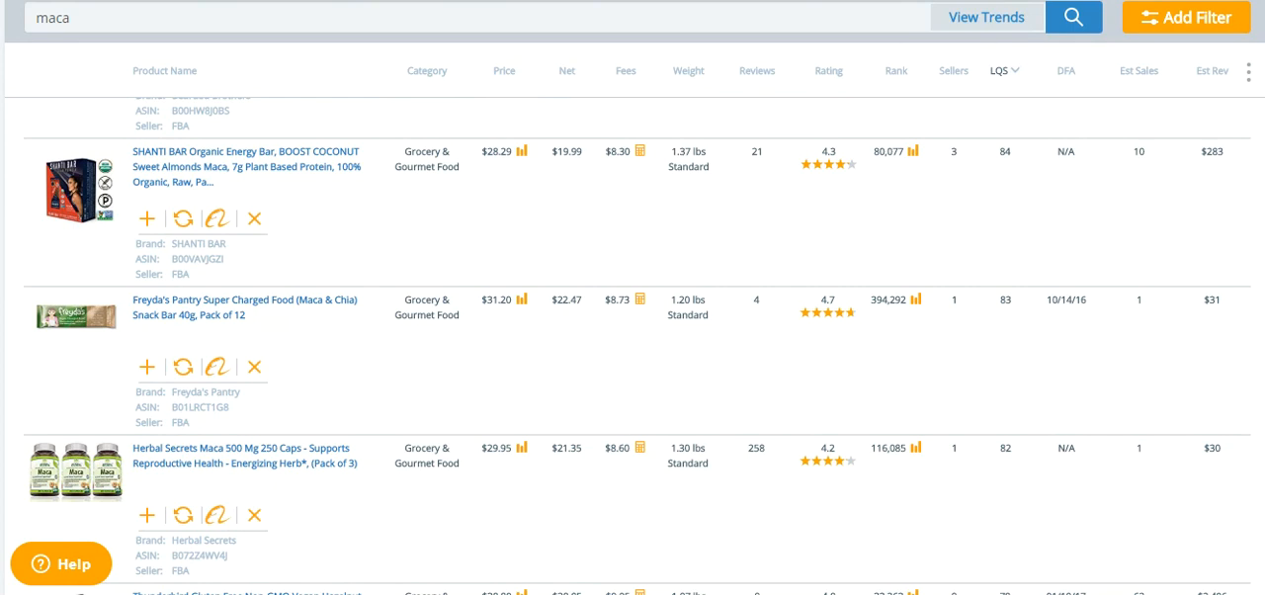
{"action": "scroll", "scroll_direction": "down", "scroll_amount": 3}
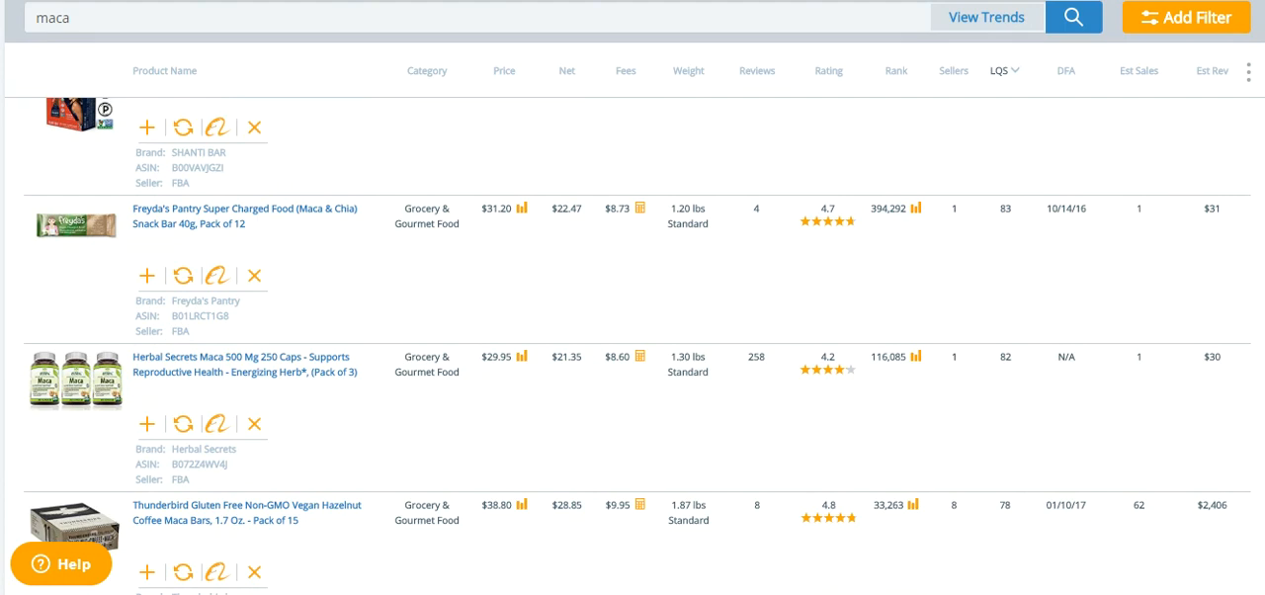
{"action": "scroll", "scroll_direction": "down", "scroll_amount": 3}
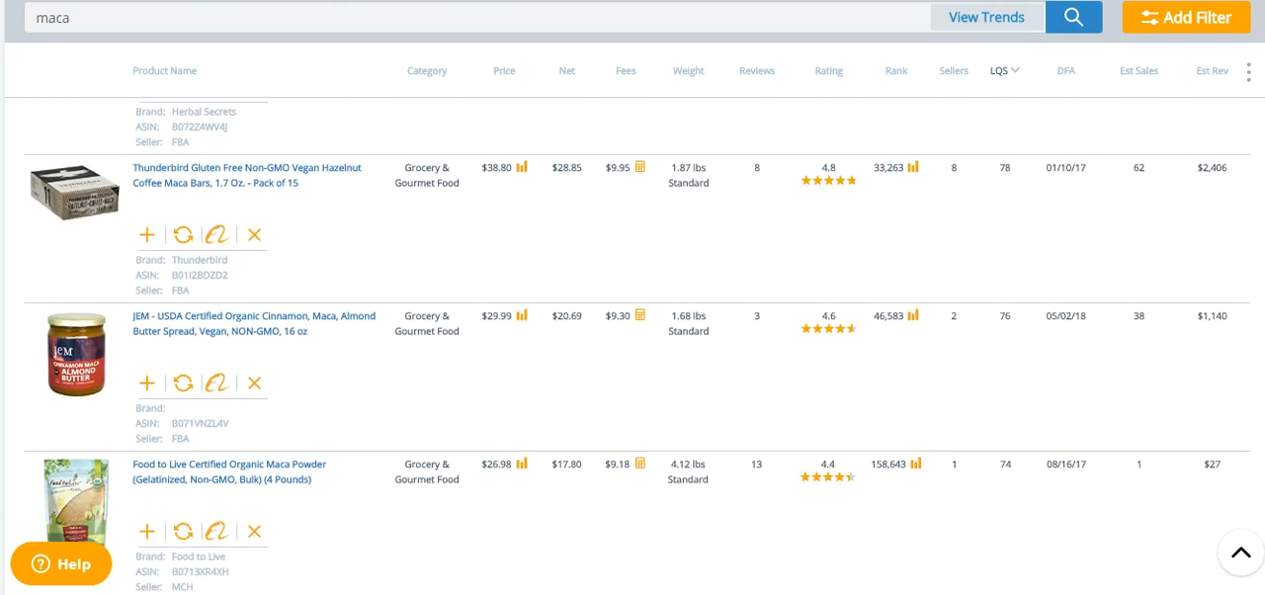
{"action": "scroll", "scroll_direction": "down", "scroll_amount": 3}
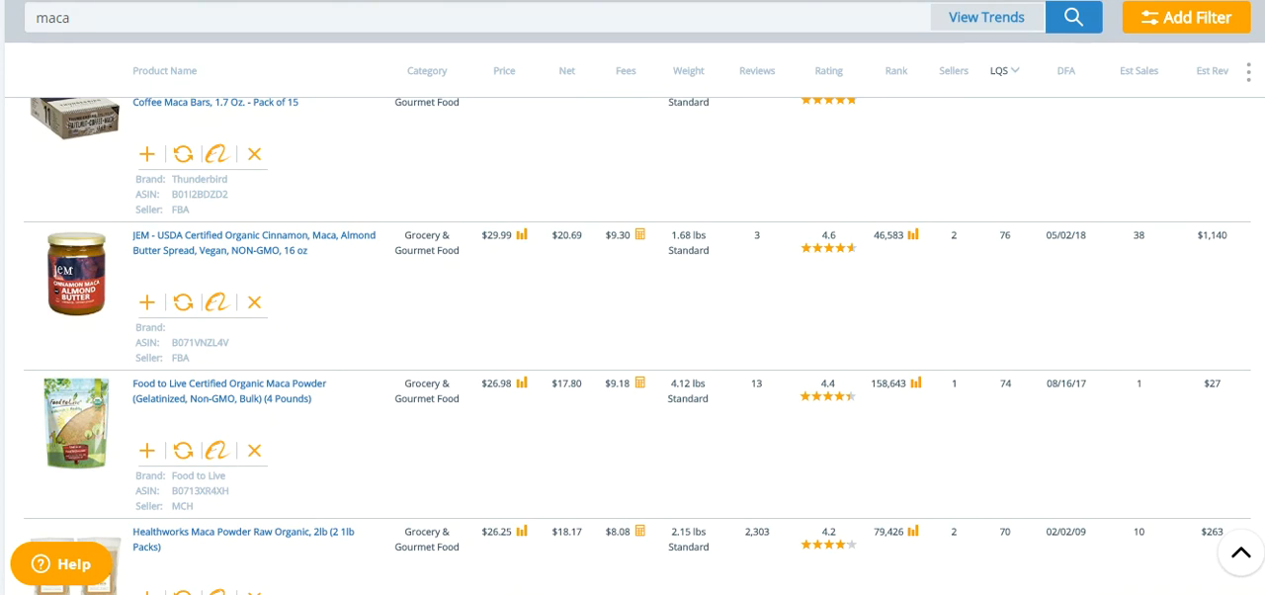
{"action": "scroll", "scroll_direction": "down", "scroll_amount": 3}
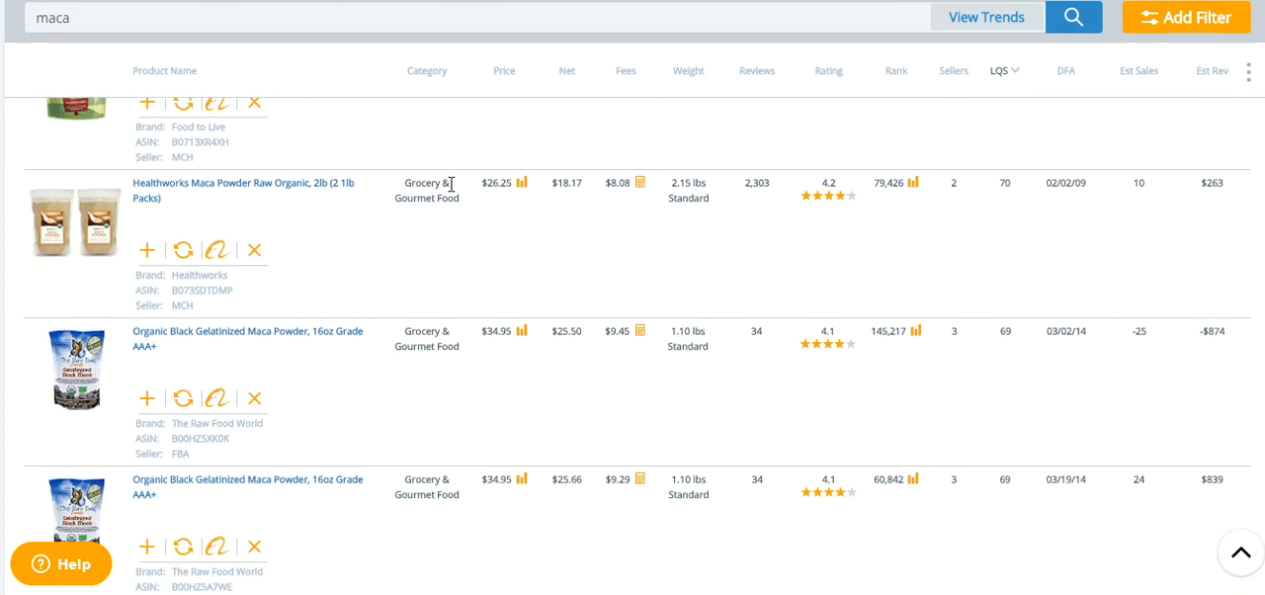
{"action": "mouse_move", "coordinate": [331, 190]}
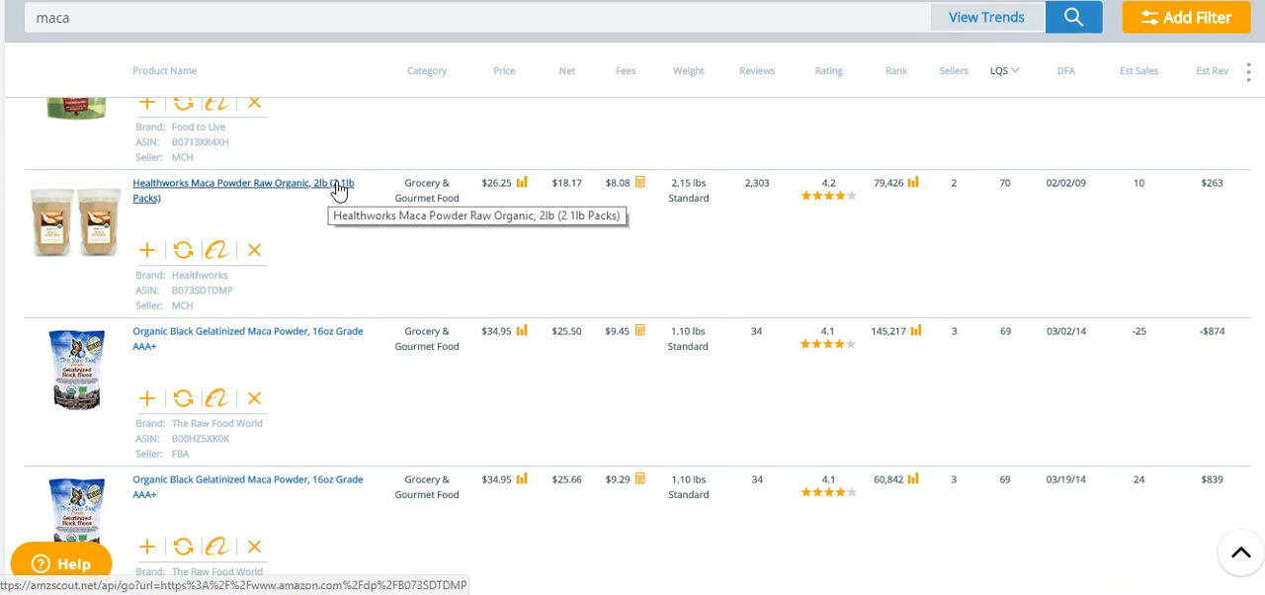
{"action": "mouse_move", "coordinate": [540, 183]}
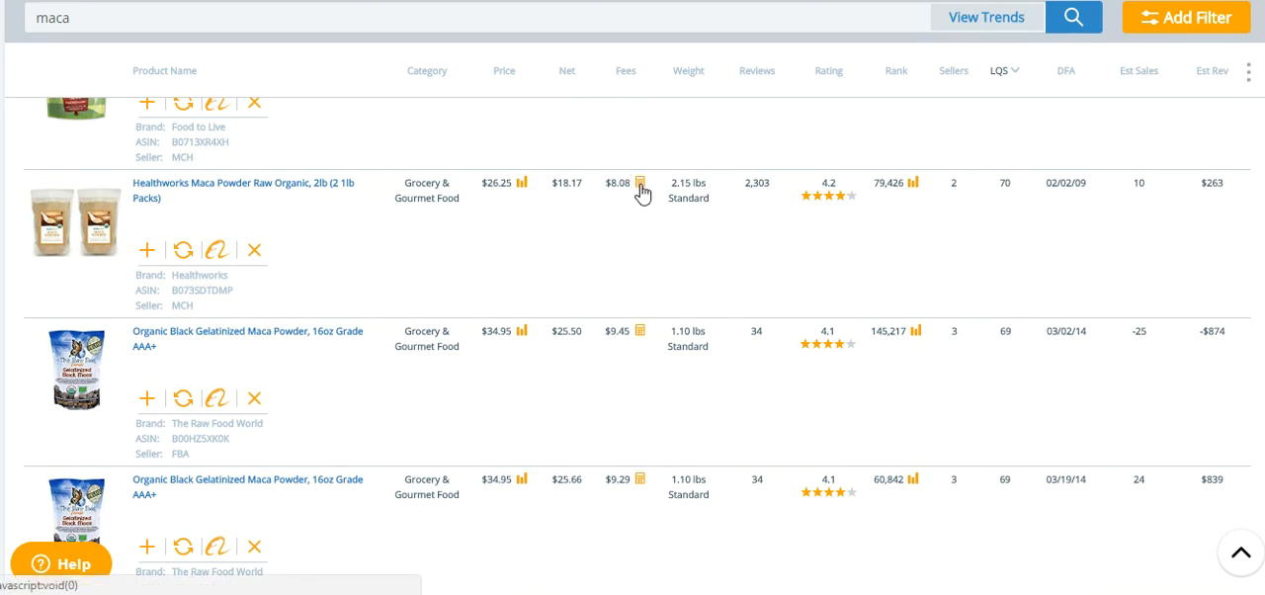
{"action": "mouse_move", "coordinate": [175, 304]}
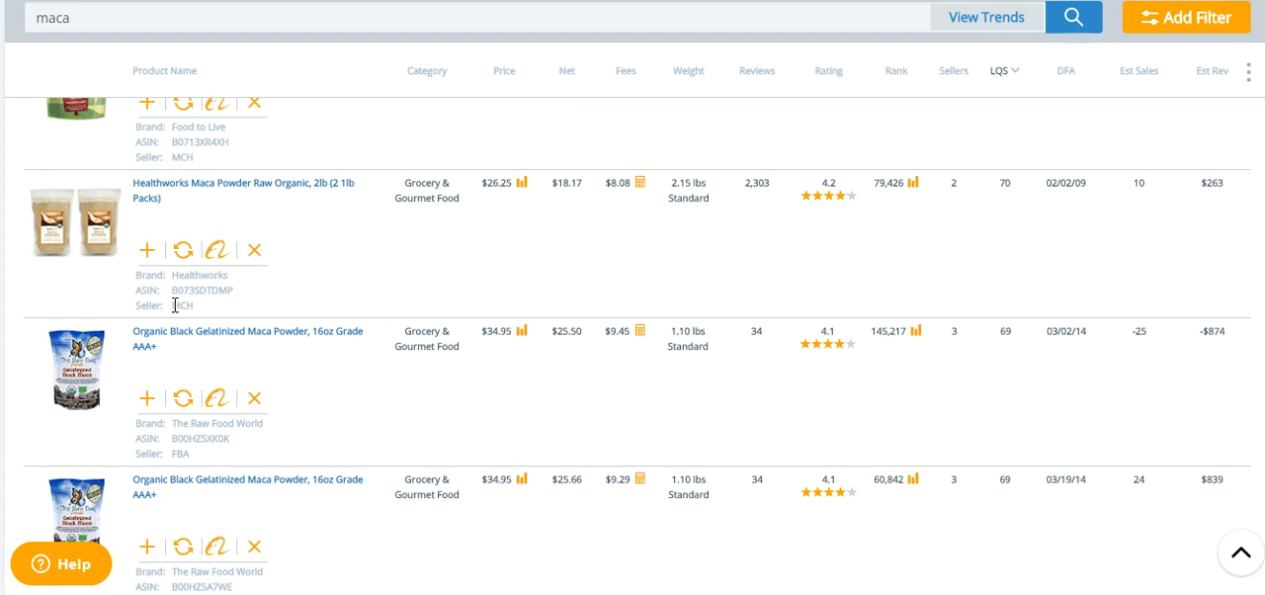
{"action": "double_click", "coordinate": [182, 305]}
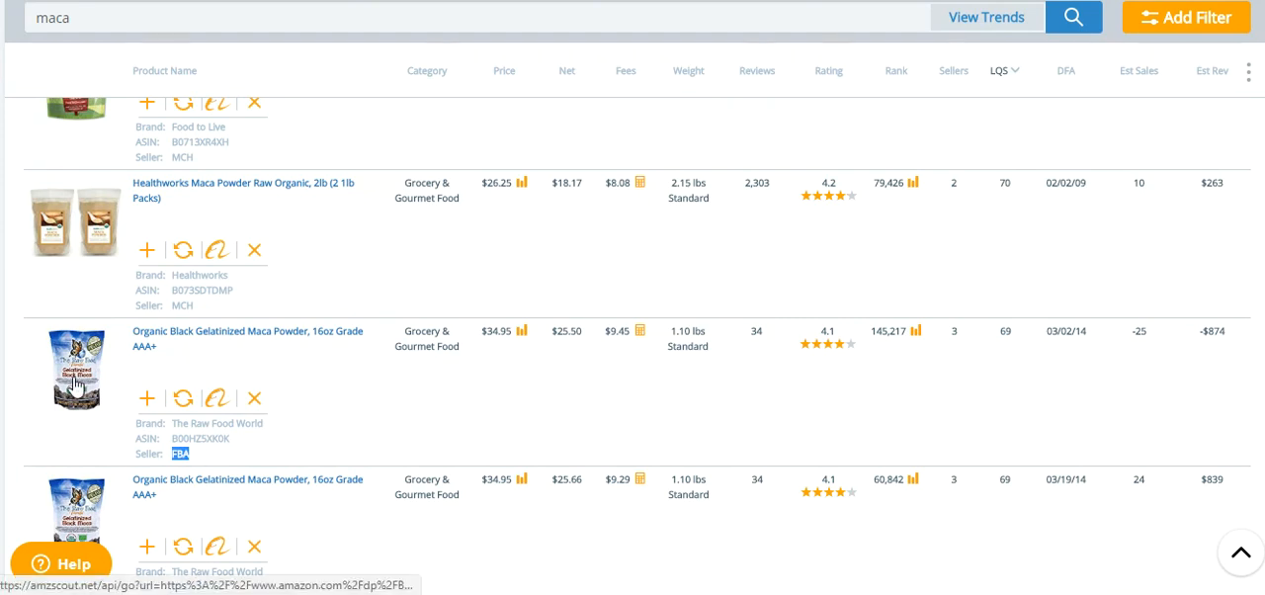
{"action": "mouse_move", "coordinate": [347, 405]}
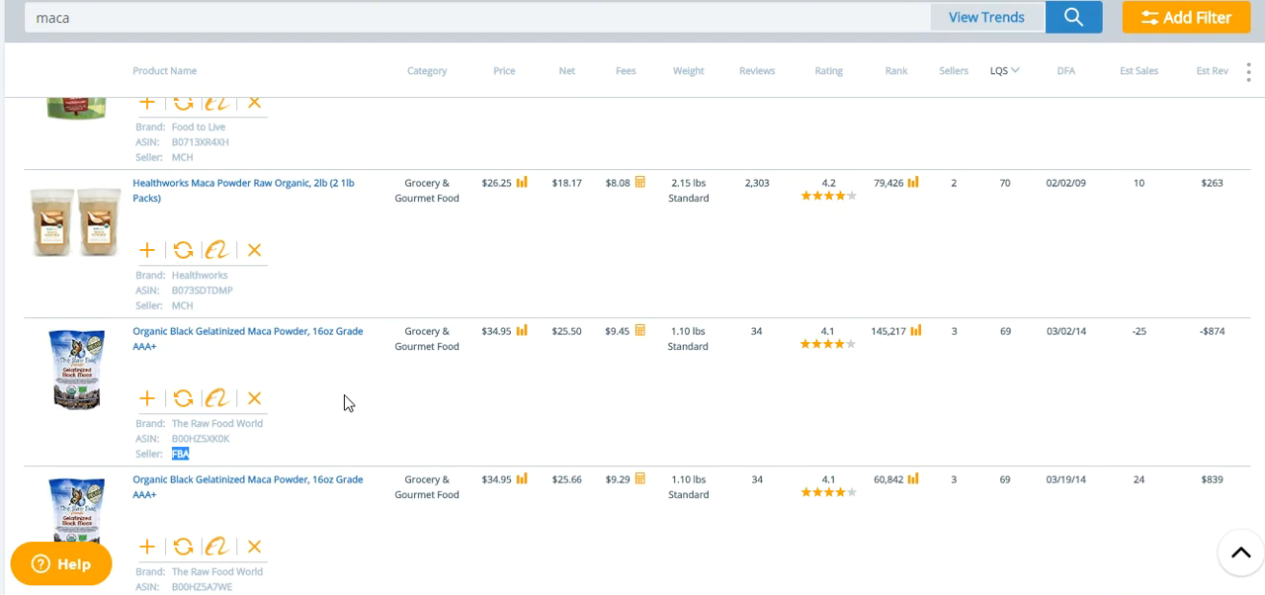
{"action": "mouse_move", "coordinate": [242, 338]}
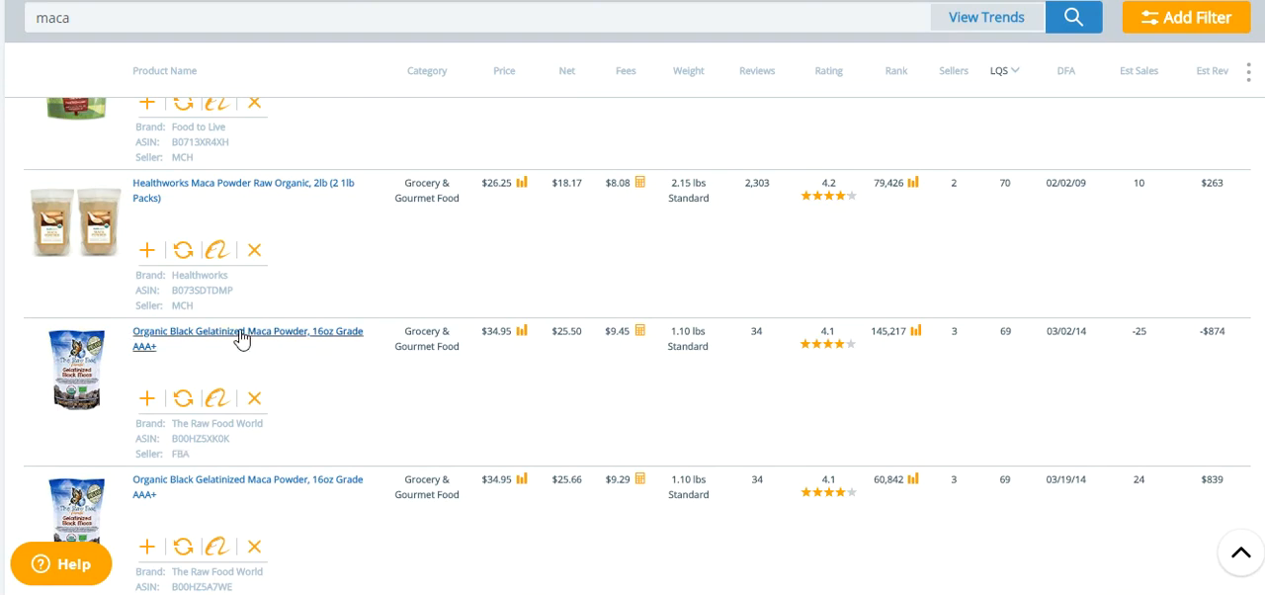
{"action": "mouse_move", "coordinate": [228, 304]}
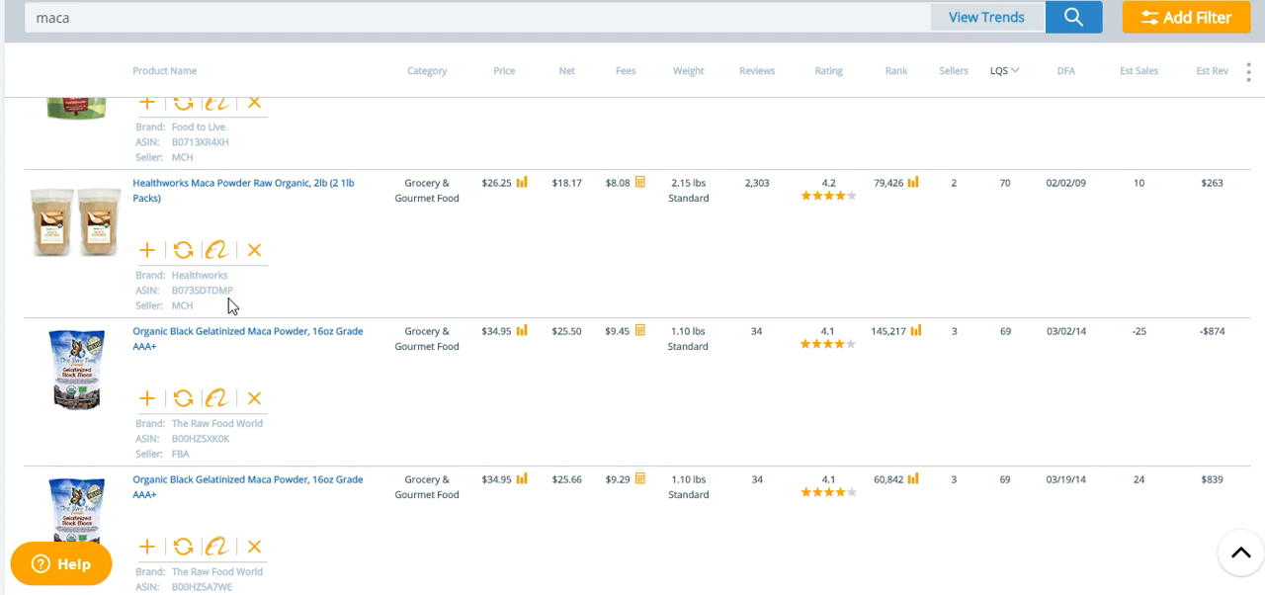
{"action": "mouse_move", "coordinate": [176, 314]}
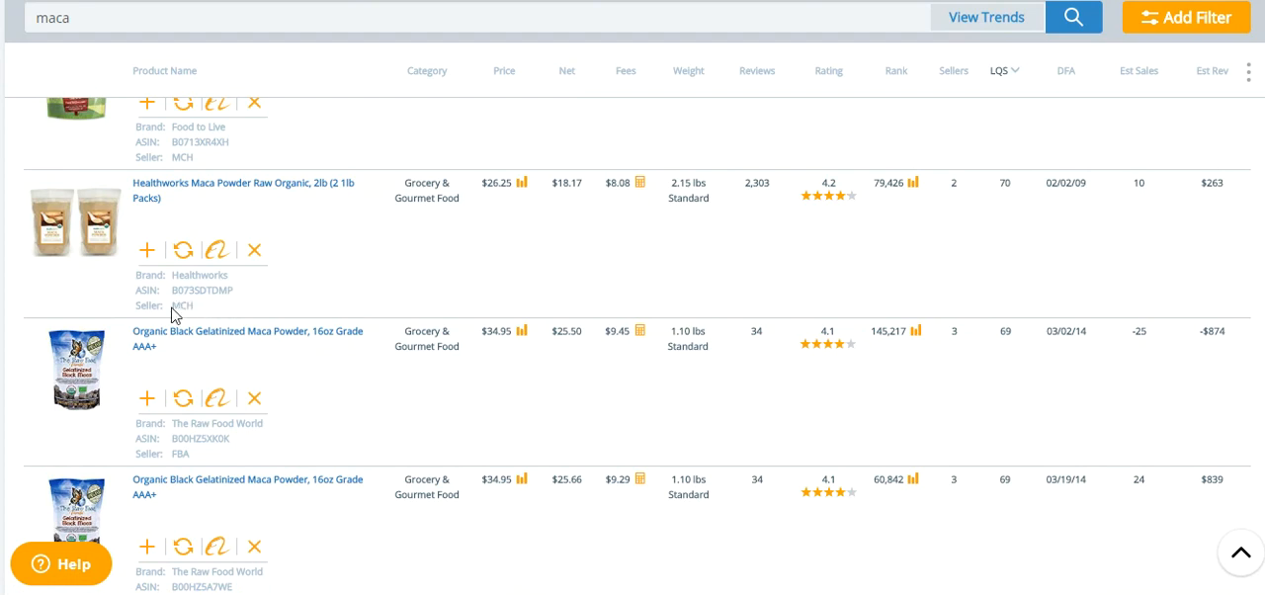
Highlight the Healthworks MCH seller and the black maca listing's $25.50 net.
{"action": "double_click", "coordinate": [182, 305]}
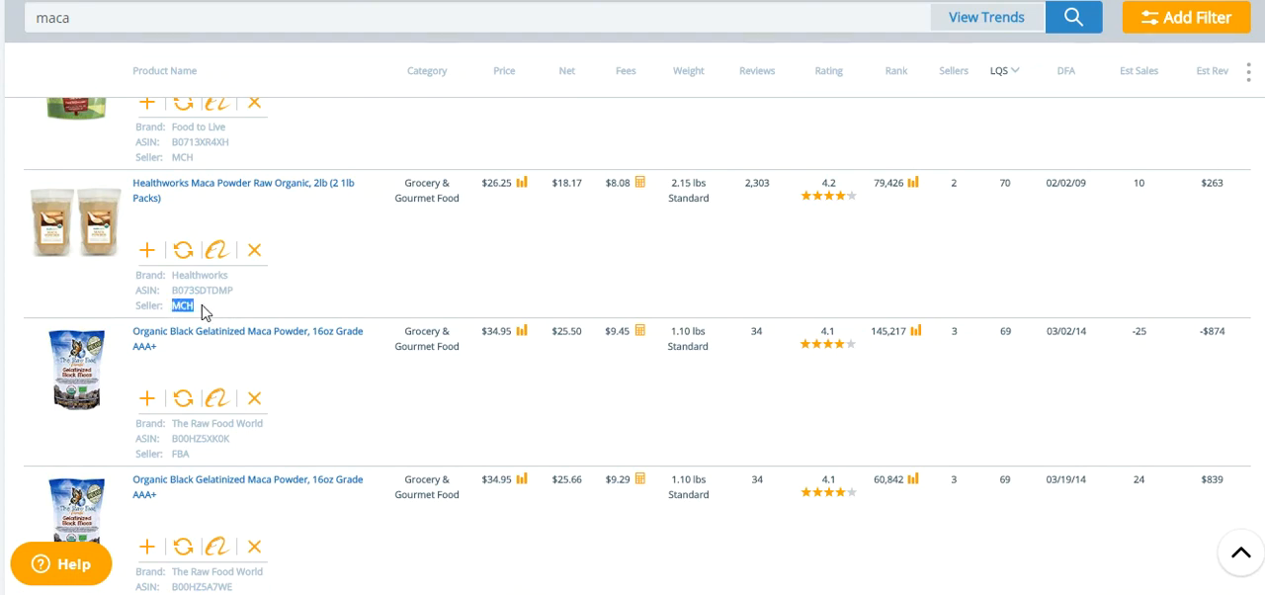
{"action": "mouse_move", "coordinate": [361, 220]}
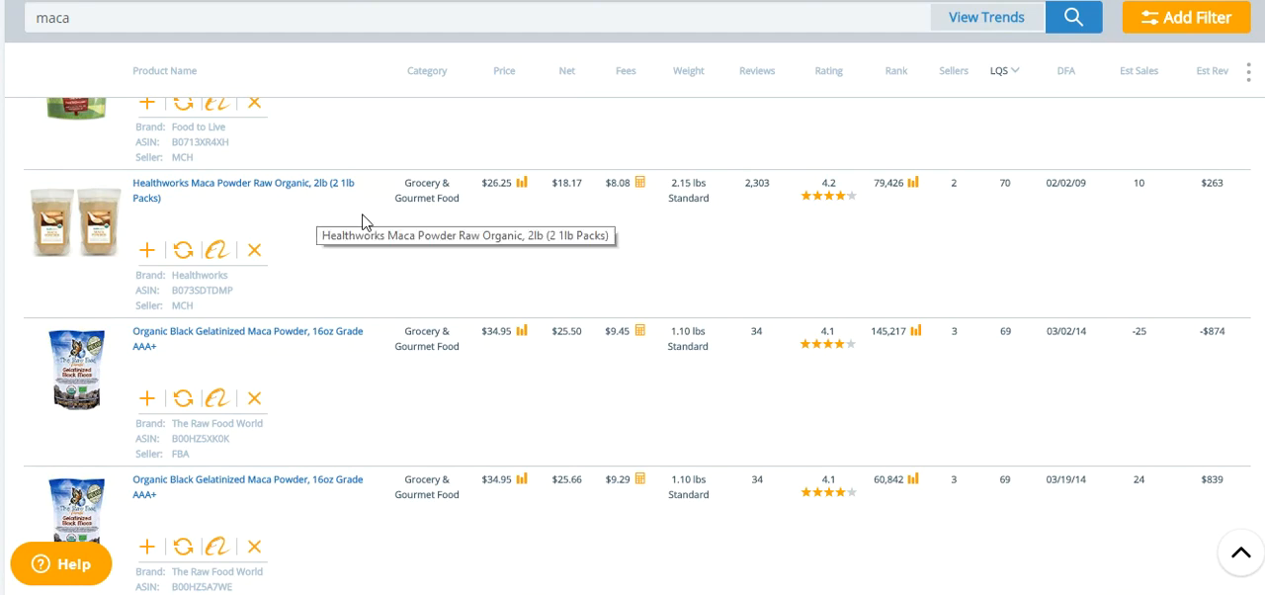
{"action": "mouse_move", "coordinate": [495, 277]}
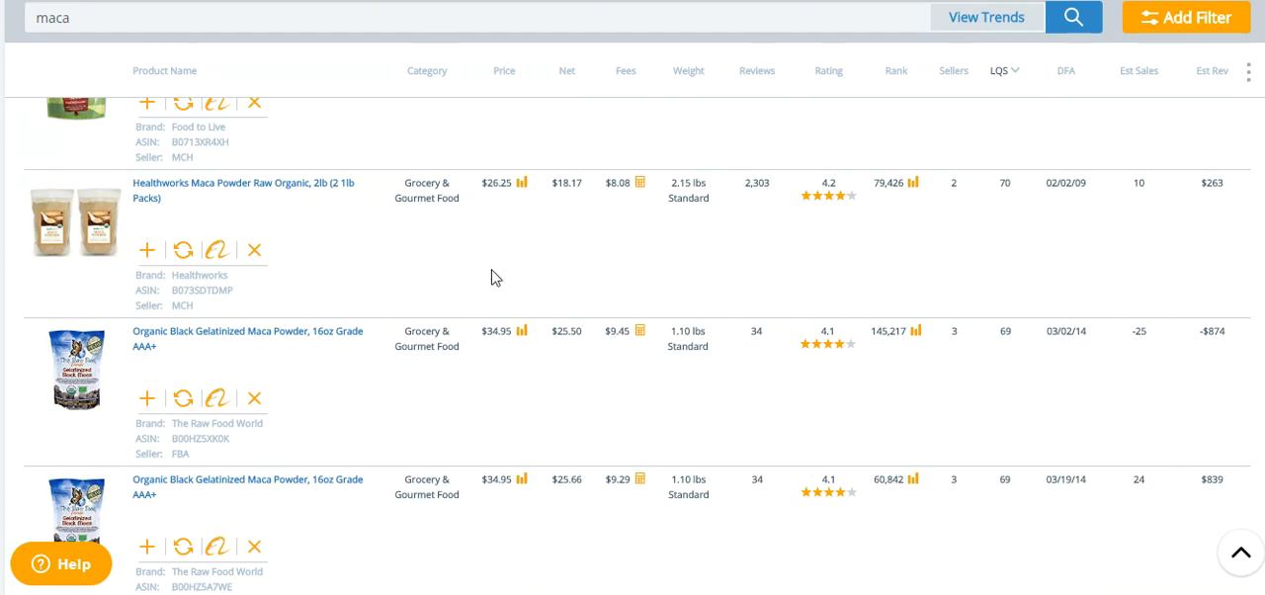
{"action": "mouse_move", "coordinate": [627, 272]}
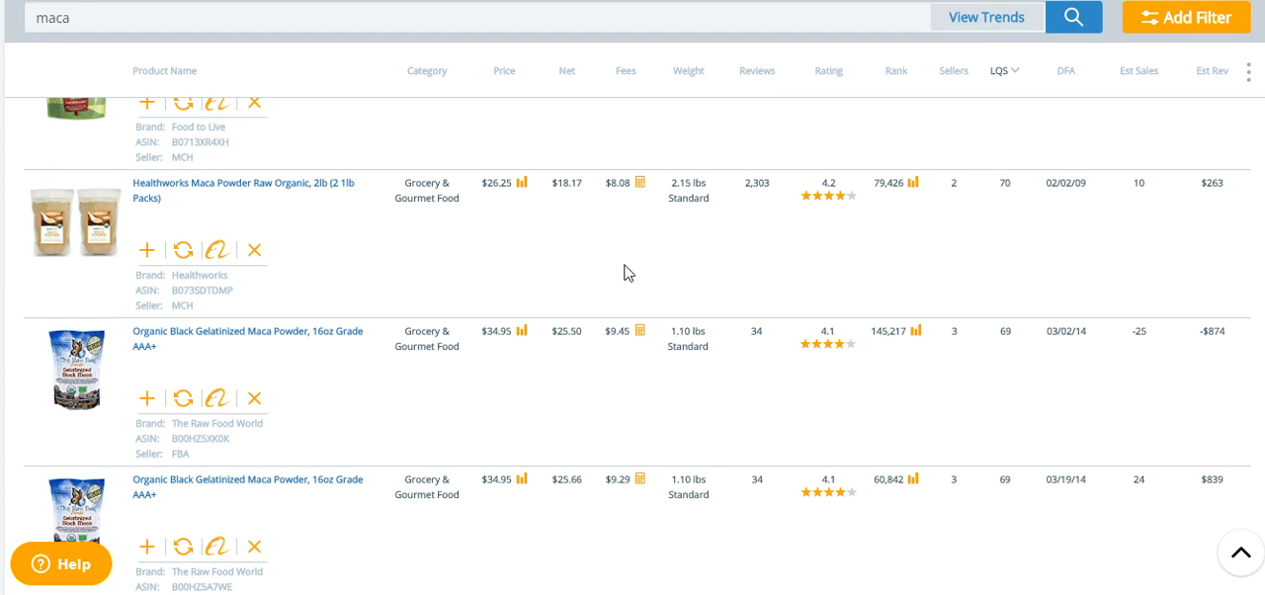
{"action": "mouse_move", "coordinate": [554, 261]}
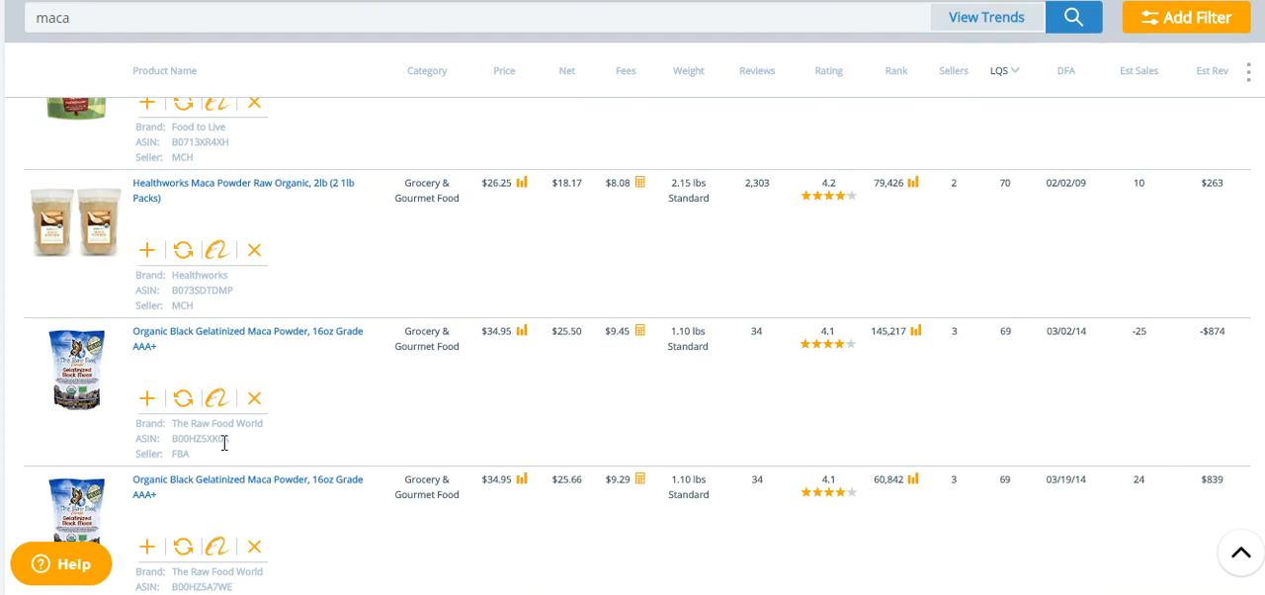
{"action": "mouse_move", "coordinate": [346, 338]}
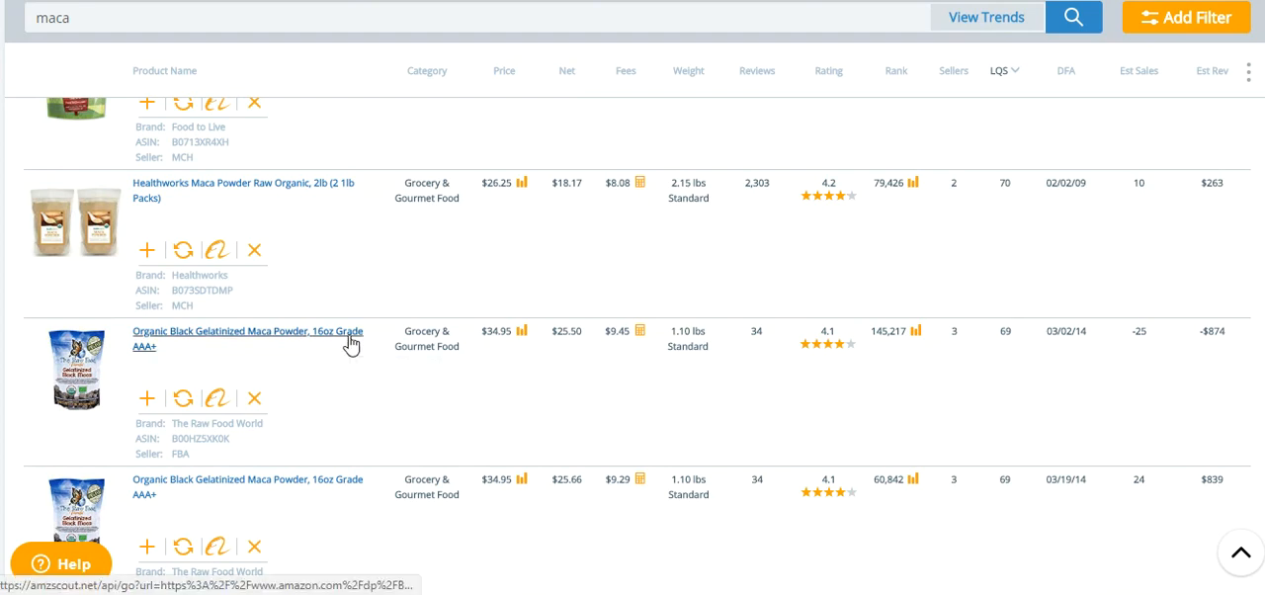
{"action": "mouse_move", "coordinate": [578, 375]}
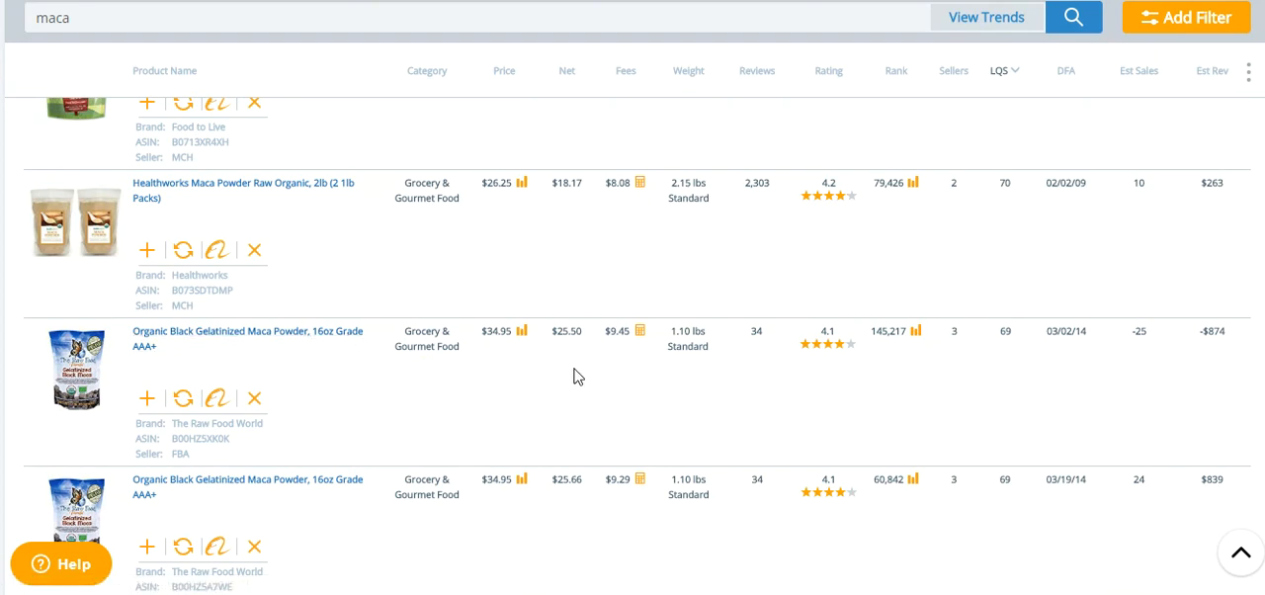
{"action": "mouse_move", "coordinate": [560, 382]}
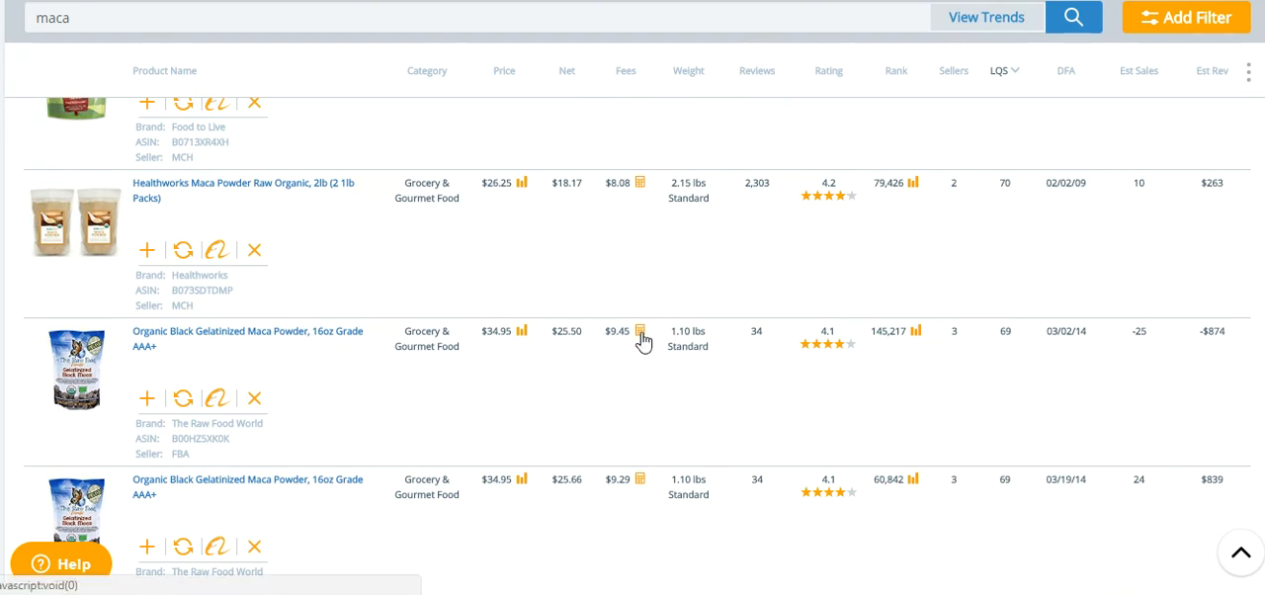
{"action": "mouse_move", "coordinate": [628, 333]}
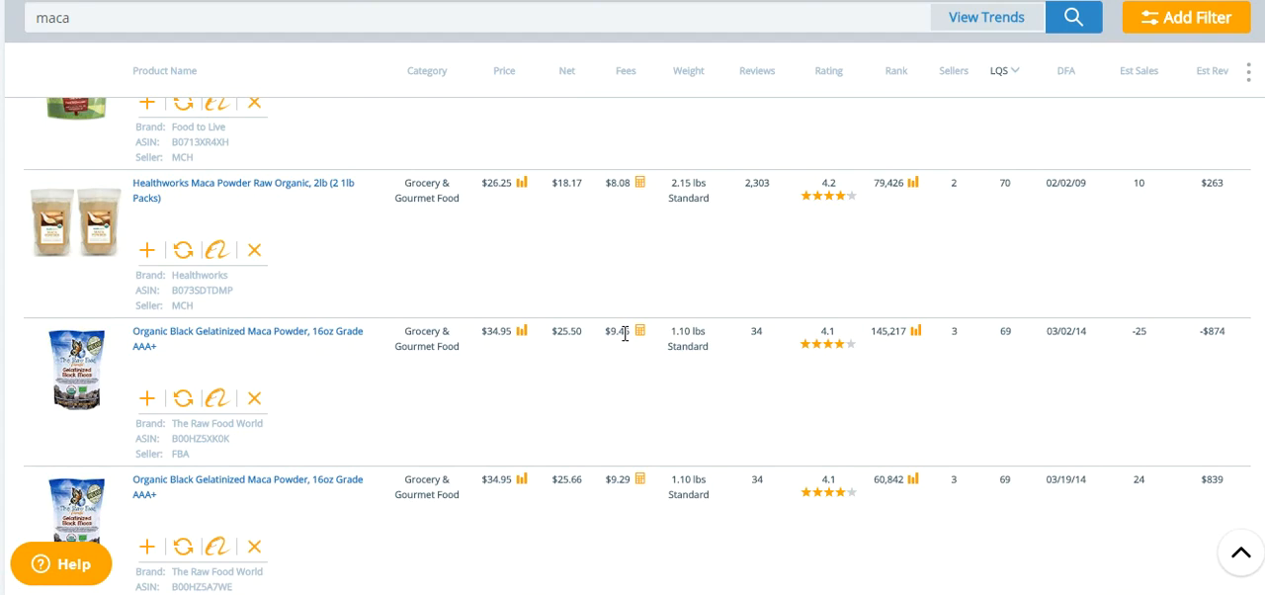
{"action": "mouse_move", "coordinate": [319, 358]}
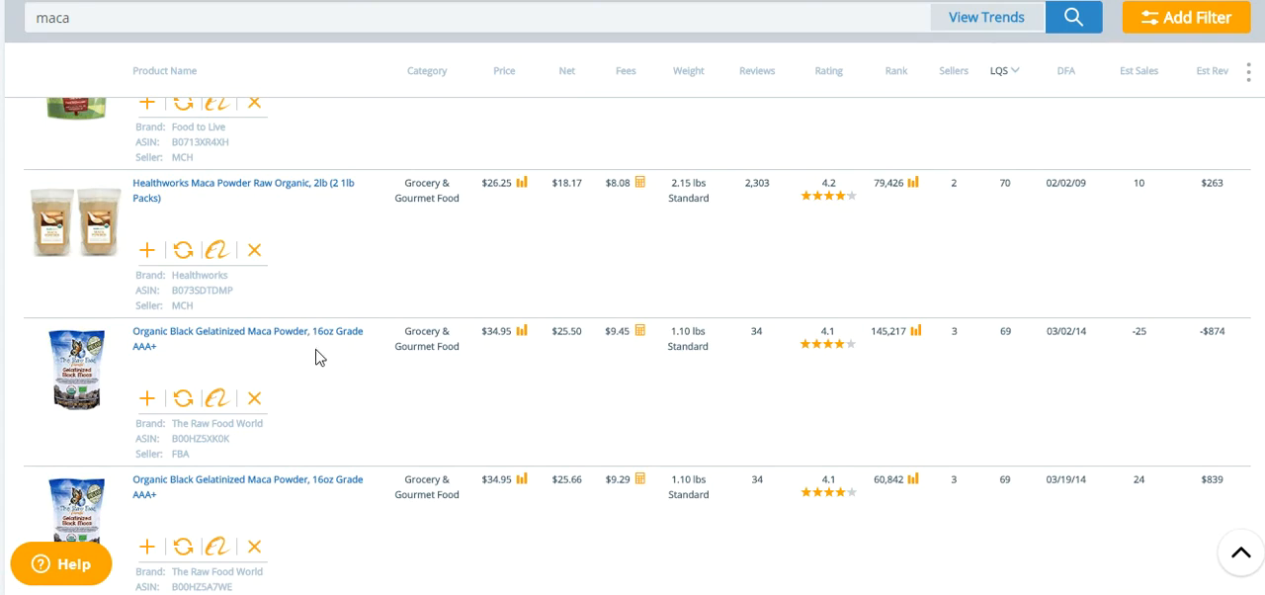
{"action": "mouse_move", "coordinate": [390, 390]}
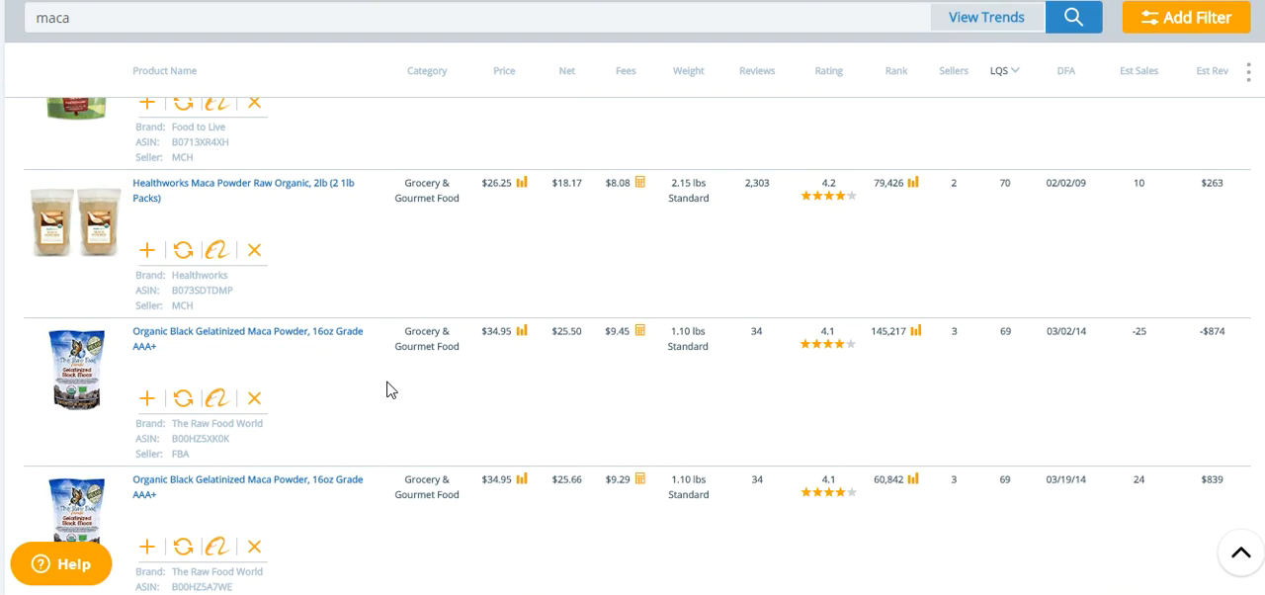
{"action": "mouse_move", "coordinate": [617, 319]}
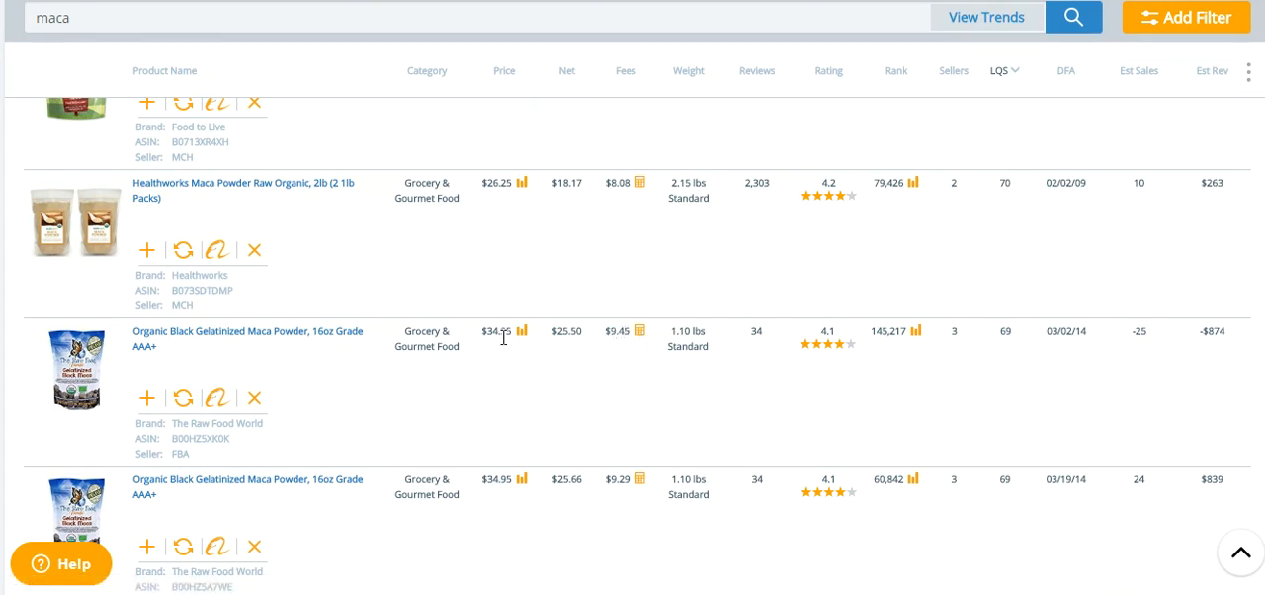
{"action": "mouse_move", "coordinate": [564, 335]}
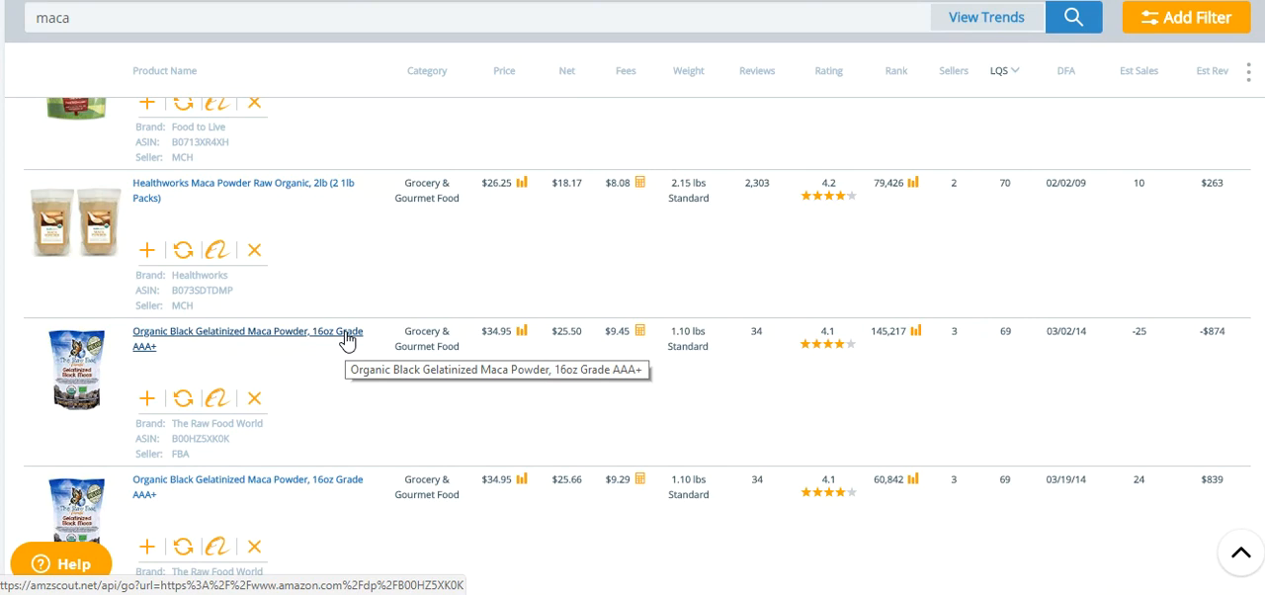
{"action": "mouse_move", "coordinate": [402, 341]}
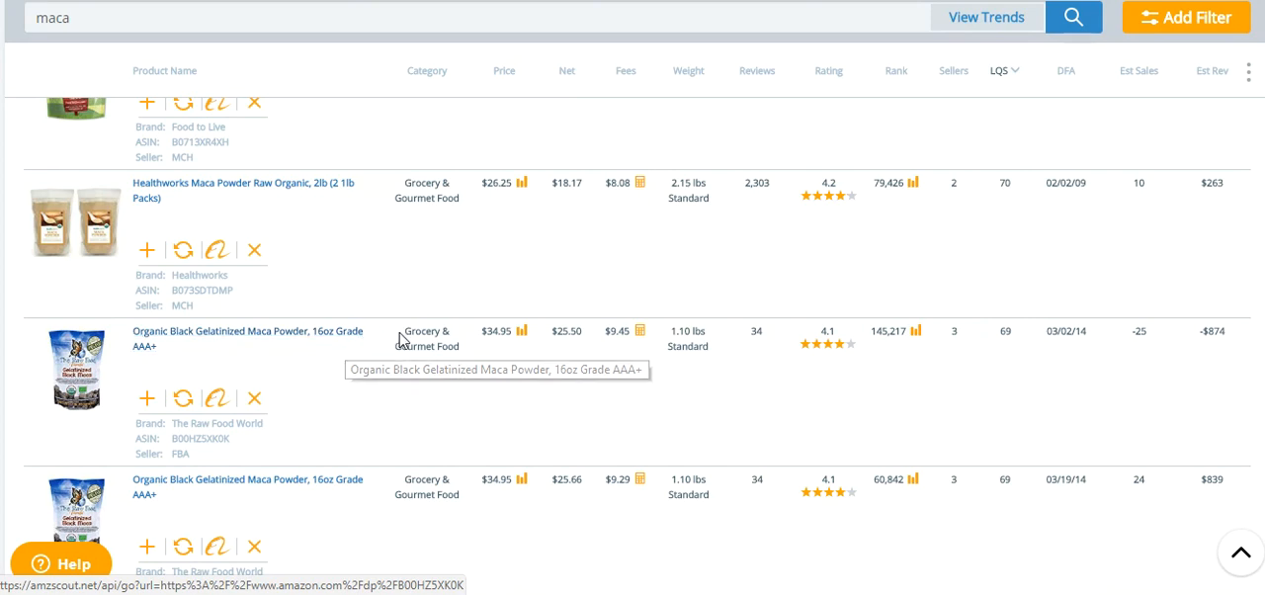
{"action": "mouse_move", "coordinate": [600, 334]}
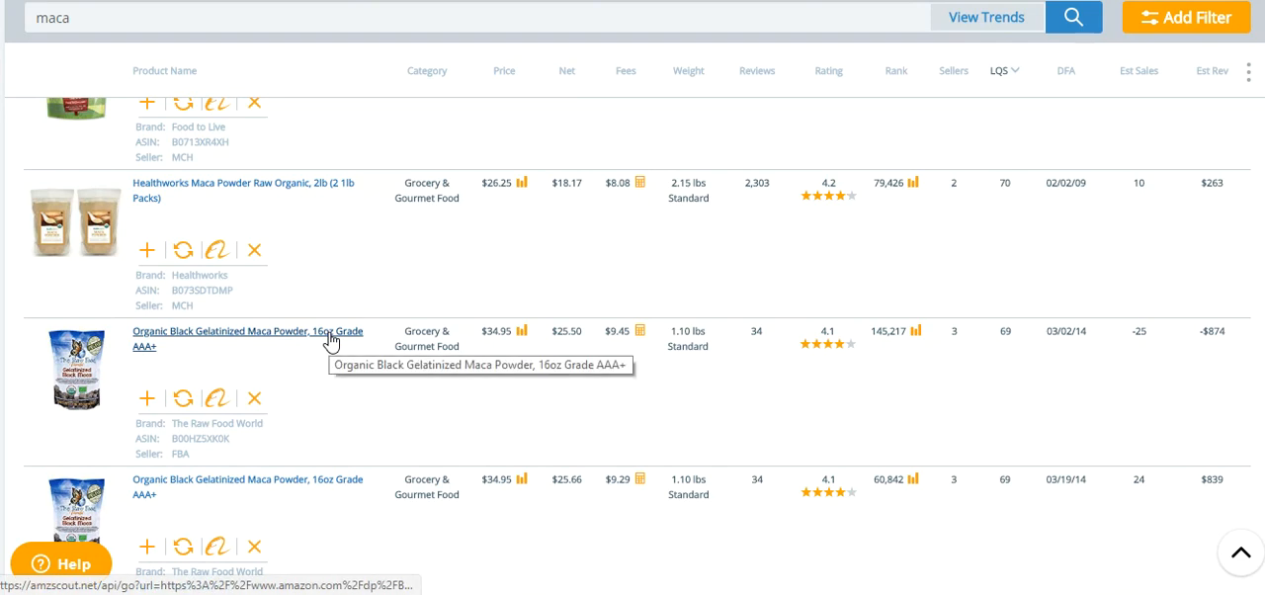
{"action": "mouse_move", "coordinate": [611, 359]}
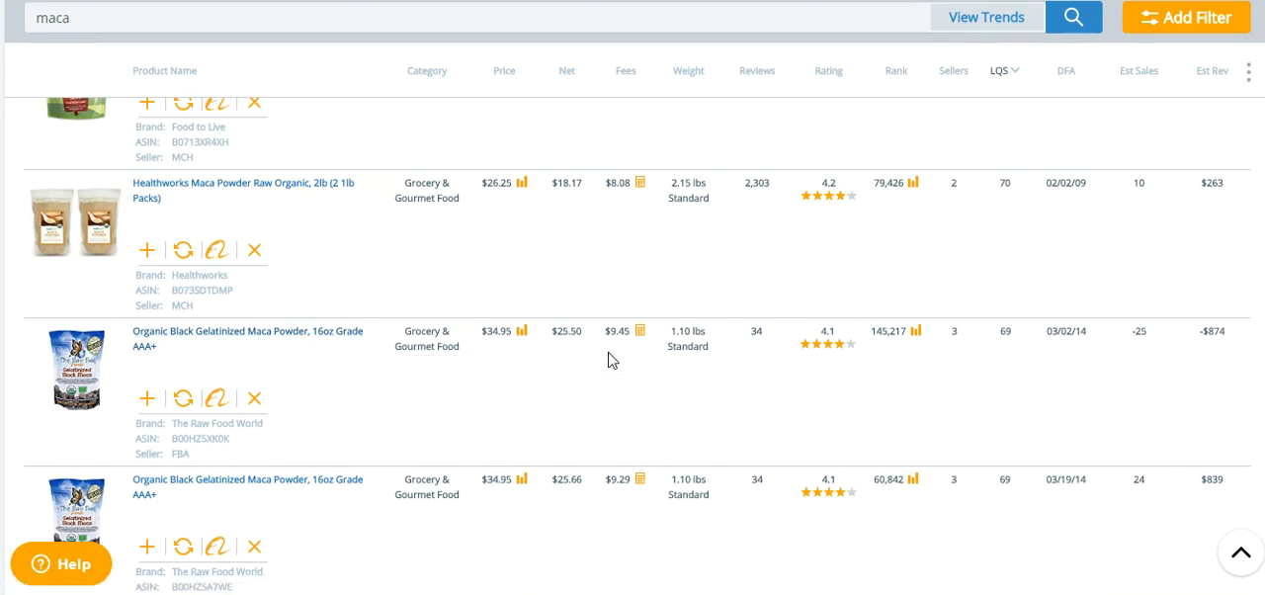
{"action": "mouse_move", "coordinate": [565, 367]}
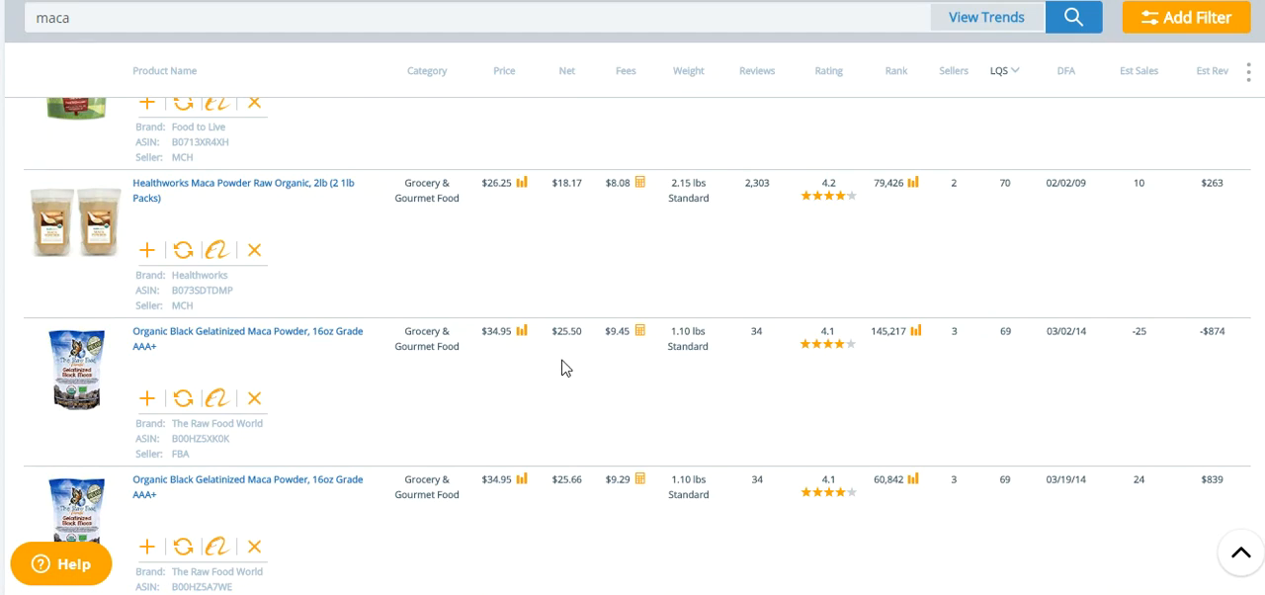
{"action": "mouse_move", "coordinate": [551, 338]}
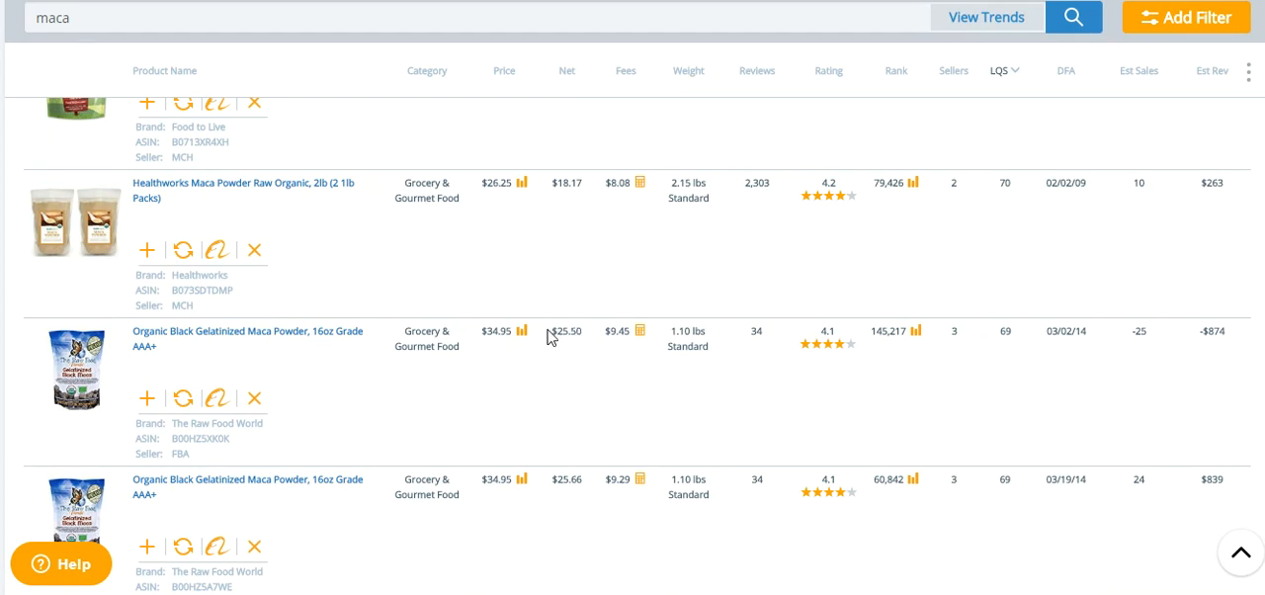
{"action": "mouse_move", "coordinate": [513, 292]}
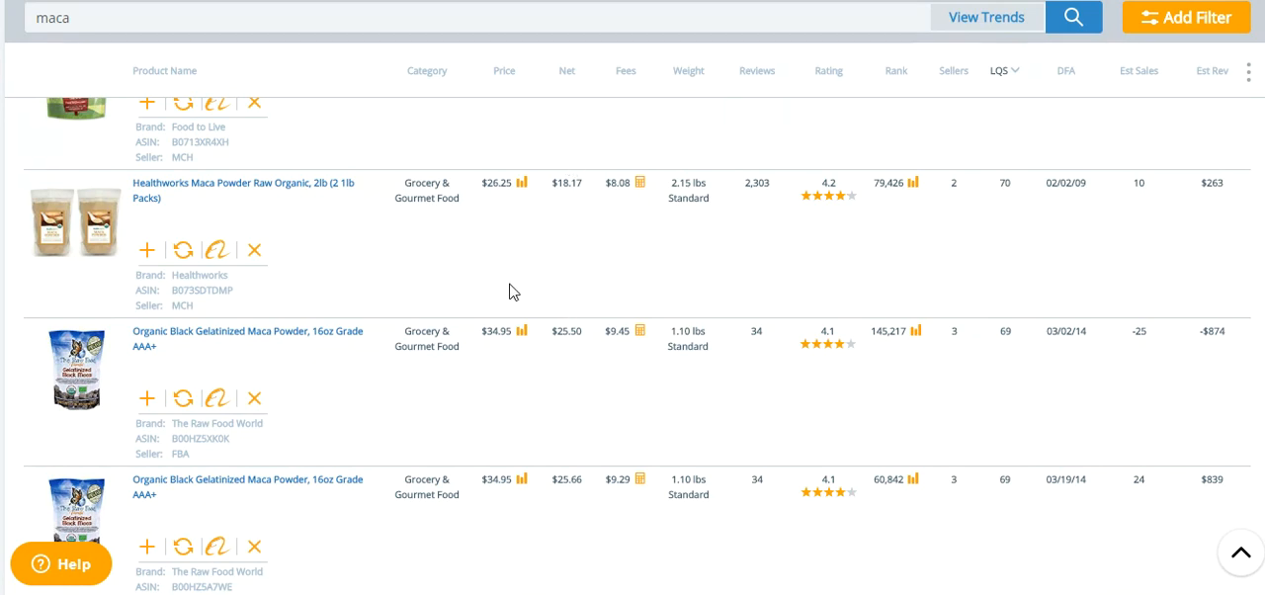
{"action": "mouse_move", "coordinate": [638, 343]}
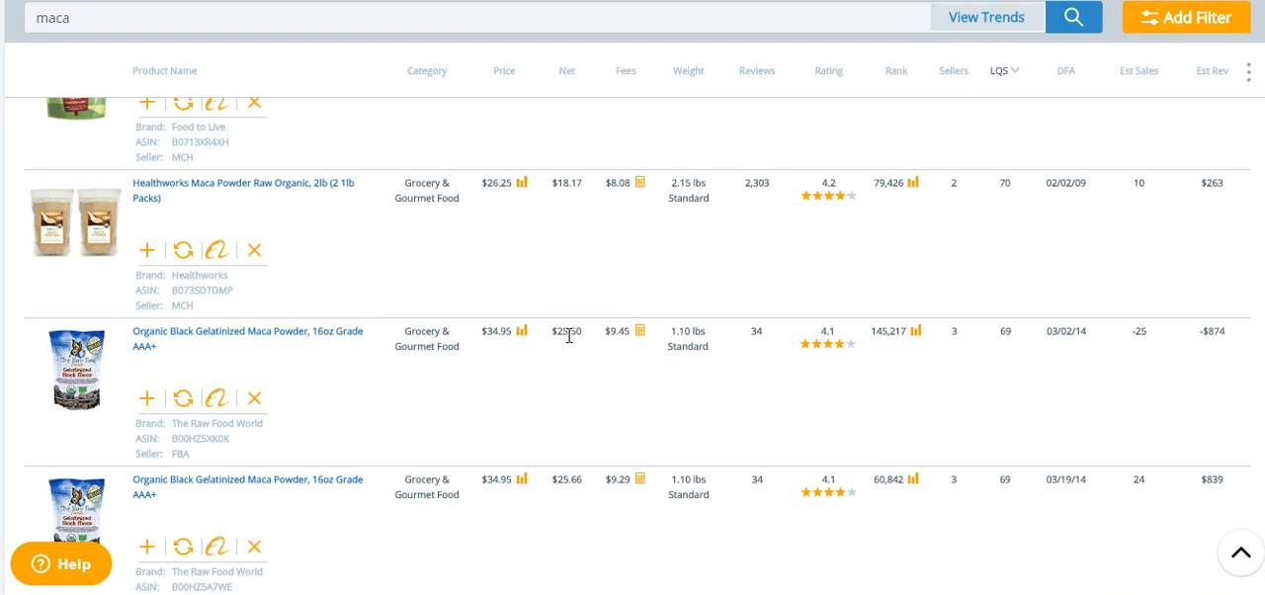
{"action": "mouse_move", "coordinate": [566, 349]}
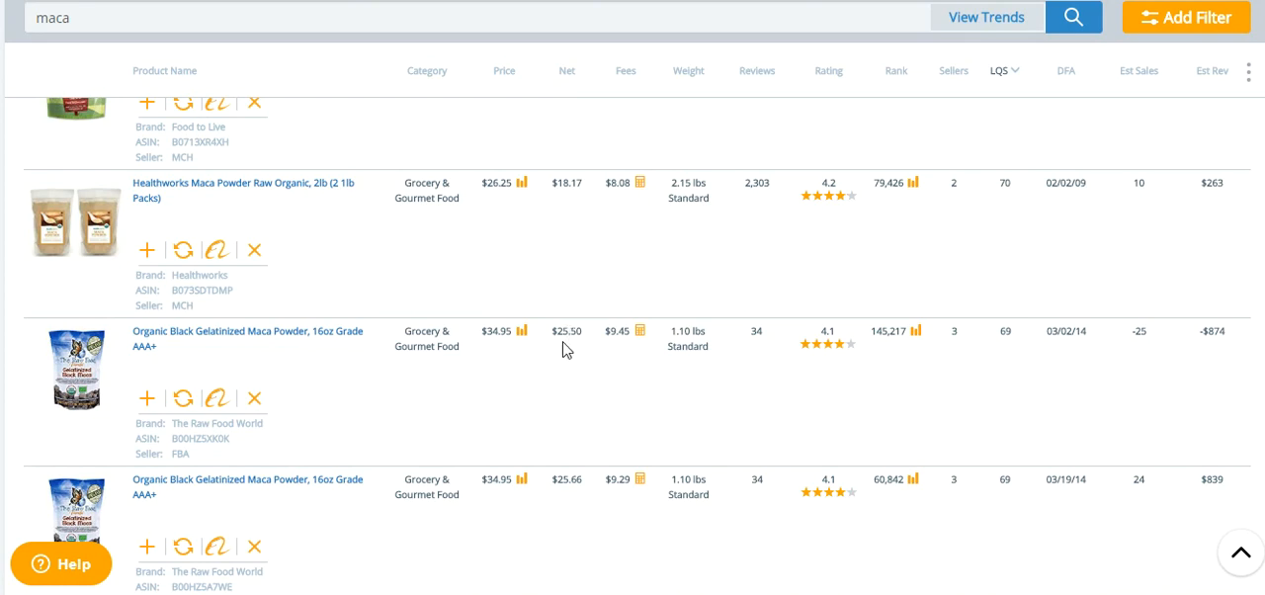
{"action": "double_click", "coordinate": [568, 331]}
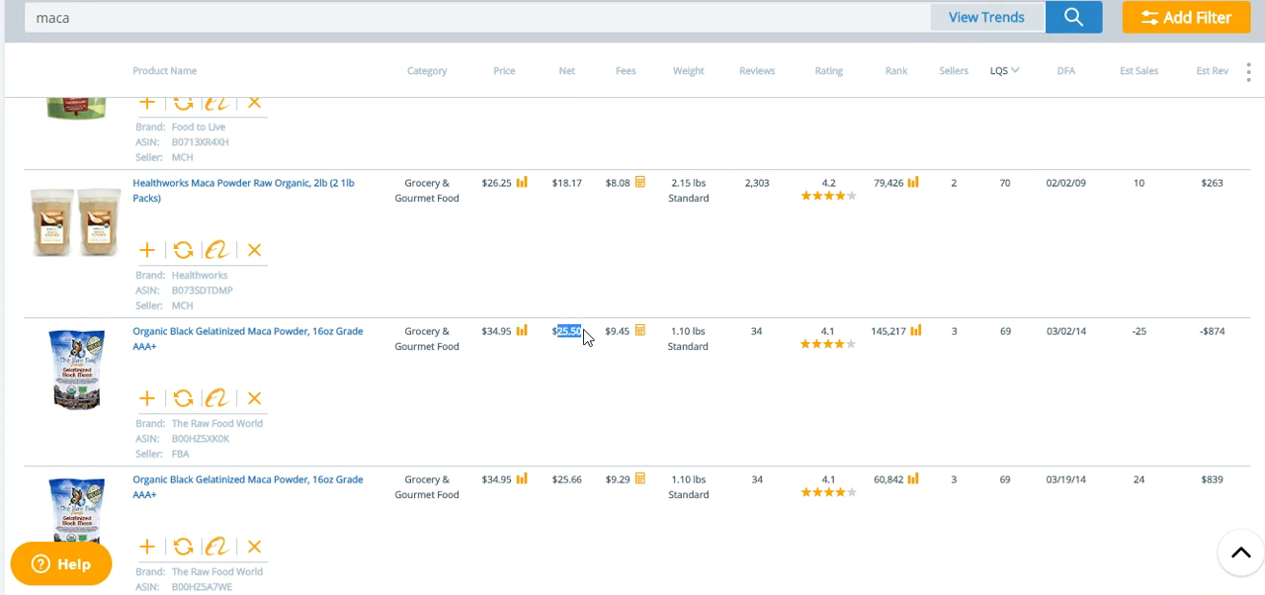
{"action": "mouse_move", "coordinate": [553, 380]}
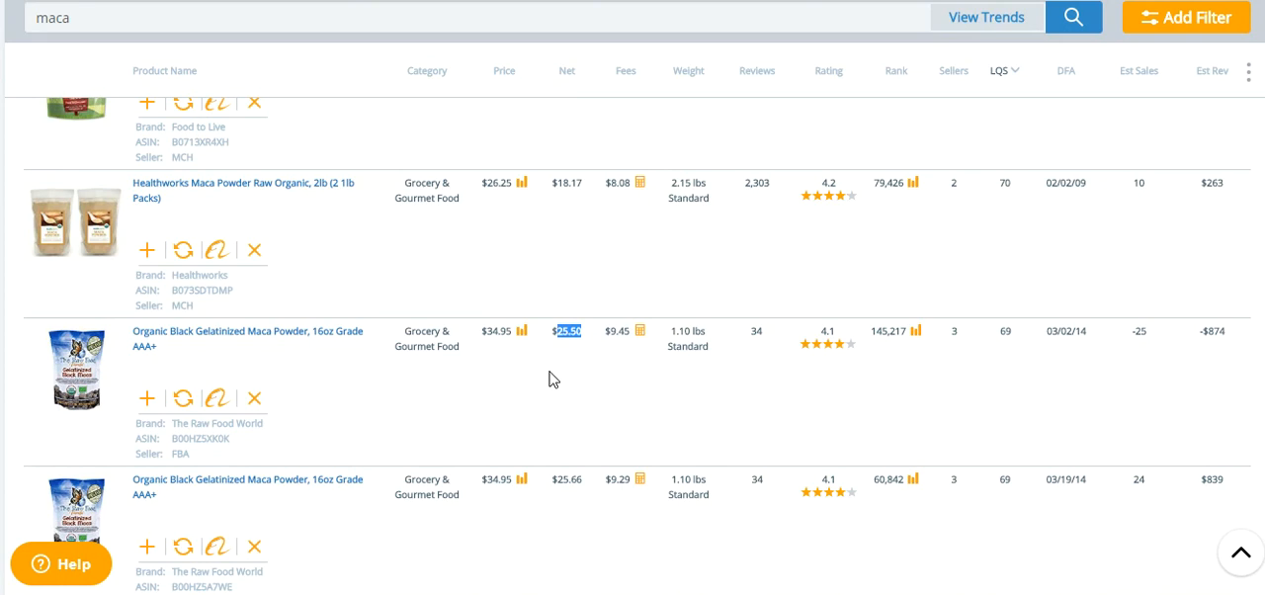
{"action": "mouse_move", "coordinate": [532, 375]}
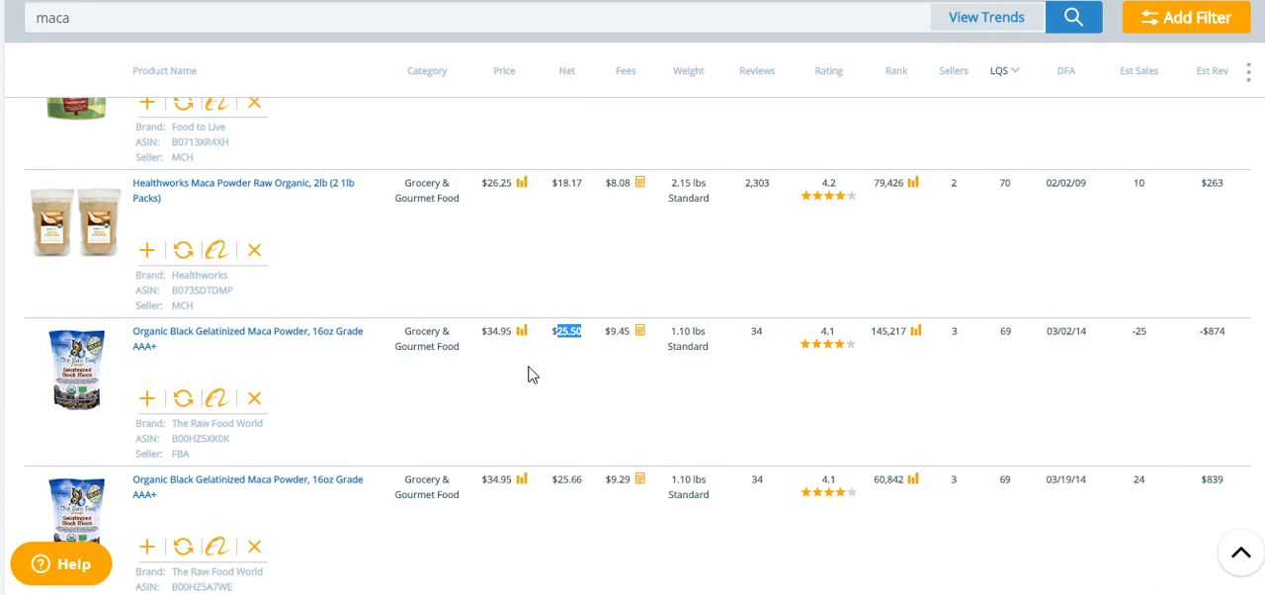
{"action": "mouse_move", "coordinate": [555, 373]}
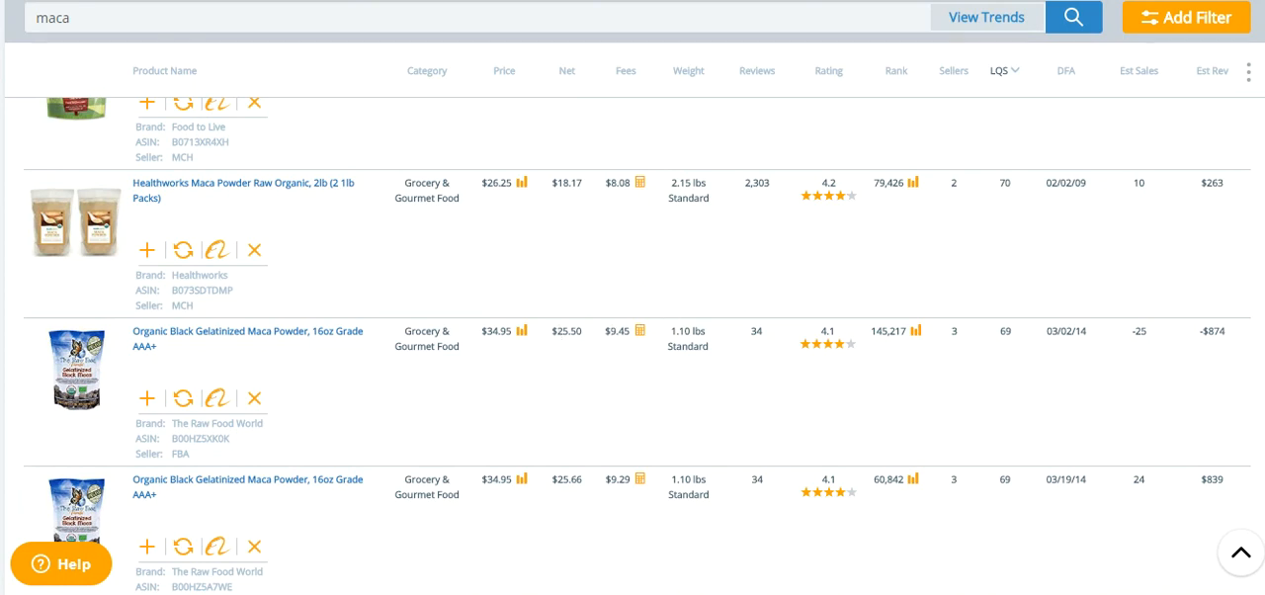
{"action": "scroll", "scroll_direction": "down", "scroll_amount": 3}
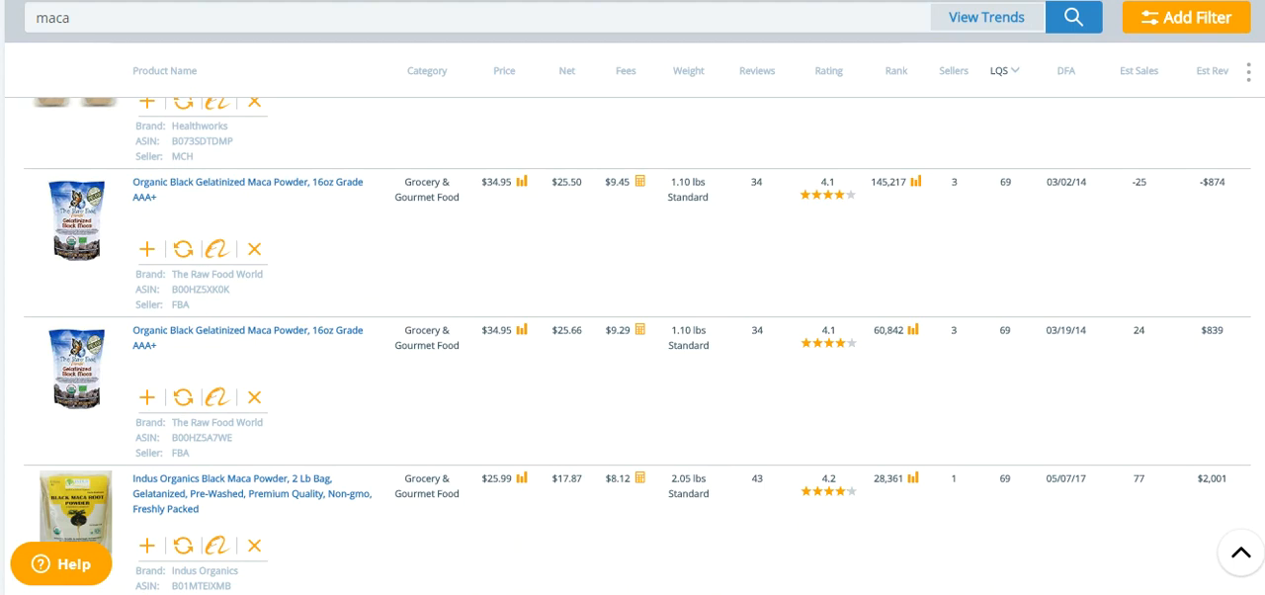
{"action": "mouse_move", "coordinate": [569, 266]}
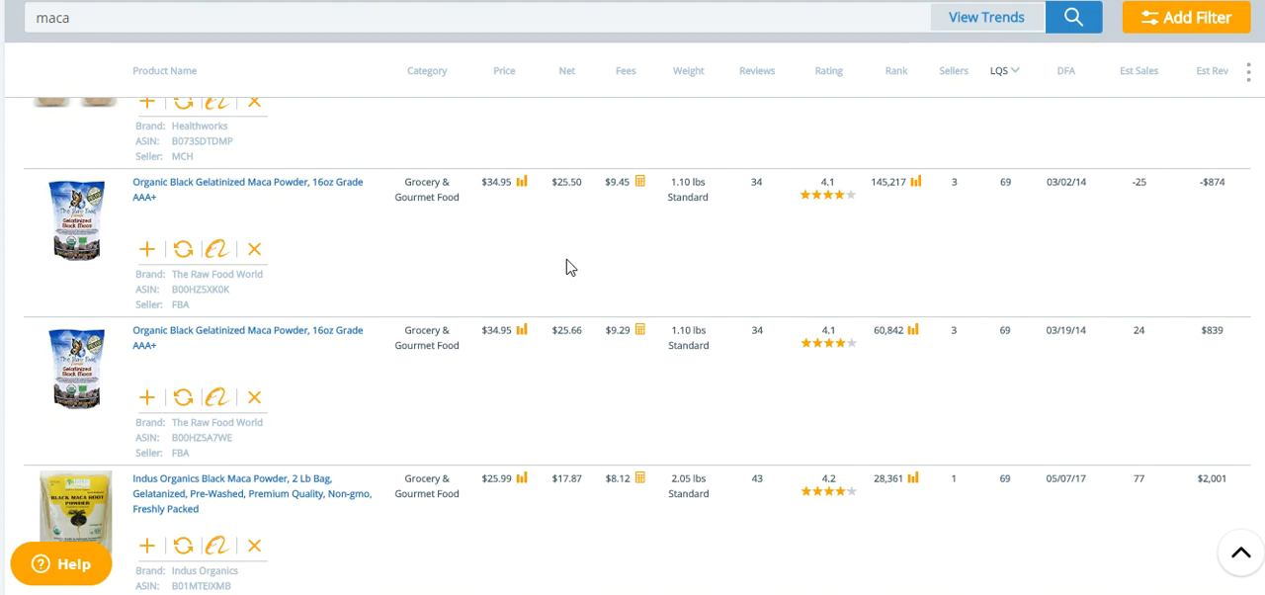
{"action": "mouse_move", "coordinate": [569, 268]}
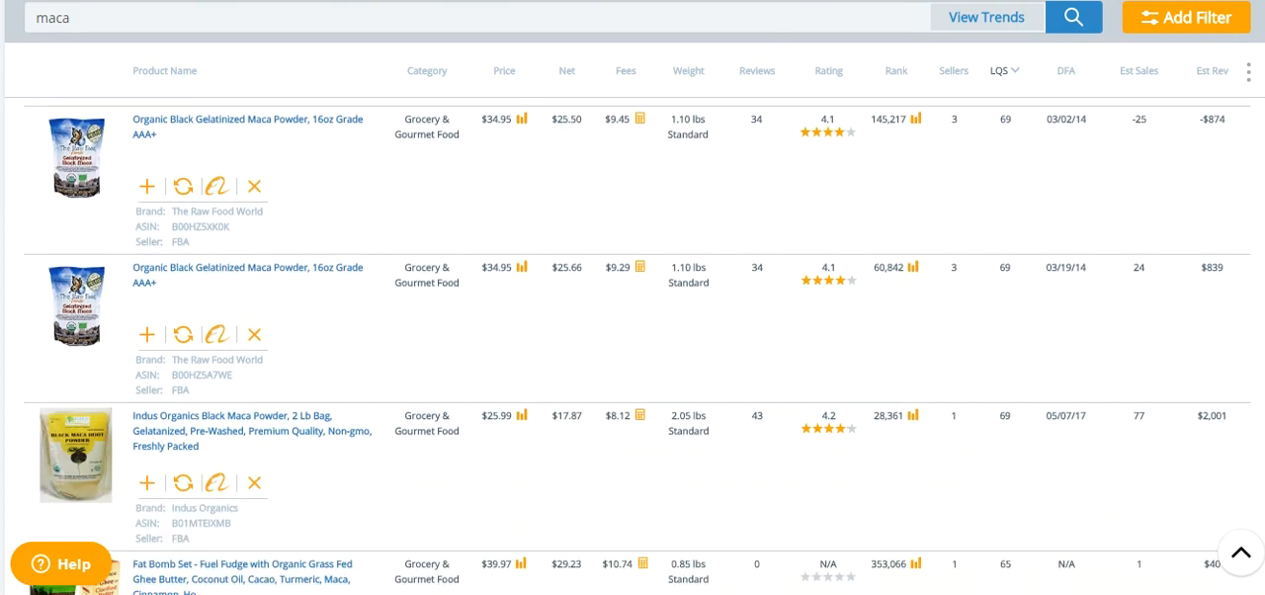
{"action": "scroll", "scroll_direction": "down", "scroll_amount": 3}
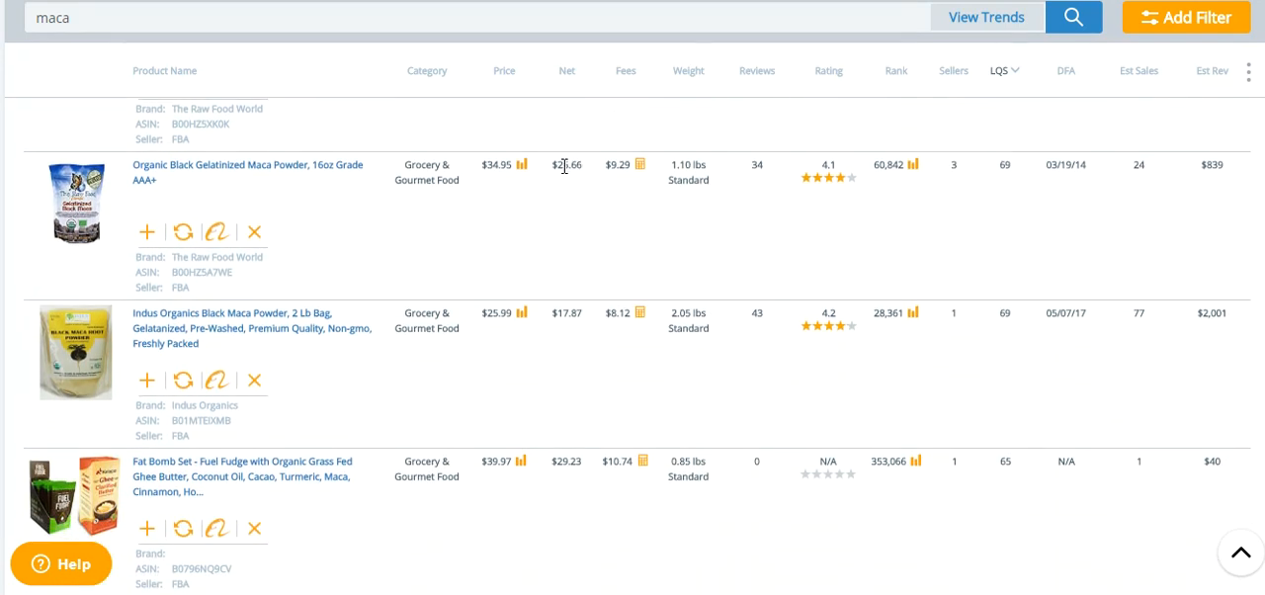
{"action": "mouse_move", "coordinate": [558, 181]}
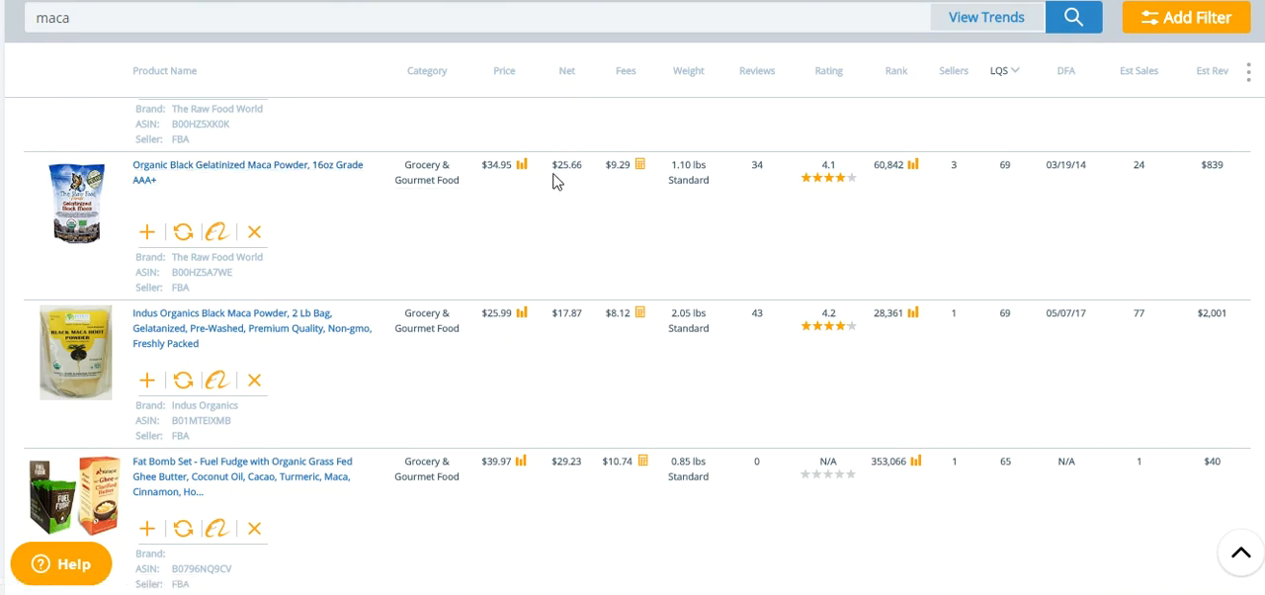
{"action": "mouse_move", "coordinate": [563, 168]}
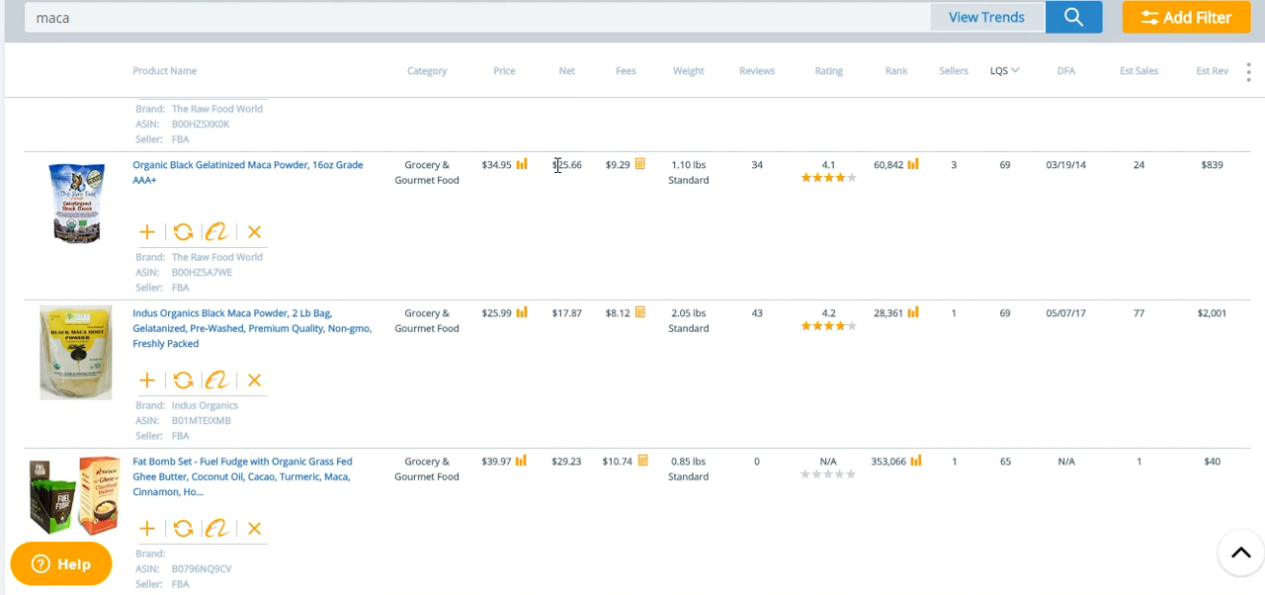
{"action": "double_click", "coordinate": [567, 164]}
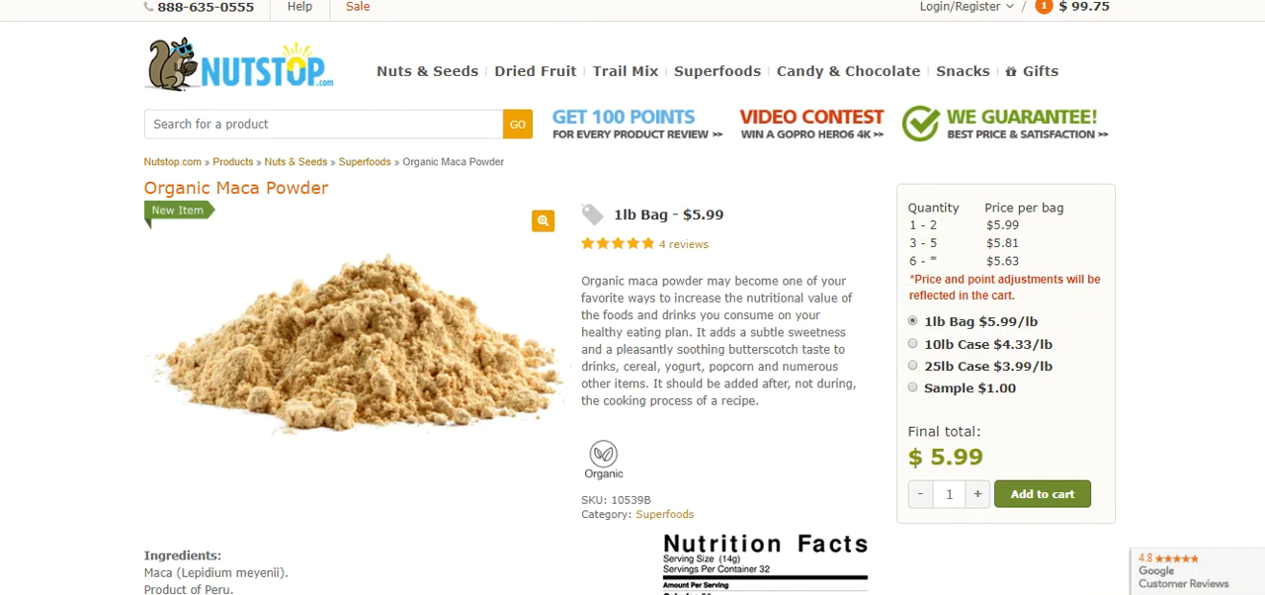
{"action": "scroll", "scroll_direction": "down", "scroll_amount": 3}
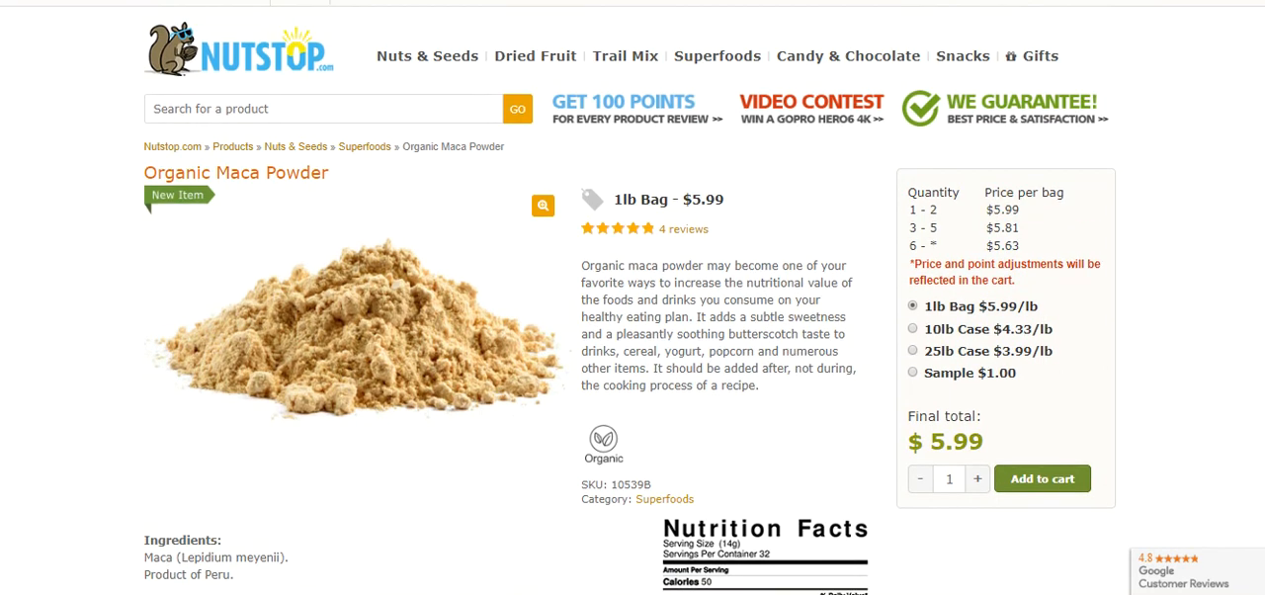
{"action": "scroll", "scroll_direction": "up", "scroll_amount": 3}
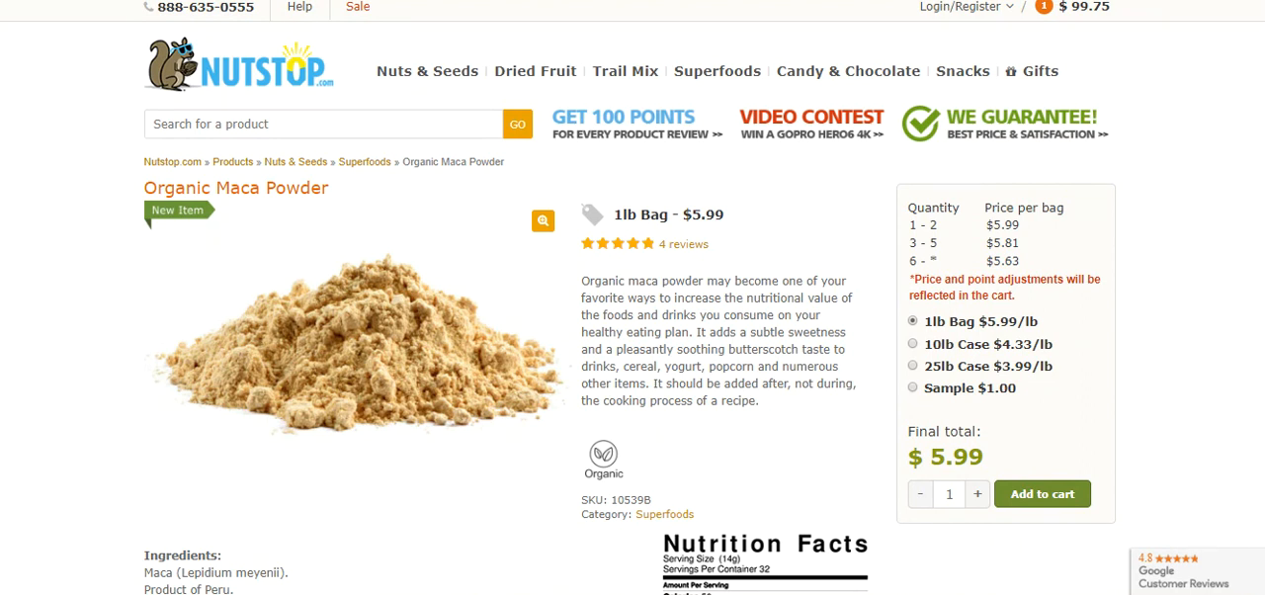
{"action": "mouse_move", "coordinate": [427, 70]}
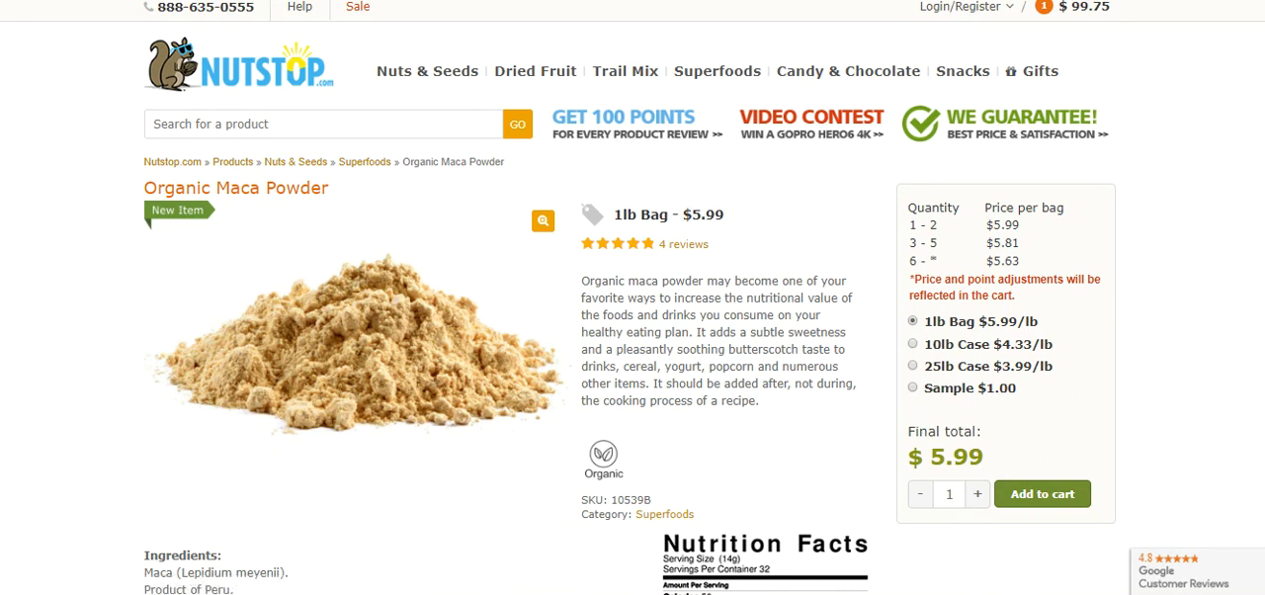
Mark the maca ingredient line and choose the 25lb case at $3.99/lb, totaling $99.75.
{"action": "scroll", "scroll_direction": "down", "scroll_amount": 3}
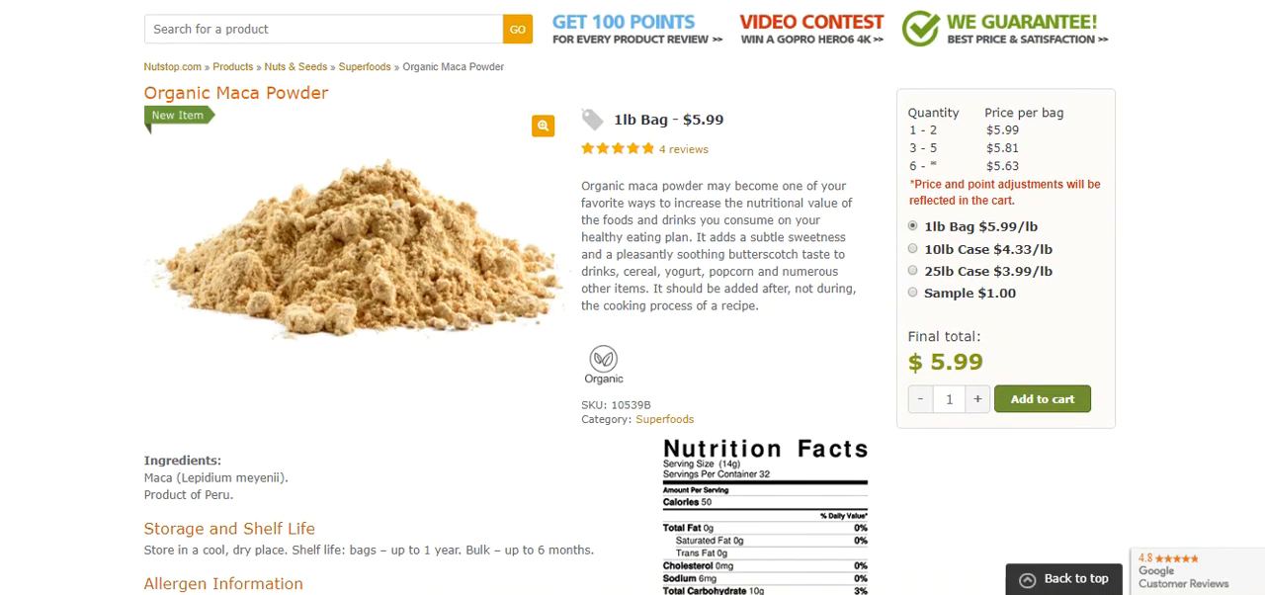
{"action": "scroll", "scroll_direction": "down", "scroll_amount": 3}
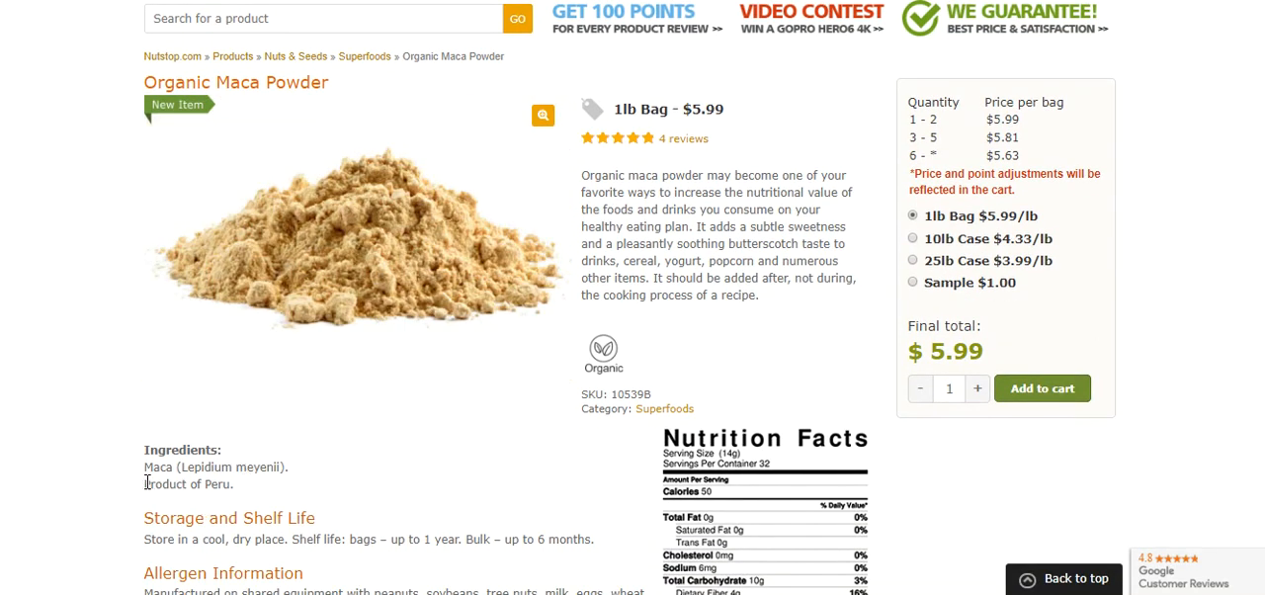
{"action": "double_click", "coordinate": [187, 483]}
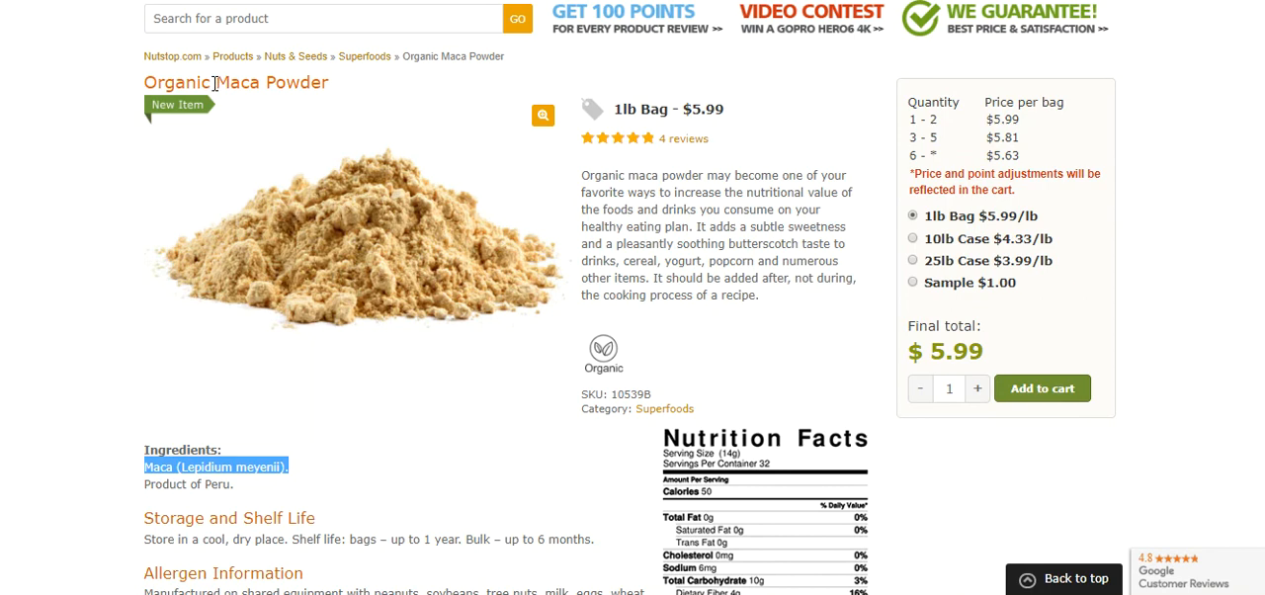
{"action": "mouse_move", "coordinate": [610, 351]}
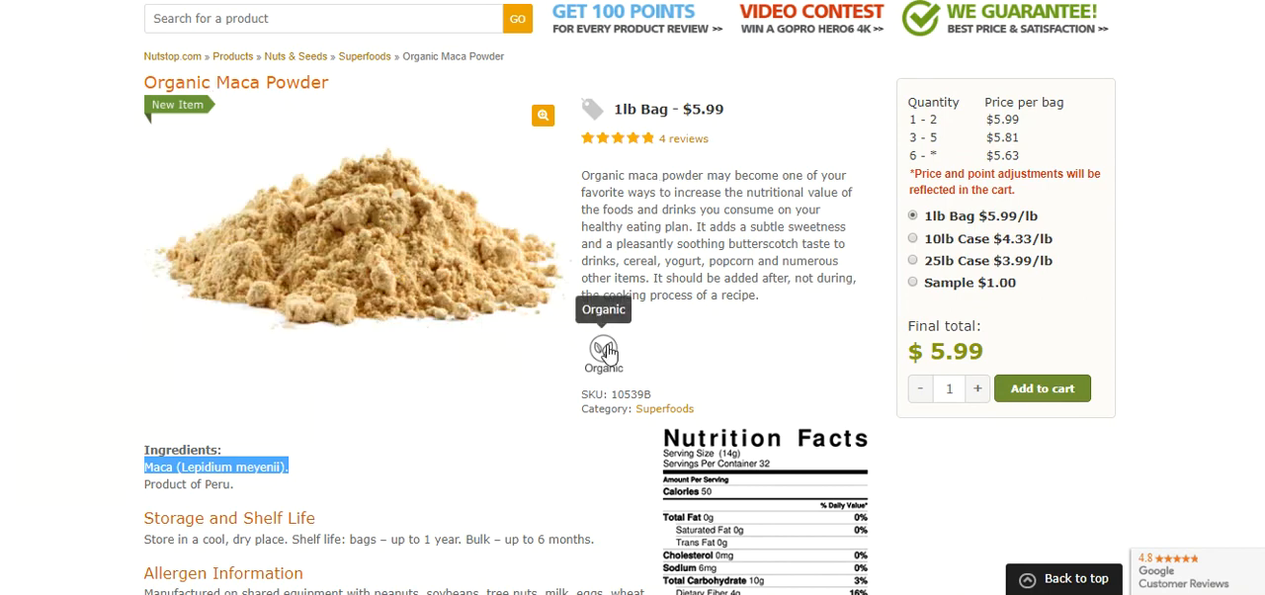
{"action": "mouse_move", "coordinate": [981, 274]}
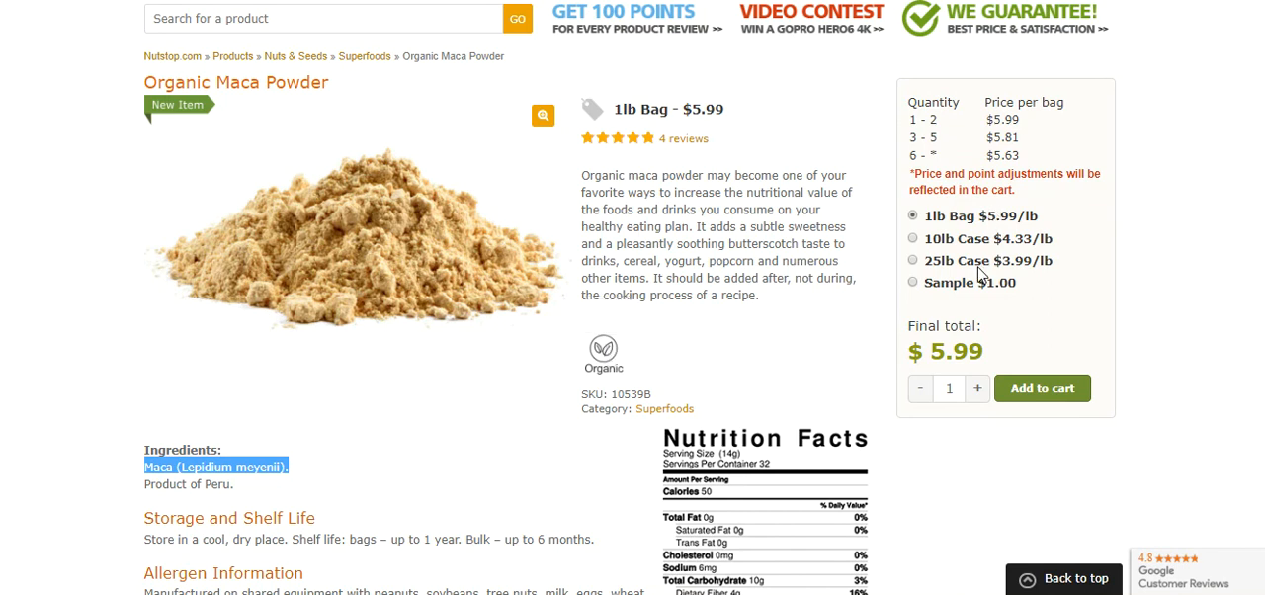
{"action": "left_click", "coordinate": [911, 260]}
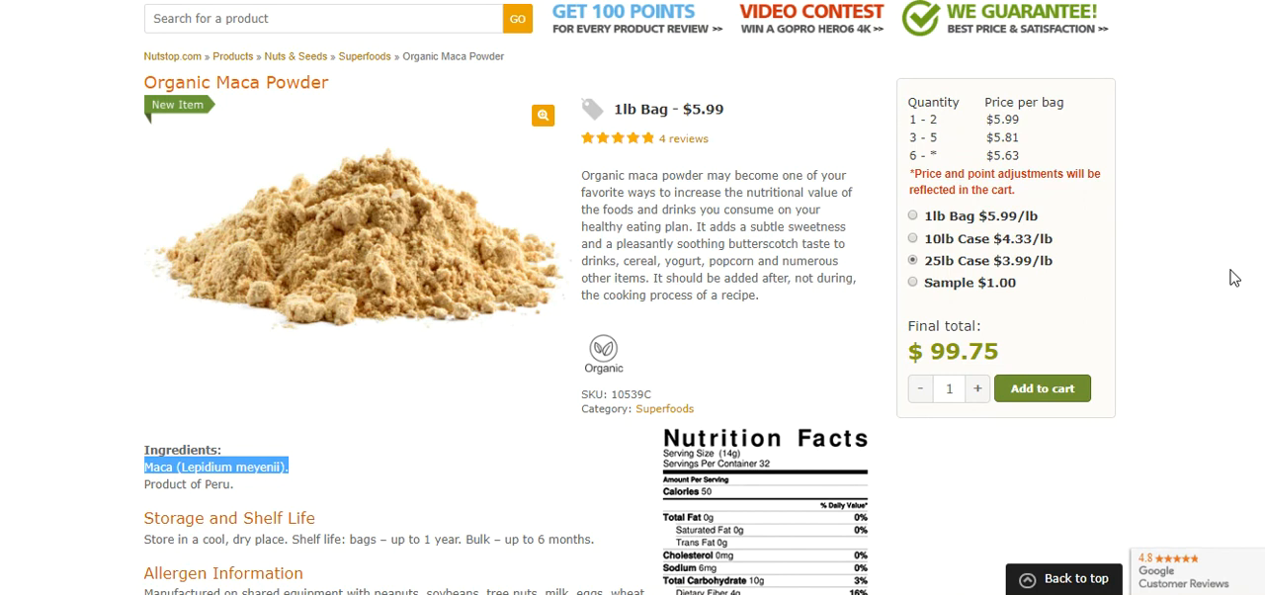
{"action": "mouse_move", "coordinate": [1022, 273]}
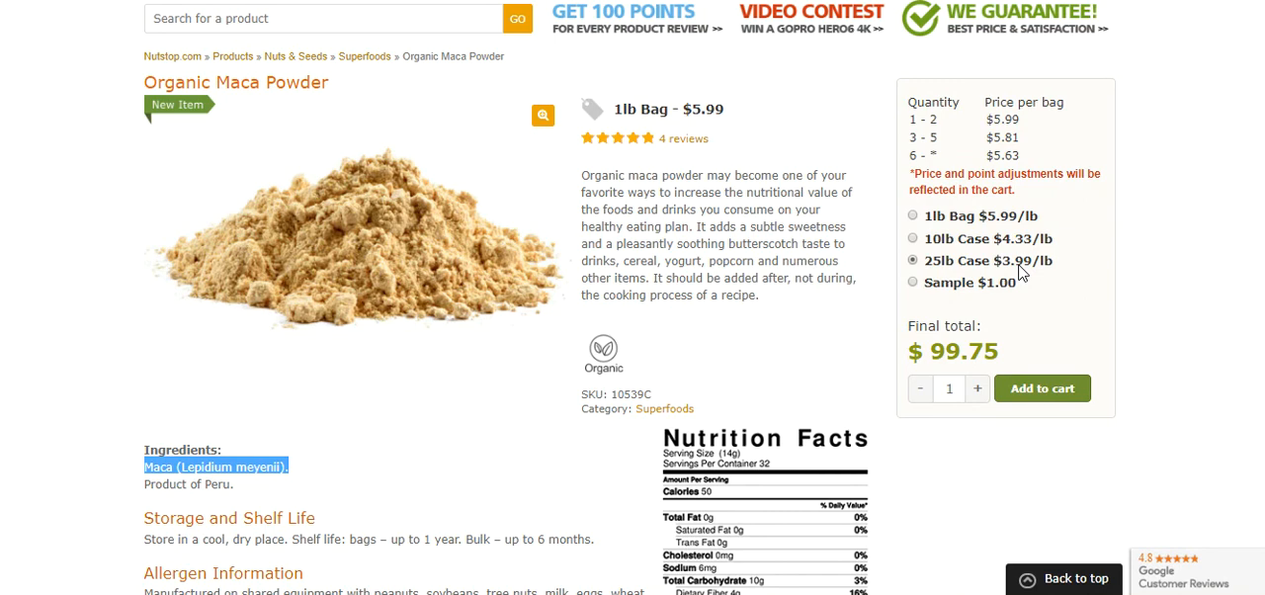
{"action": "mouse_move", "coordinate": [989, 269]}
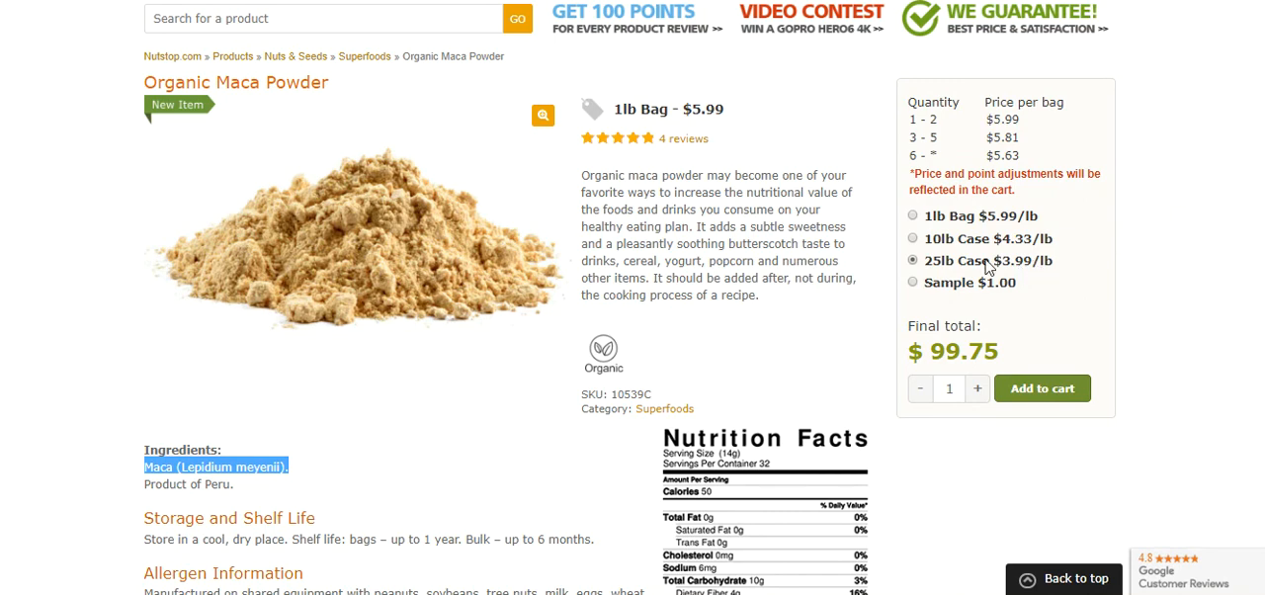
{"action": "left_click", "coordinate": [542, 115]}
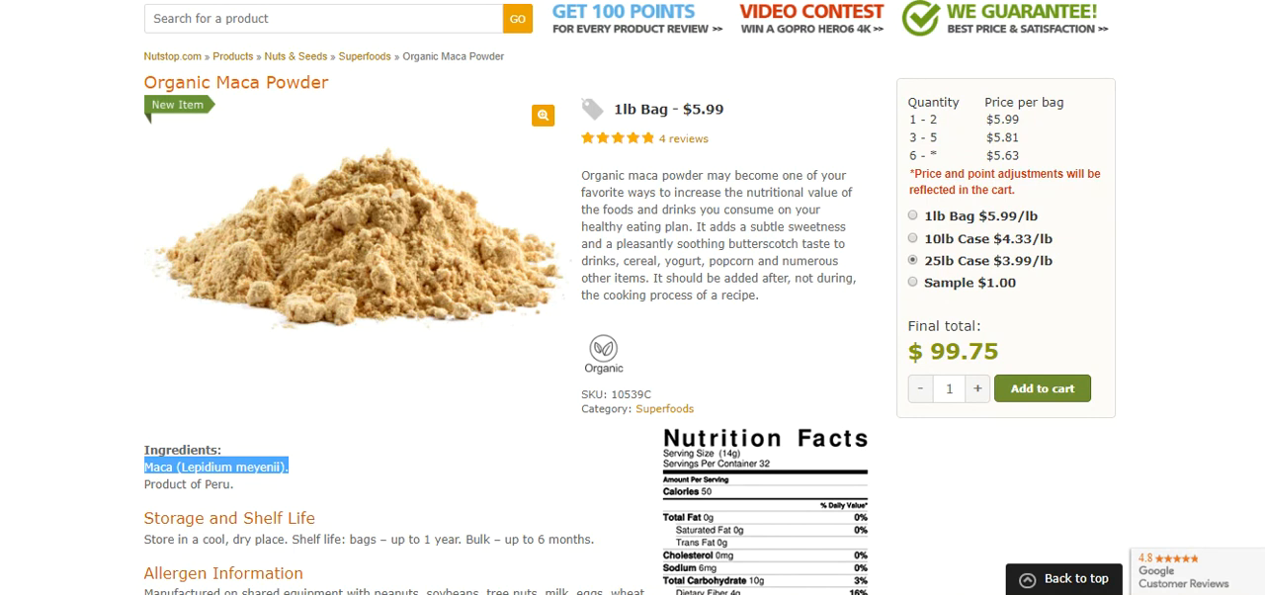
{"action": "scroll", "scroll_direction": "up", "scroll_amount": 3}
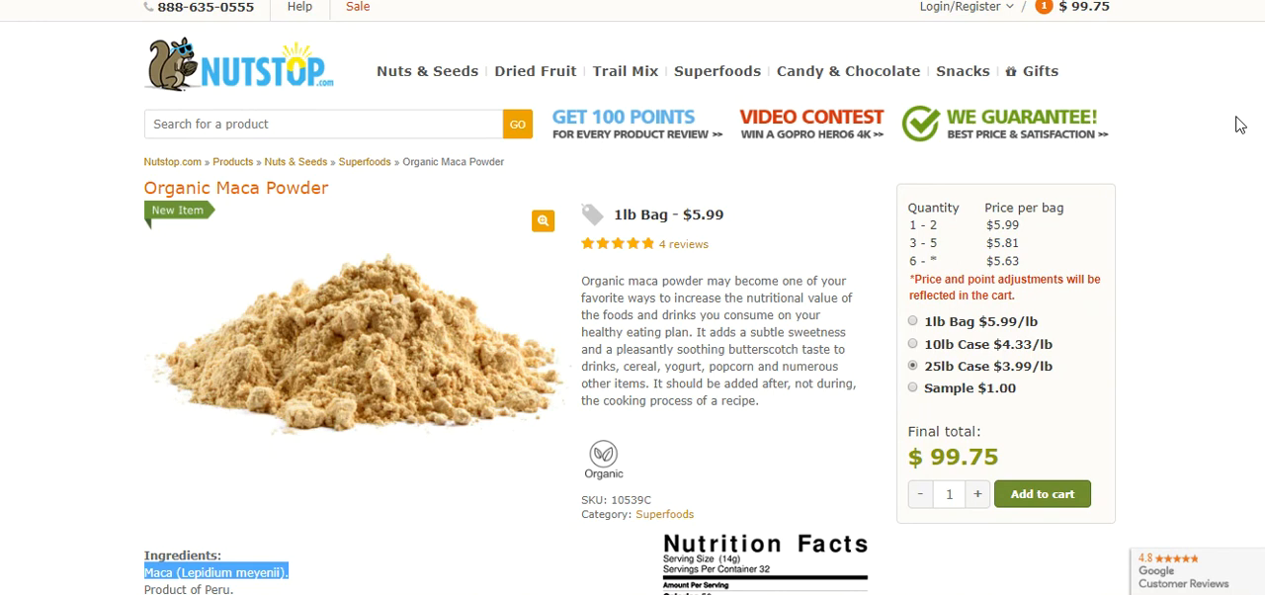
{"action": "mouse_move", "coordinate": [1223, 101]}
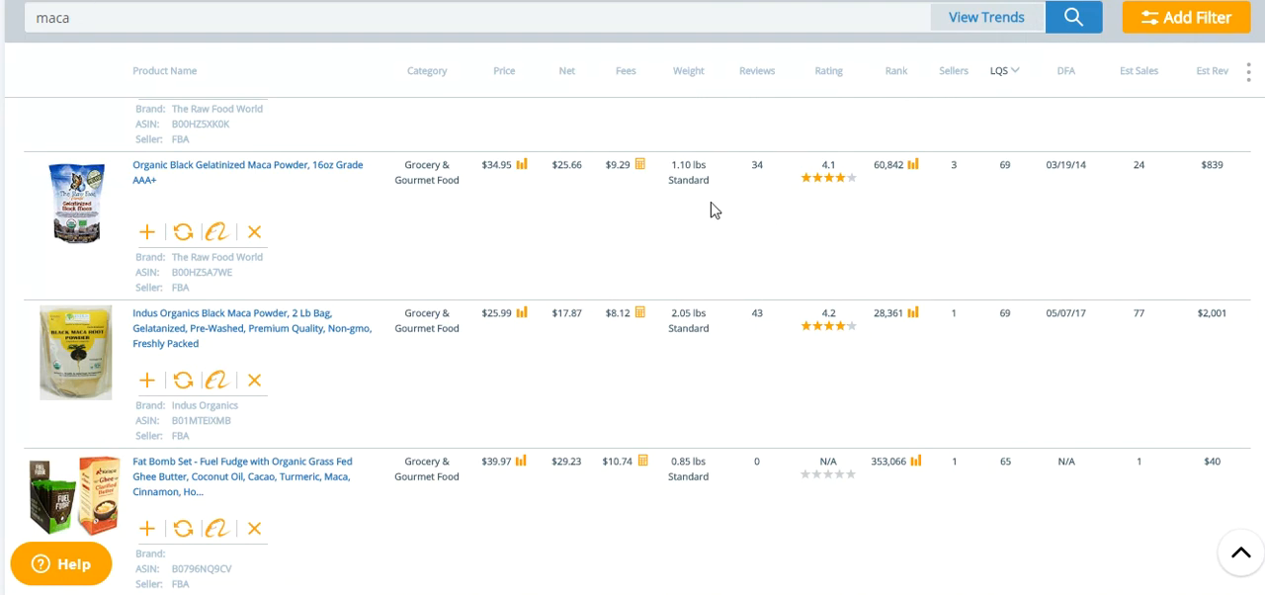
{"action": "mouse_move", "coordinate": [665, 192]}
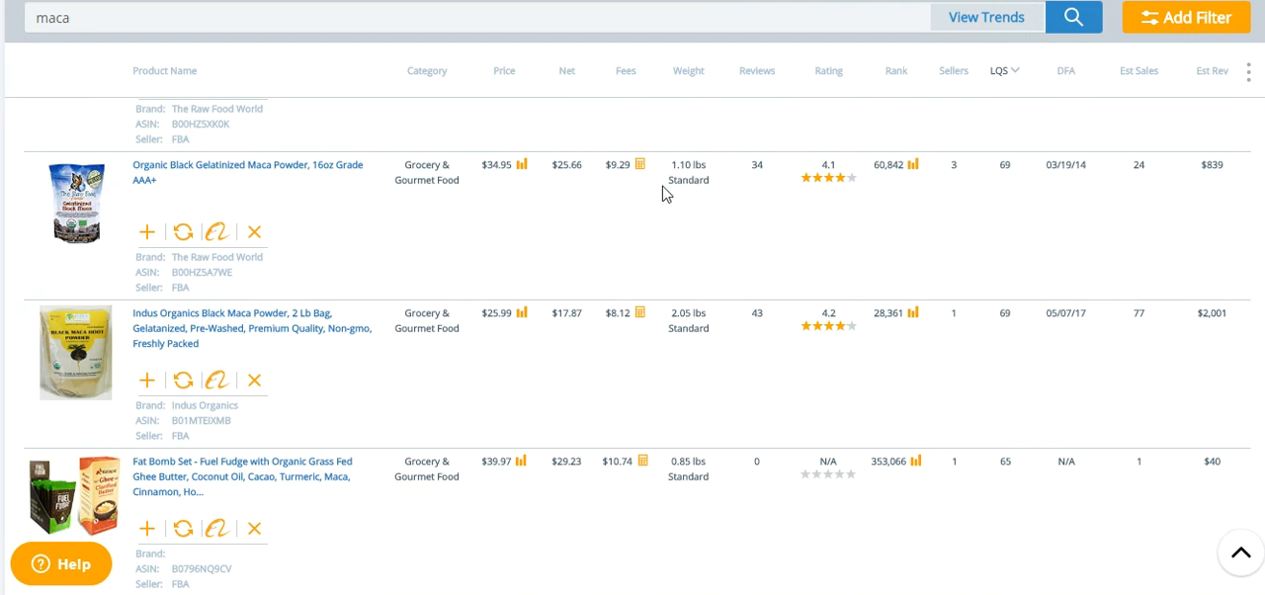
{"action": "mouse_move", "coordinate": [610, 237]}
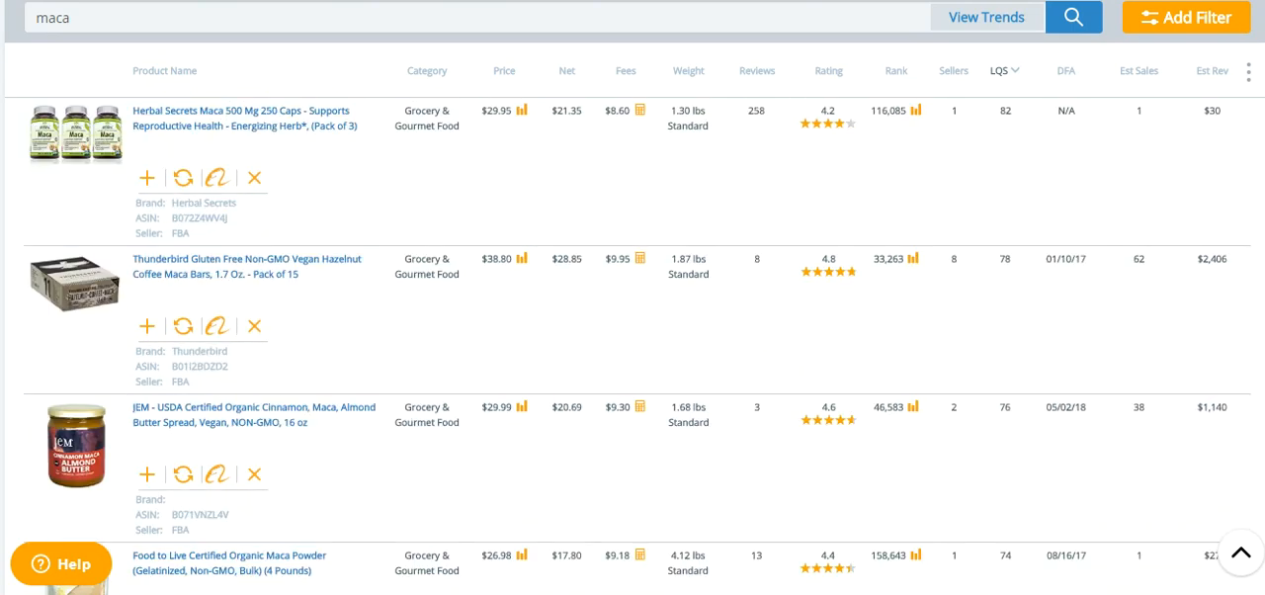
{"action": "scroll", "scroll_direction": "up", "scroll_amount": 3}
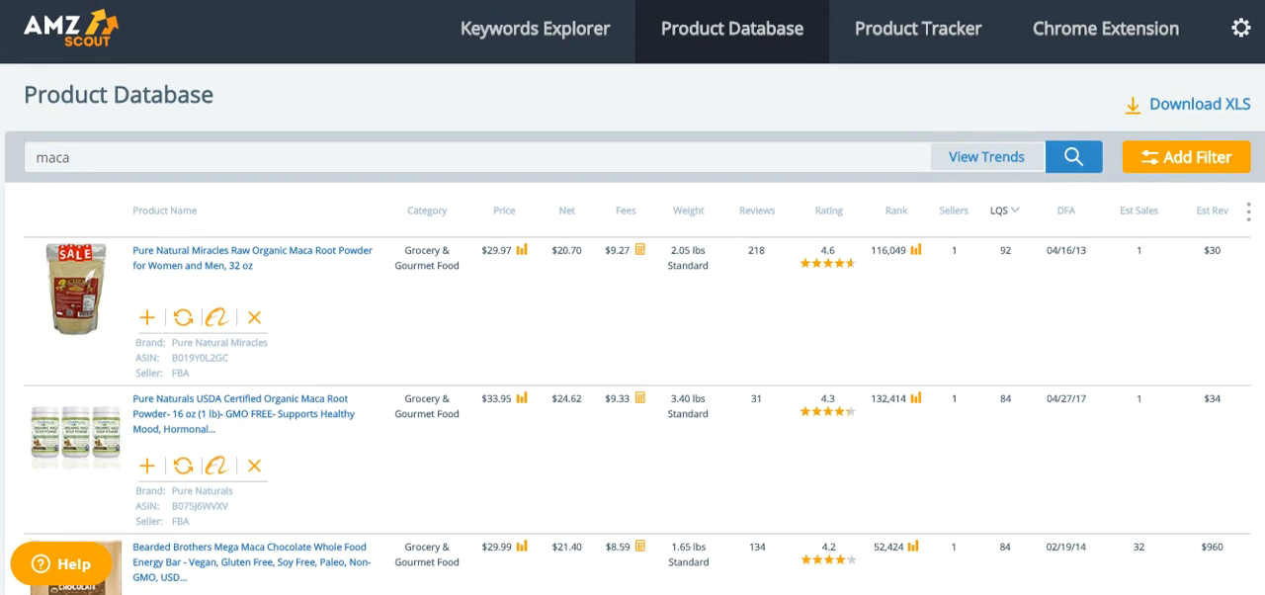
{"action": "mouse_move", "coordinate": [626, 84]}
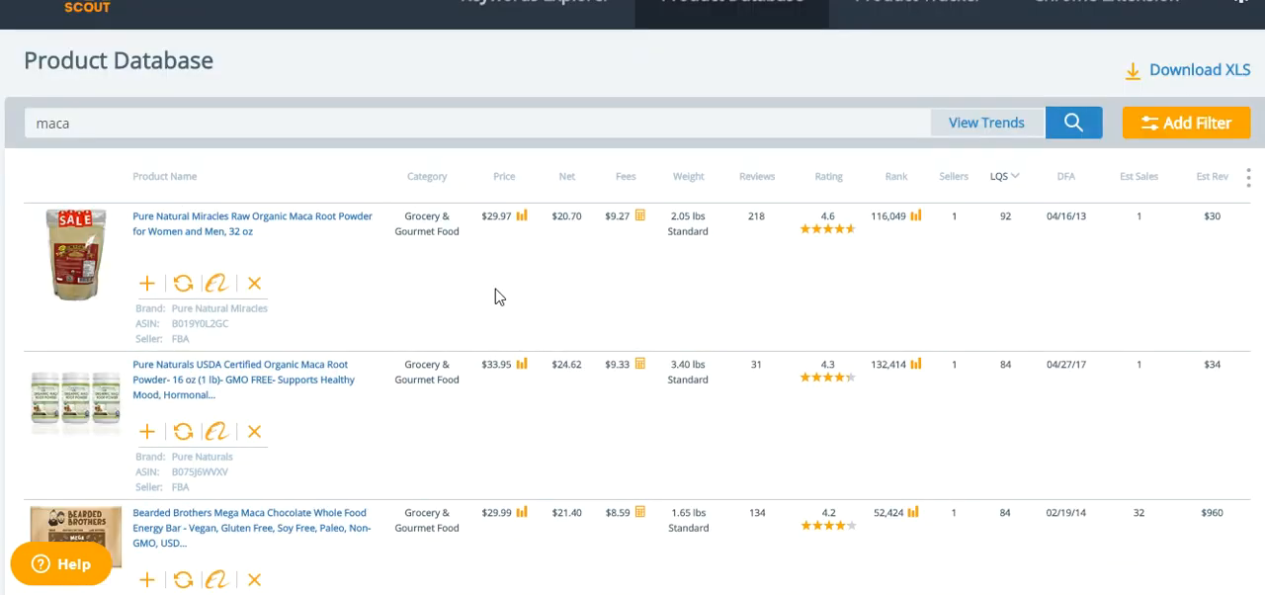
{"action": "mouse_move", "coordinate": [826, 305]}
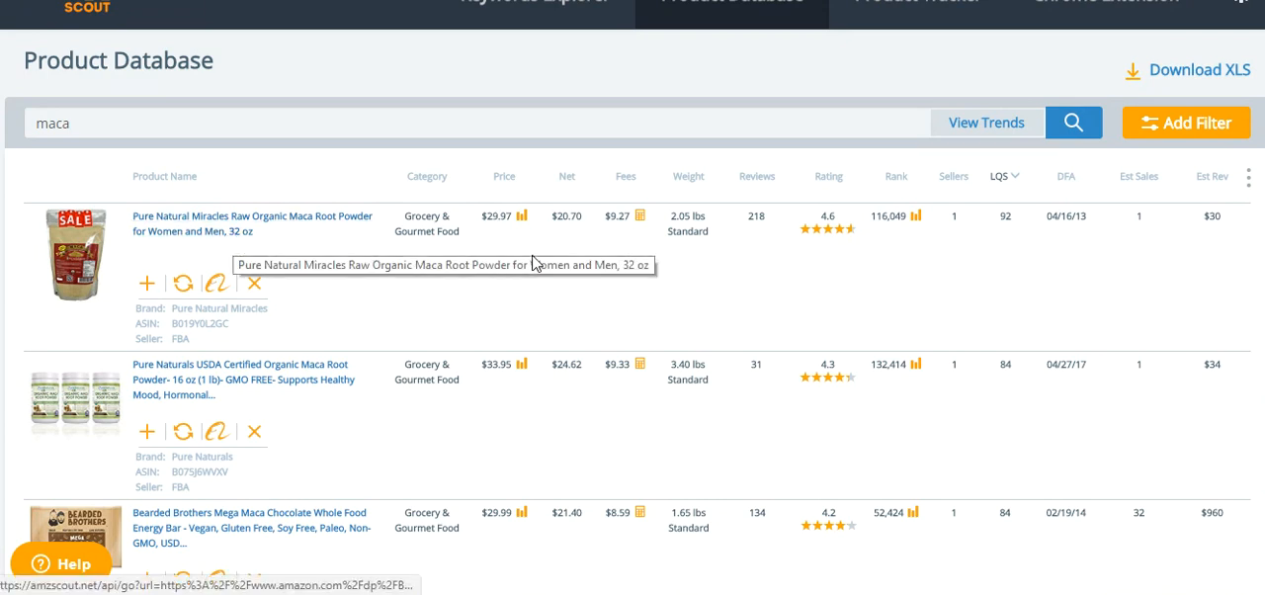
{"action": "mouse_move", "coordinate": [297, 251]}
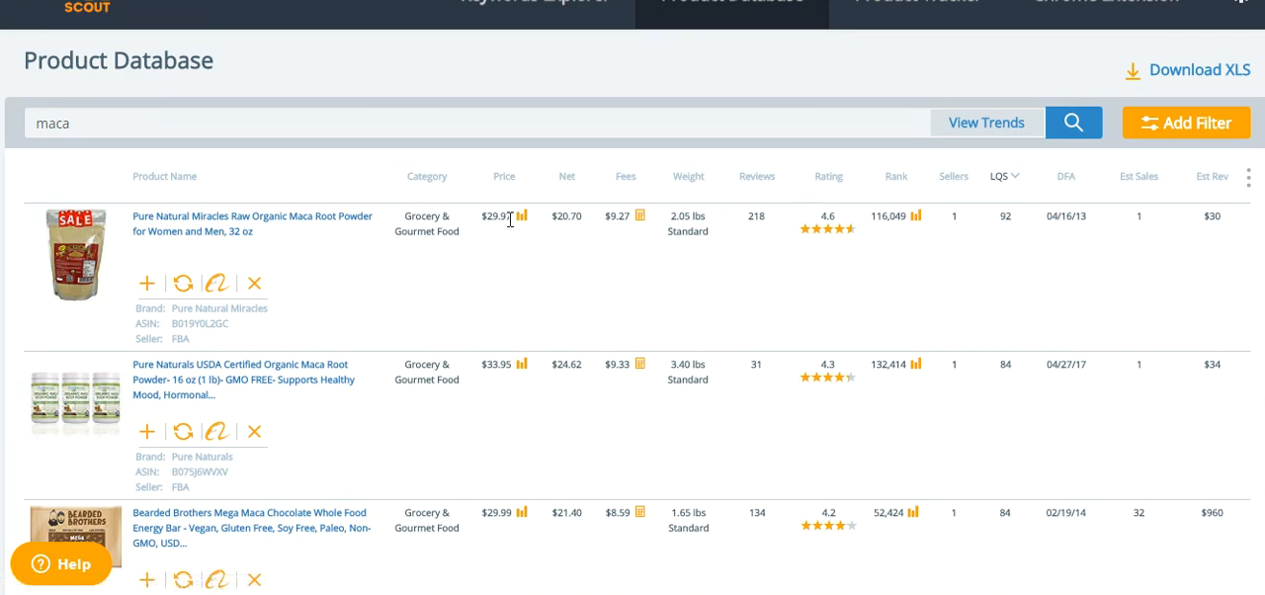
{"action": "mouse_move", "coordinate": [175, 339]}
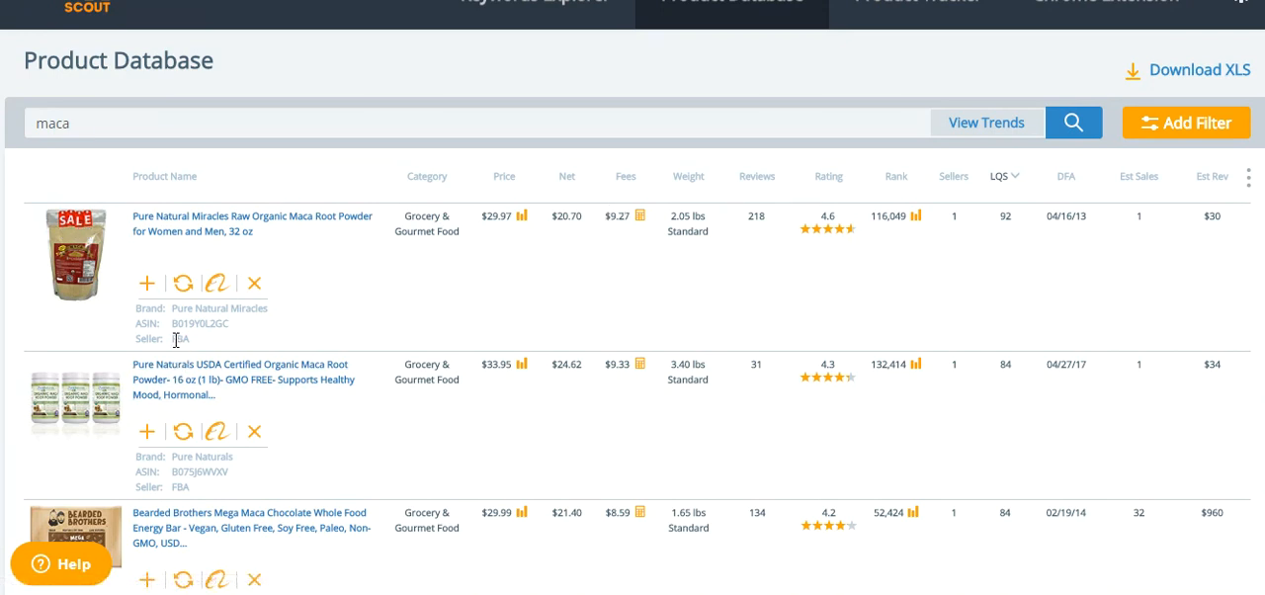
{"action": "double_click", "coordinate": [181, 339]}
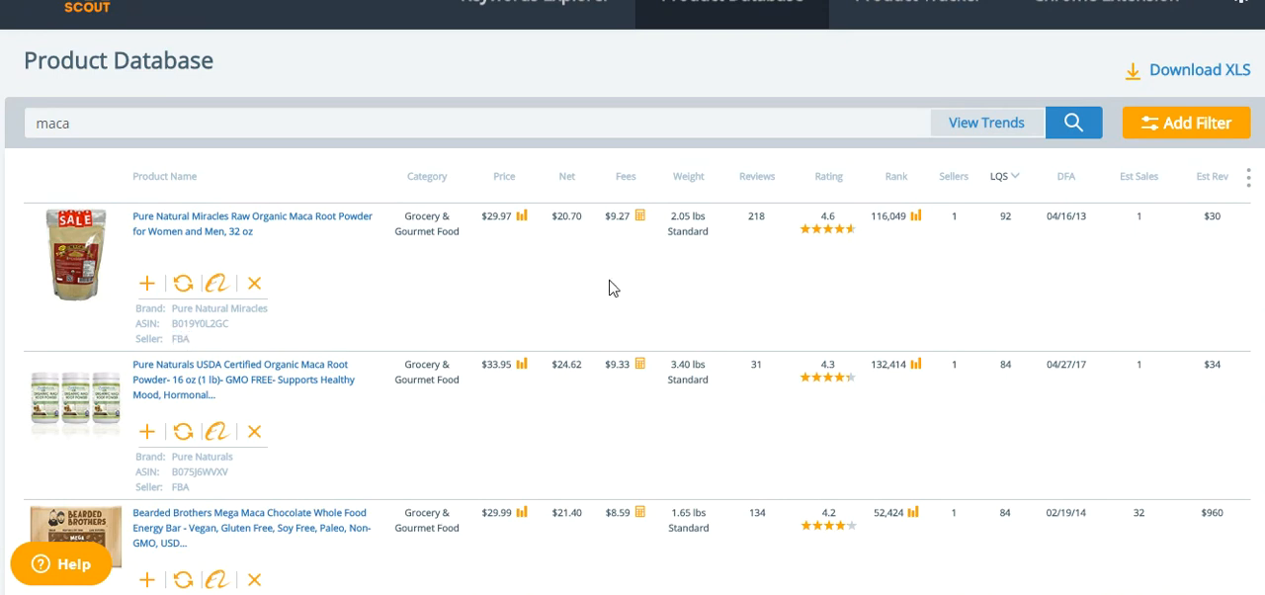
{"action": "mouse_move", "coordinate": [627, 218]}
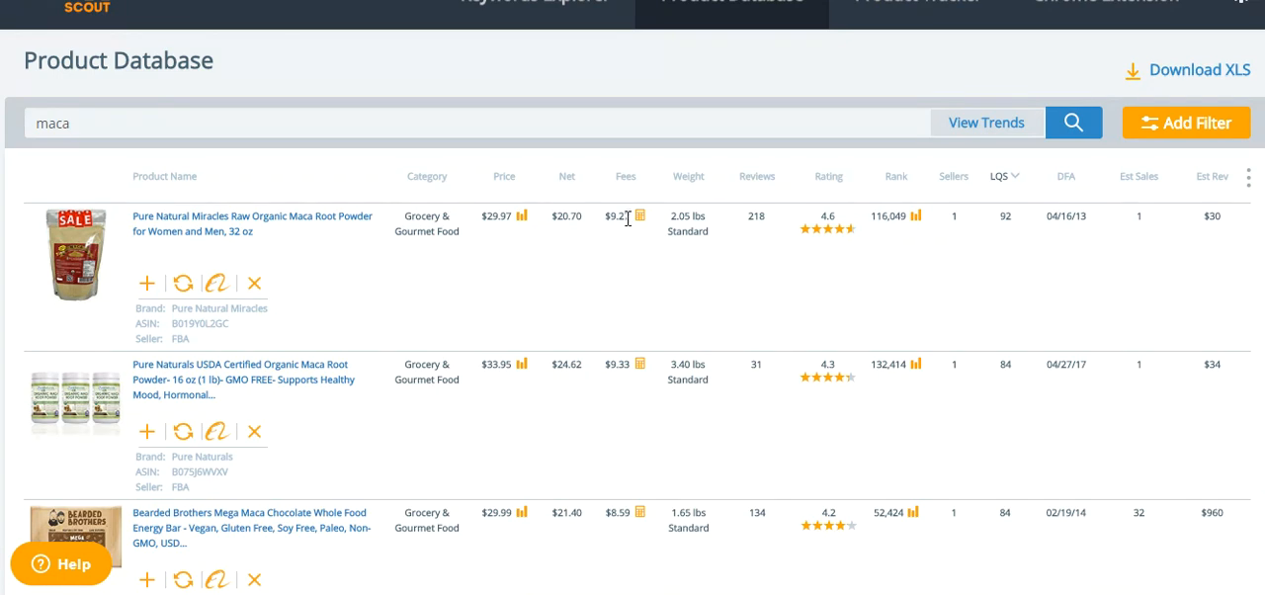
{"action": "mouse_move", "coordinate": [510, 204]}
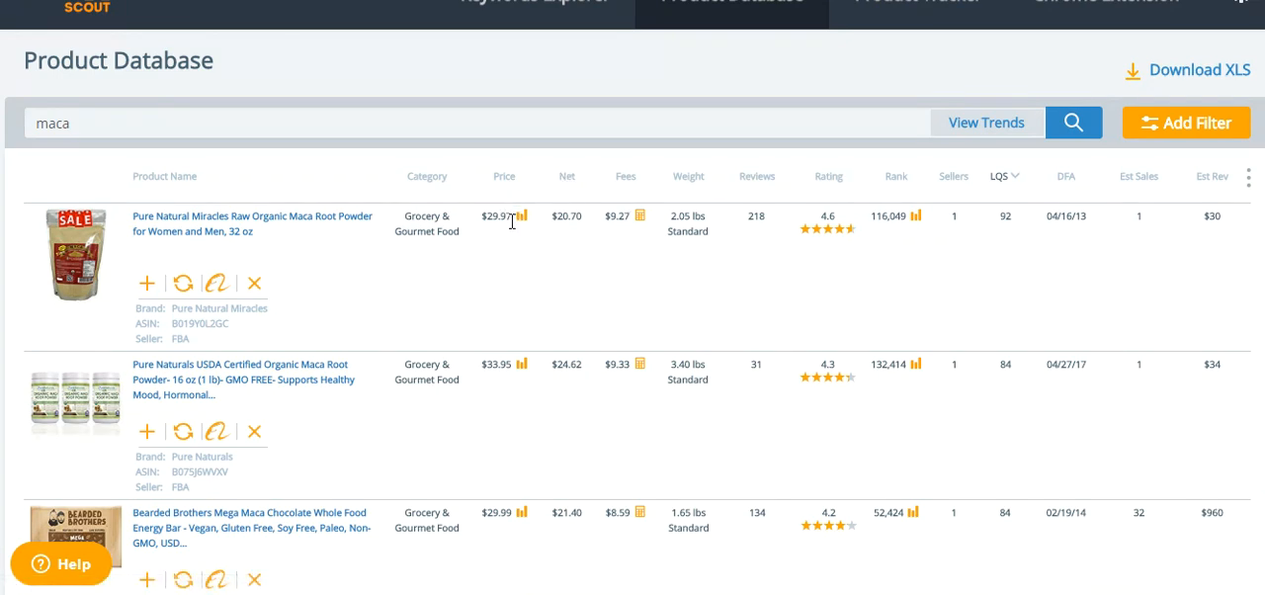
{"action": "mouse_move", "coordinate": [568, 230]}
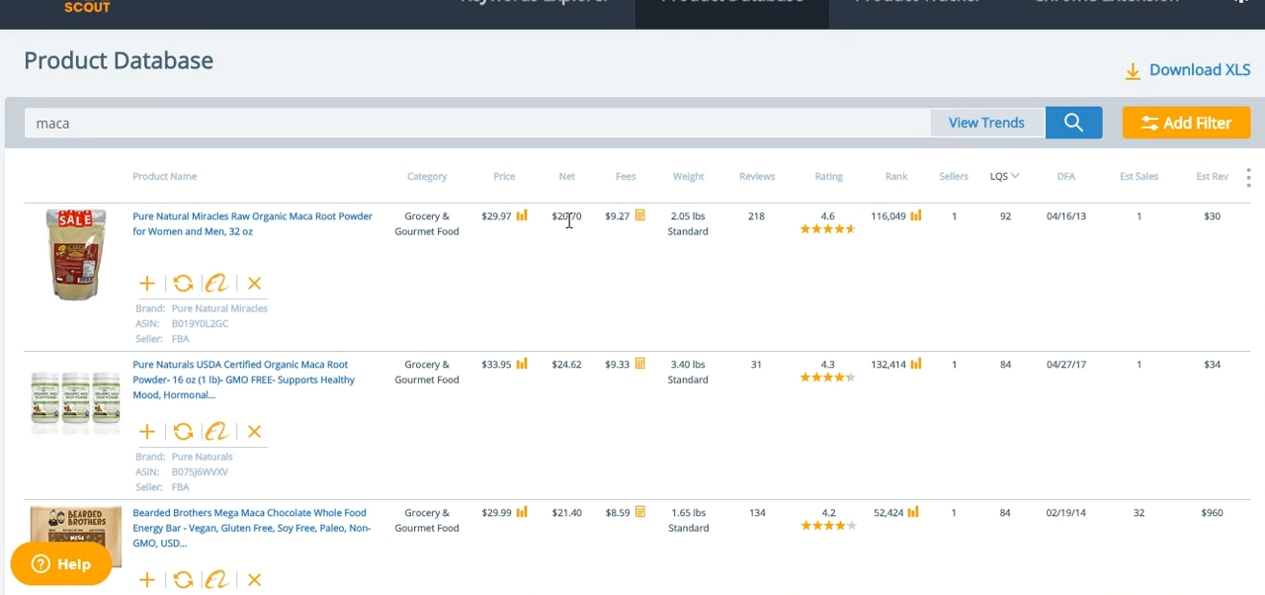
{"action": "mouse_move", "coordinate": [576, 258]}
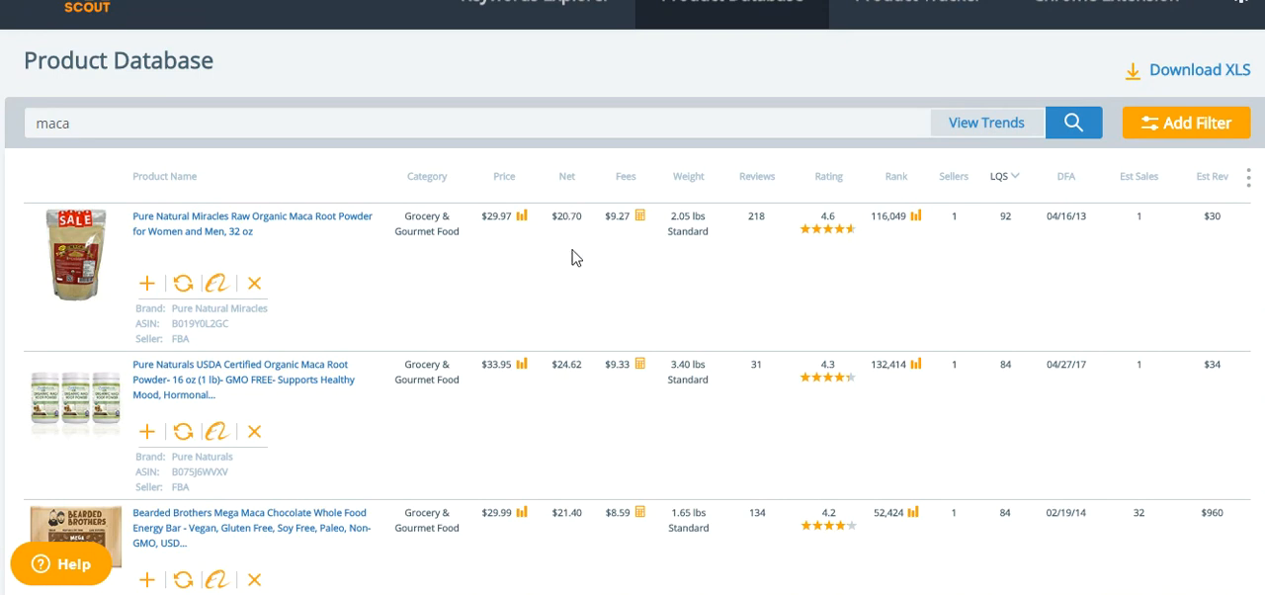
{"action": "mouse_move", "coordinate": [286, 225]}
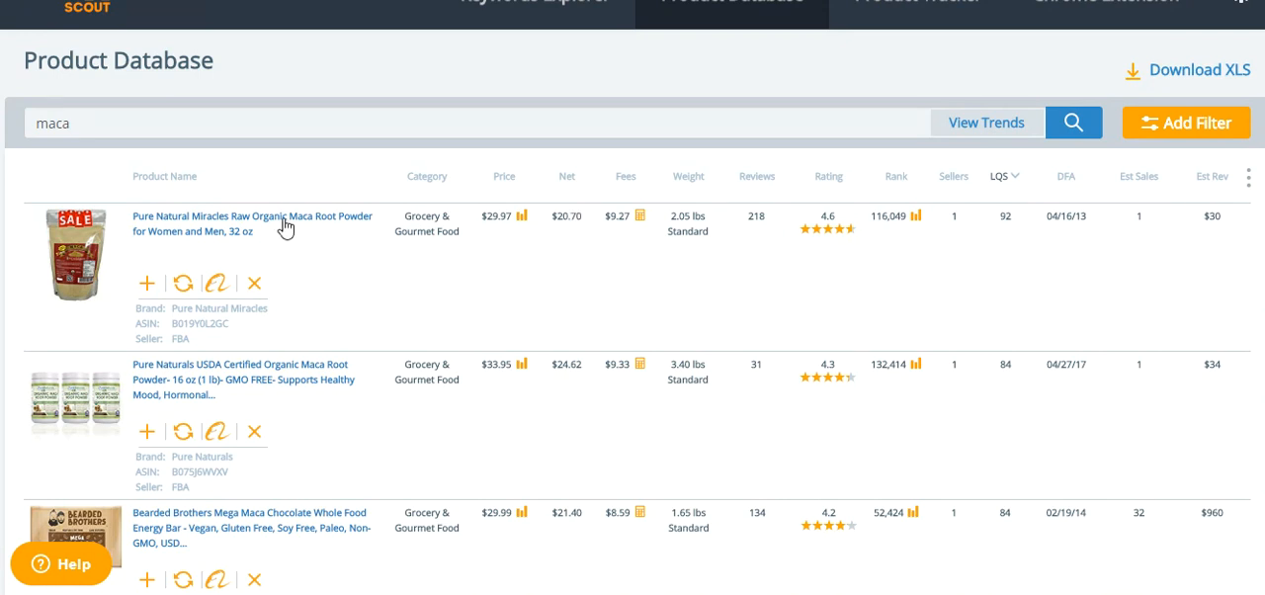
{"action": "mouse_move", "coordinate": [654, 326]}
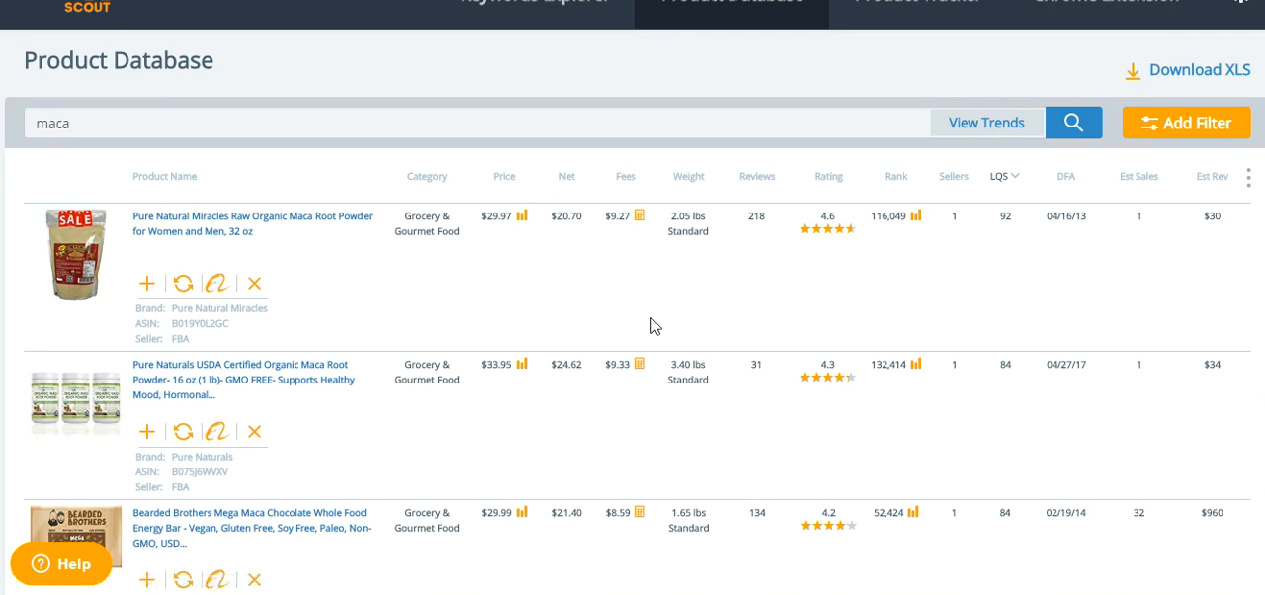
{"action": "mouse_move", "coordinate": [781, 270]}
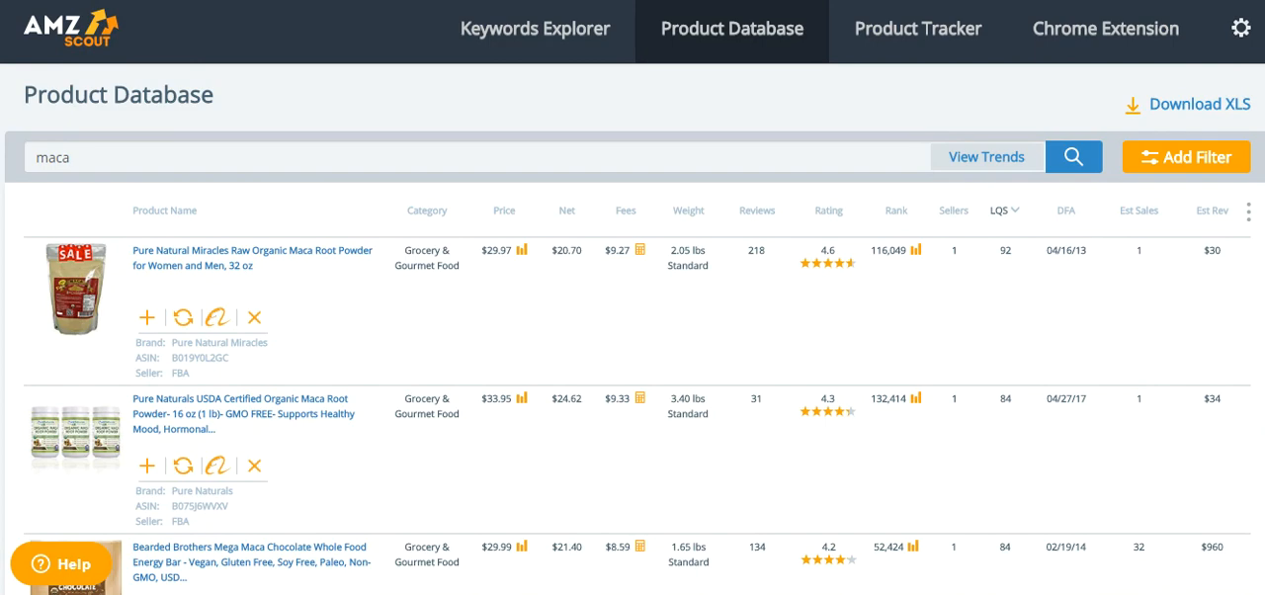
{"action": "scroll", "scroll_direction": "down", "scroll_amount": 3}
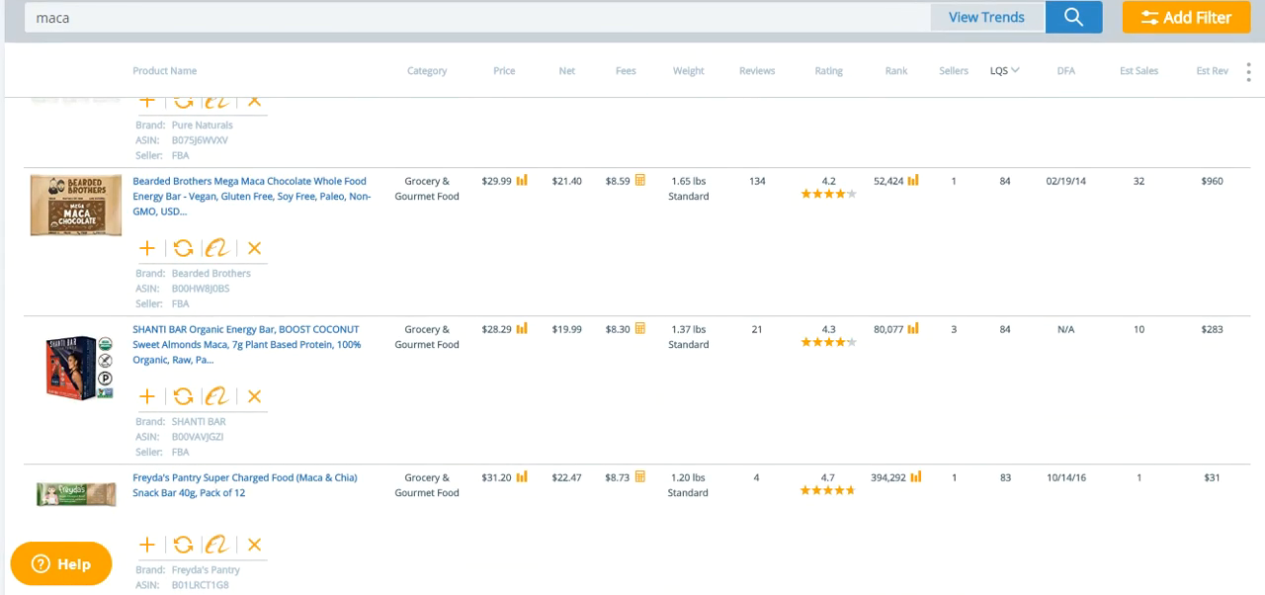
{"action": "scroll", "scroll_direction": "down", "scroll_amount": 3}
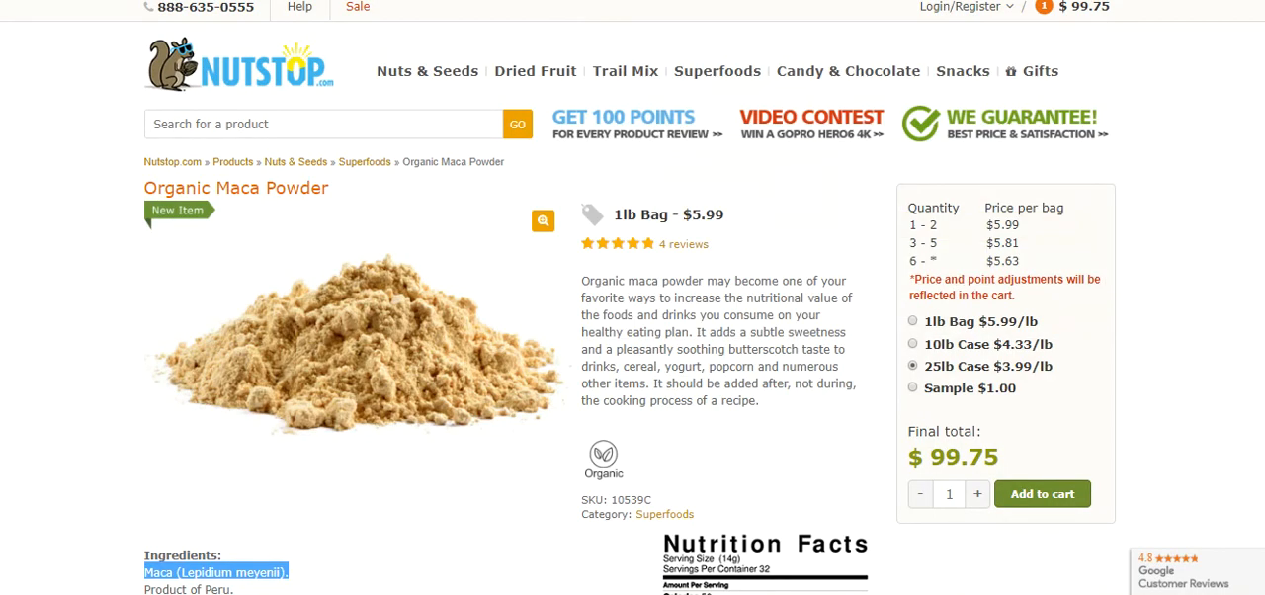
{"action": "mouse_move", "coordinate": [716, 71]}
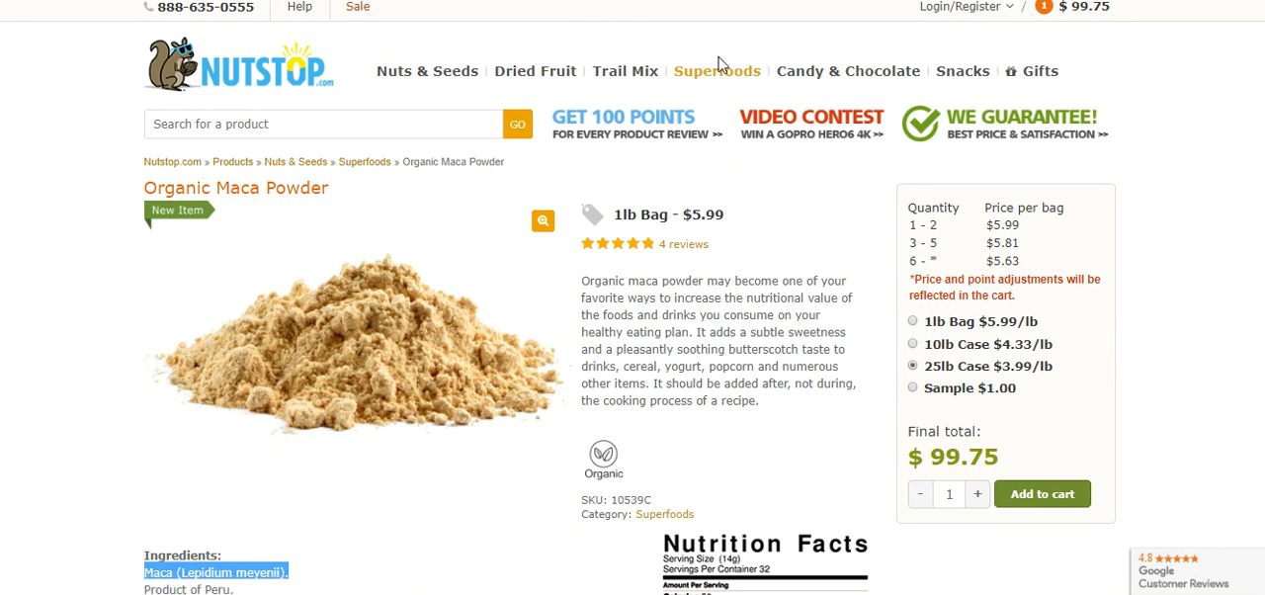
Open Nutstop's Superfoods category and browse organic maca powder 1lb prices down to Cacao Nibs.
{"action": "left_click", "coordinate": [716, 70]}
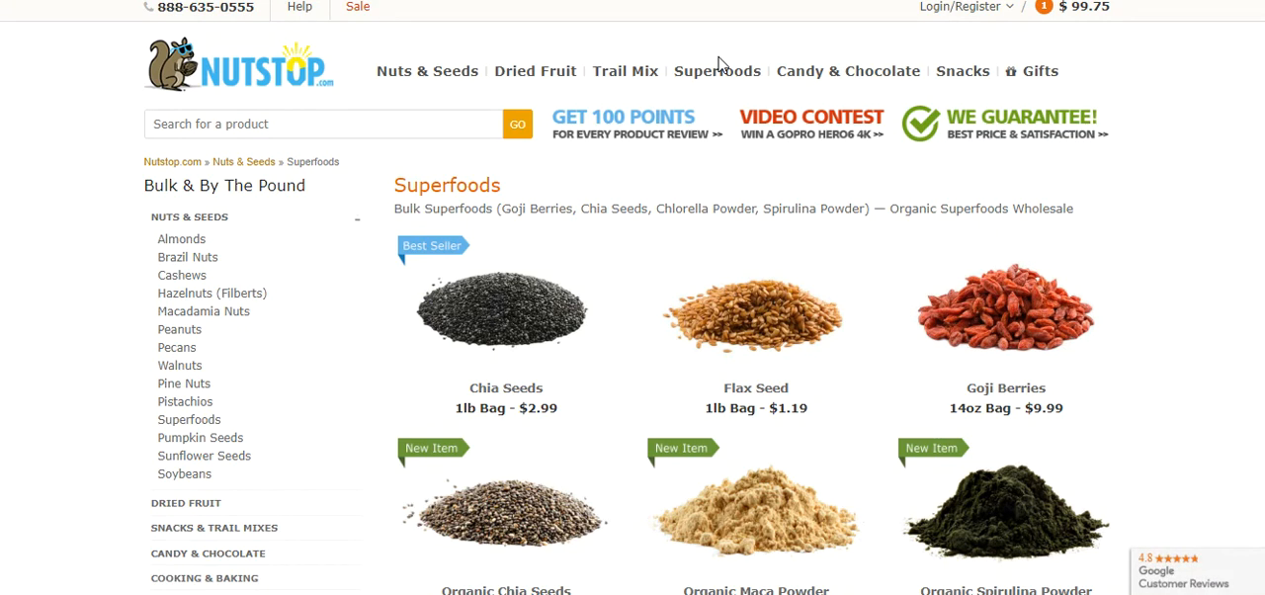
{"action": "mouse_move", "coordinate": [720, 63]}
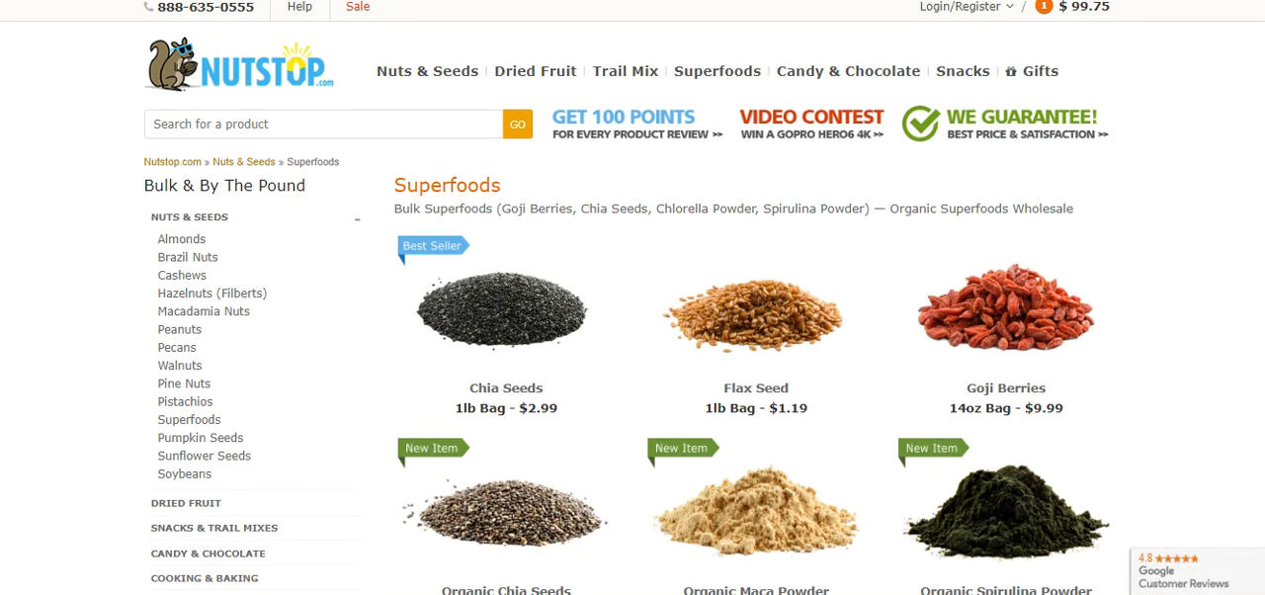
{"action": "scroll", "scroll_direction": "down", "scroll_amount": 3}
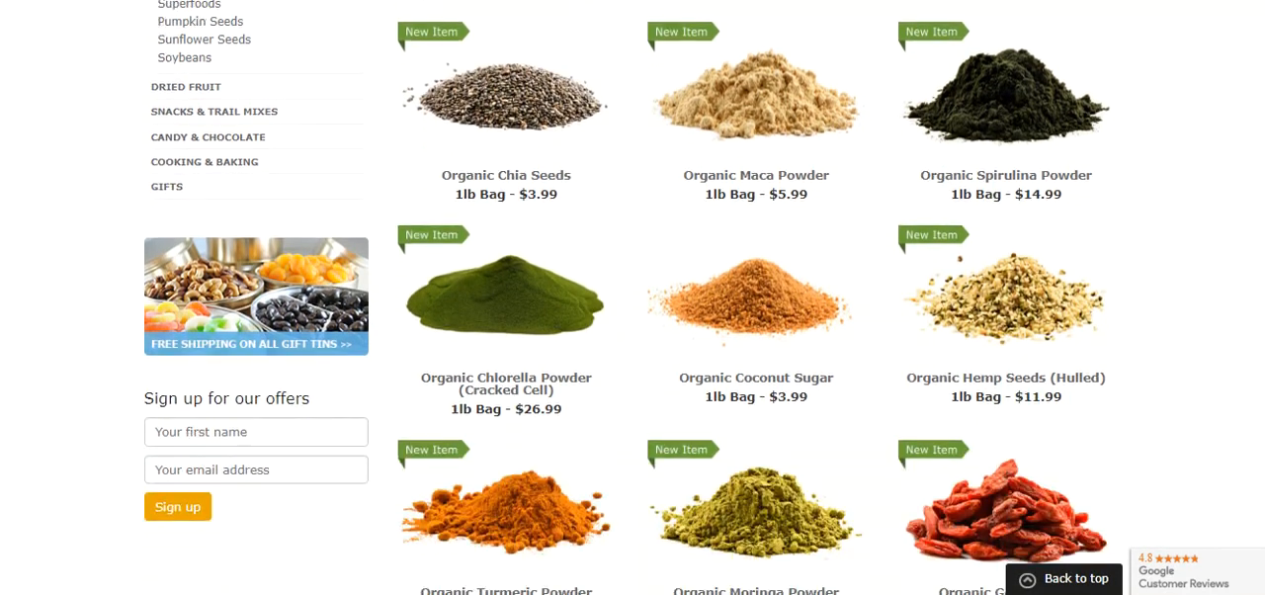
{"action": "scroll", "scroll_direction": "down", "scroll_amount": 3}
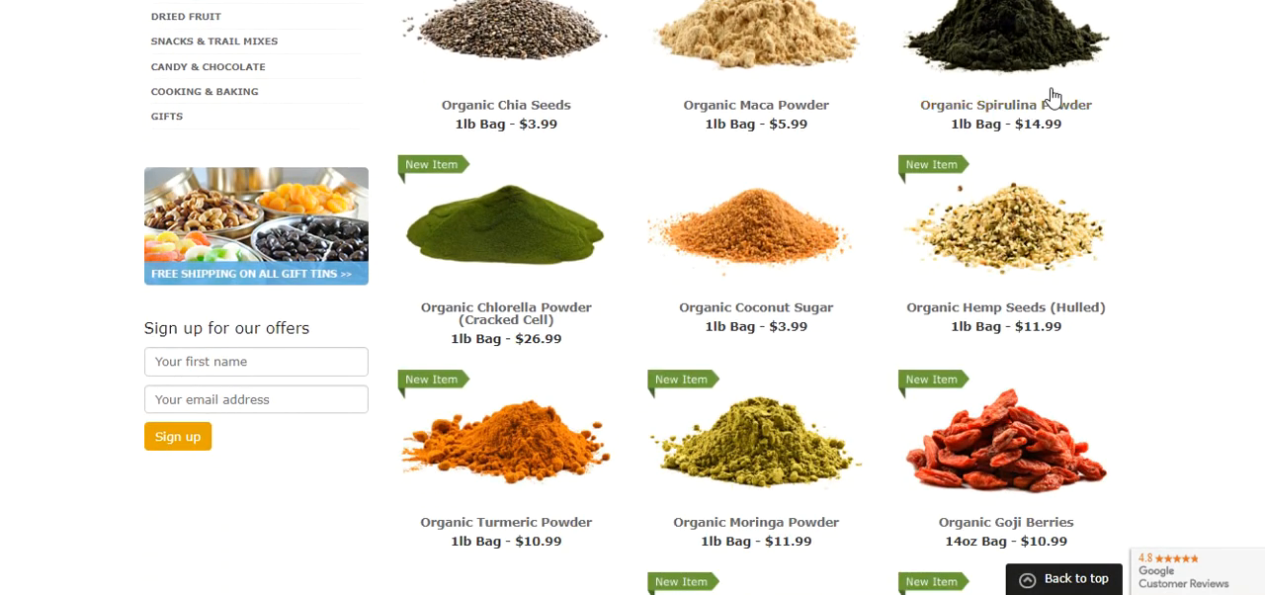
{"action": "mouse_move", "coordinate": [991, 121]}
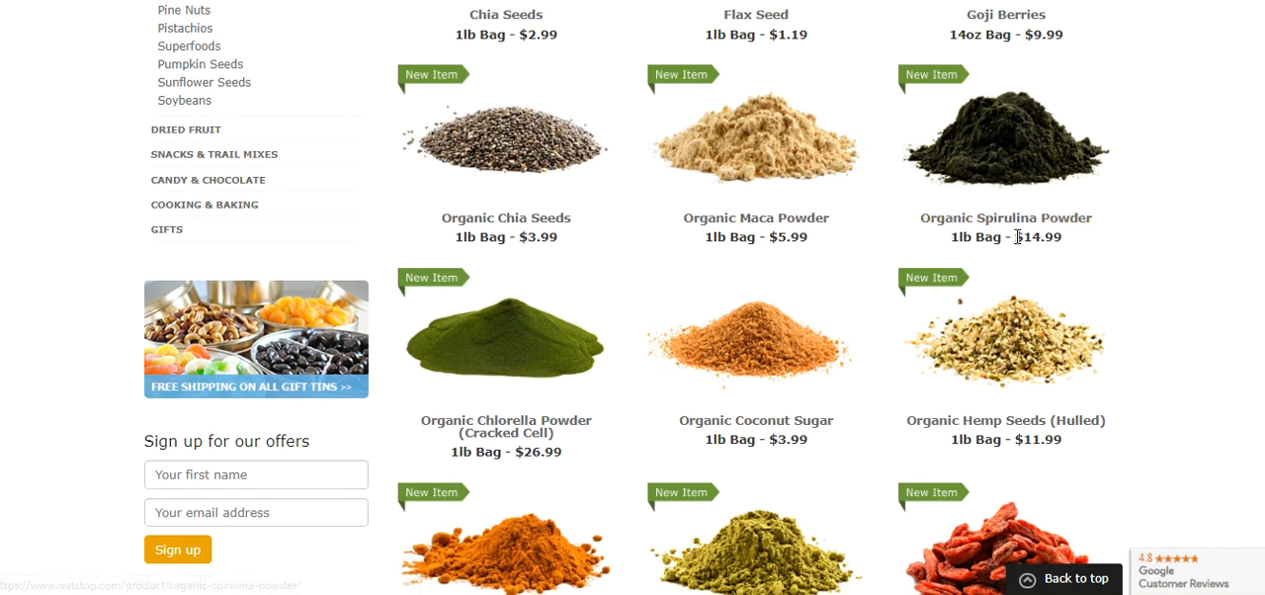
{"action": "mouse_move", "coordinate": [1245, 152]}
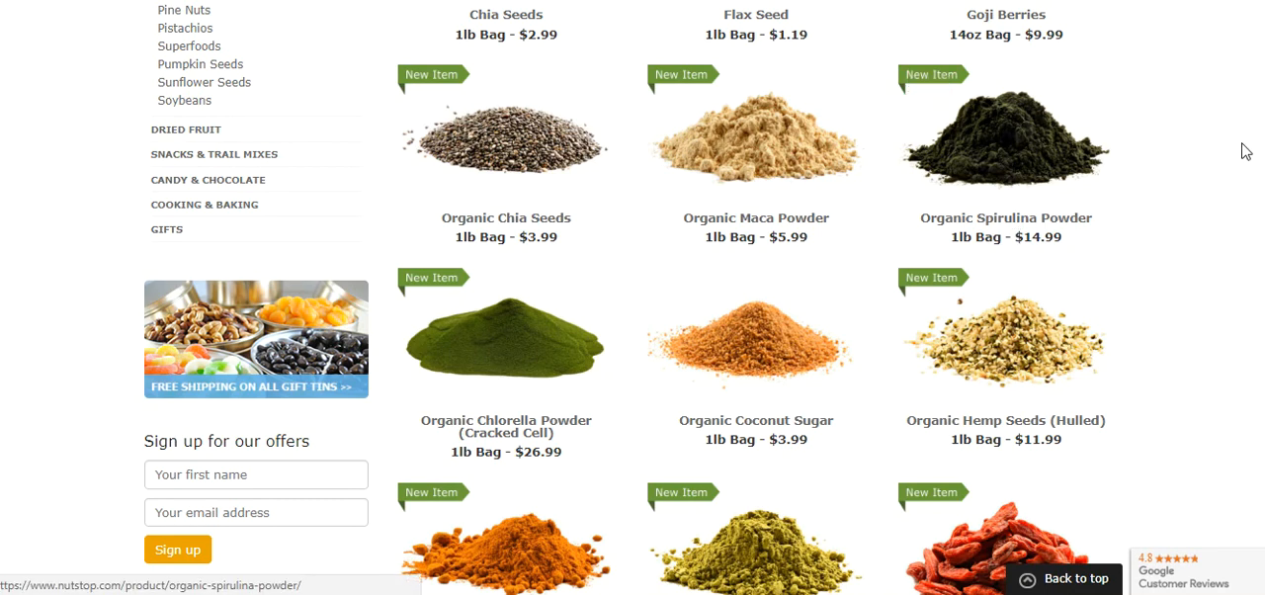
{"action": "mouse_move", "coordinate": [1051, 166]}
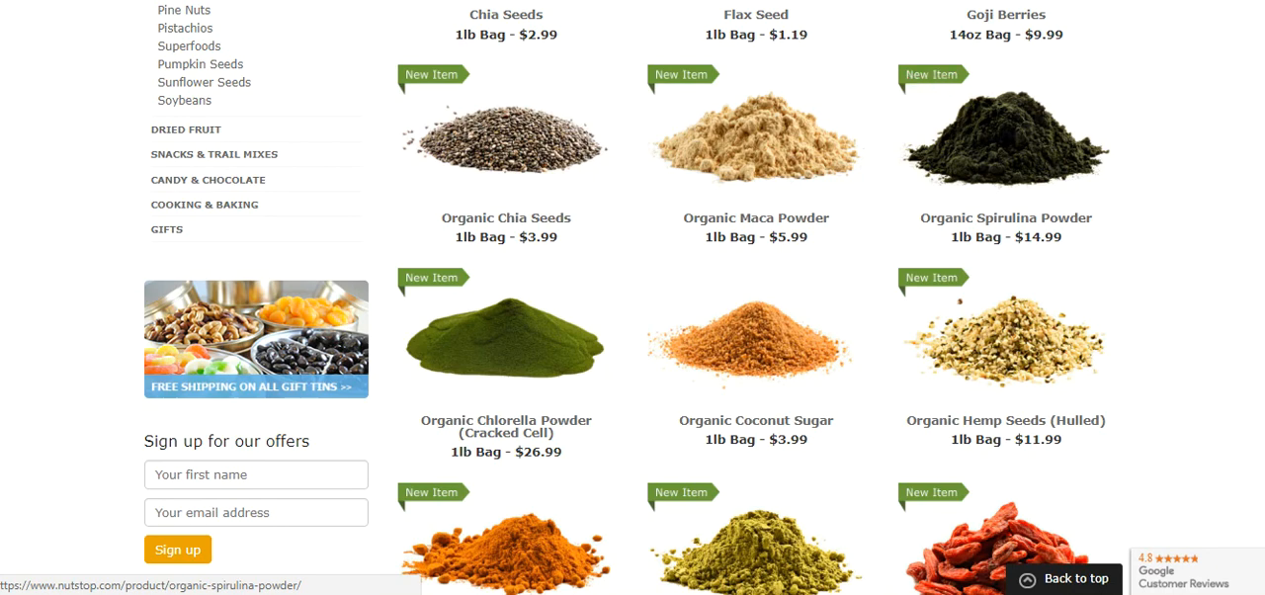
{"action": "scroll", "scroll_direction": "down", "scroll_amount": 3}
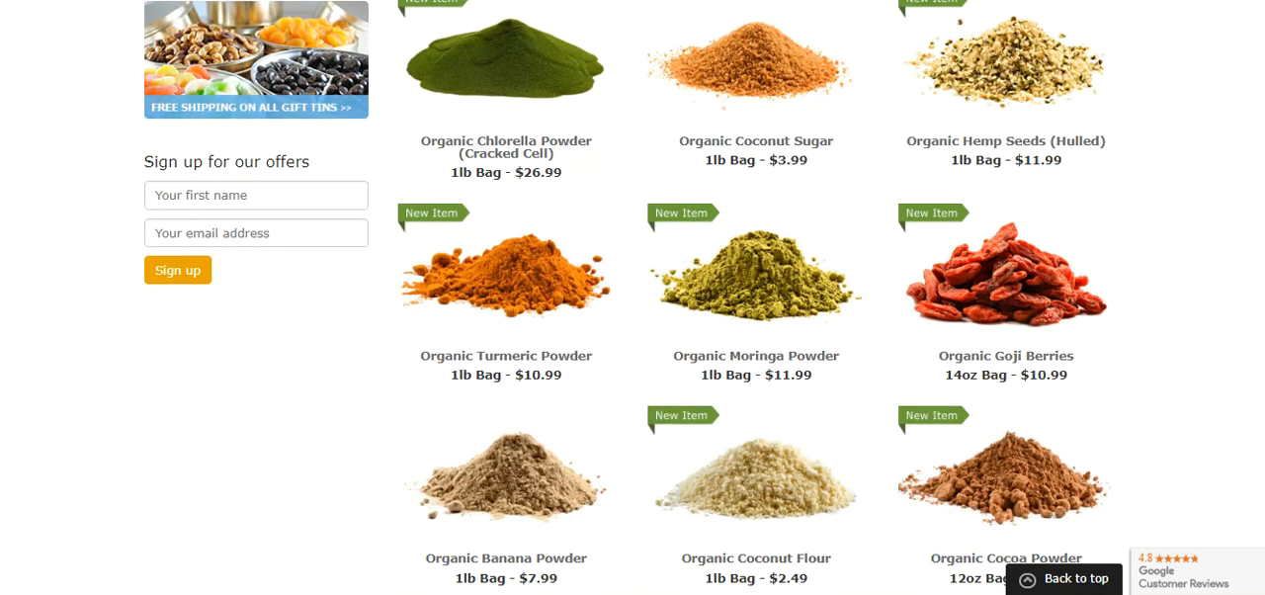
{"action": "scroll", "scroll_direction": "down", "scroll_amount": 3}
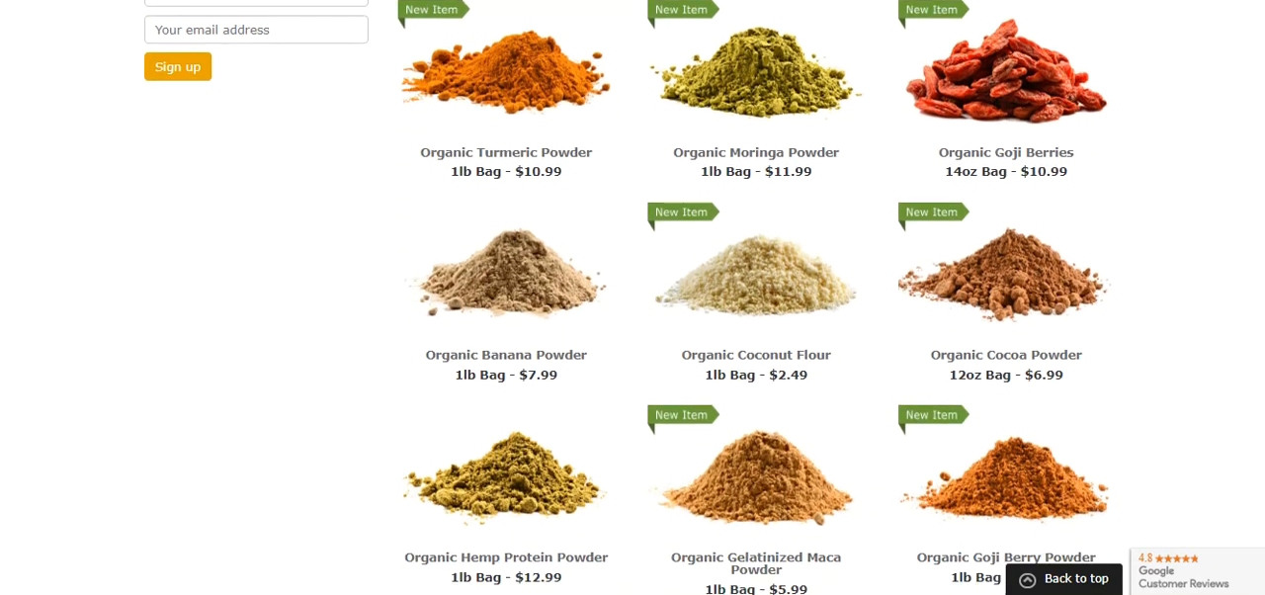
{"action": "scroll", "scroll_direction": "down", "scroll_amount": 3}
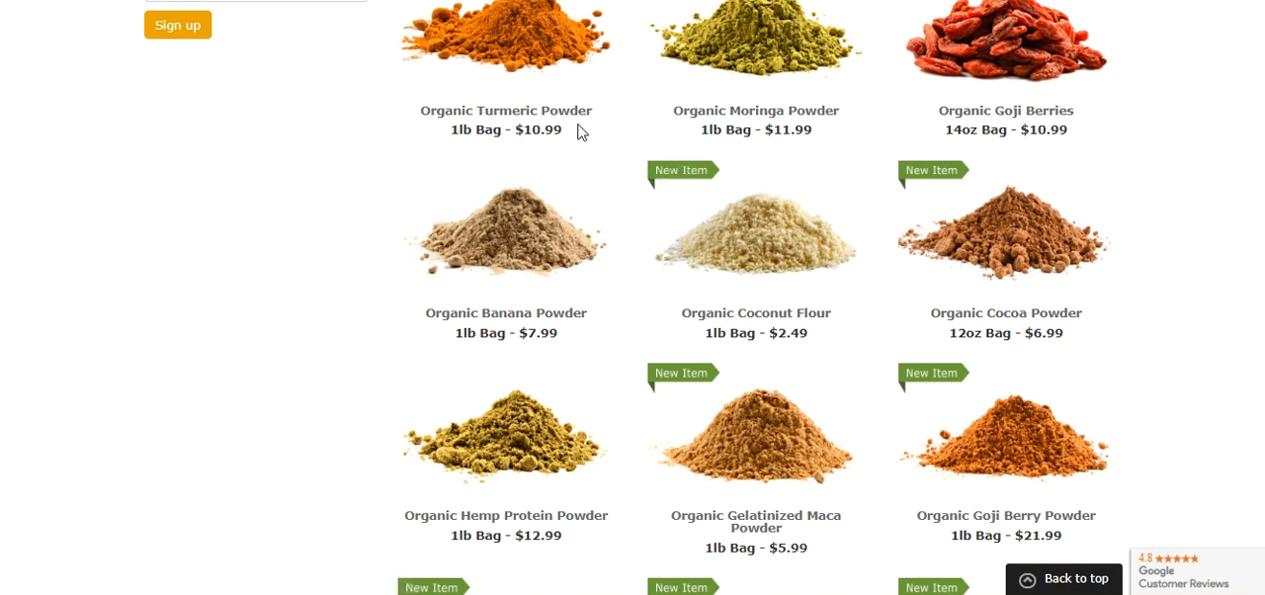
{"action": "mouse_move", "coordinate": [756, 110]}
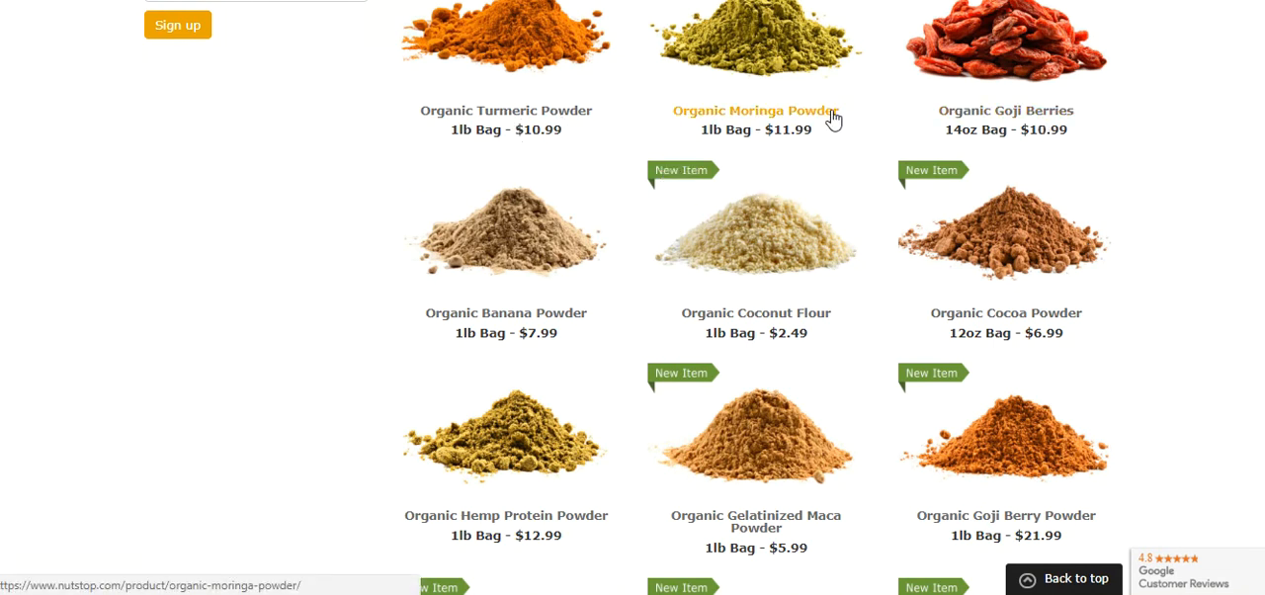
{"action": "mouse_move", "coordinate": [484, 130]}
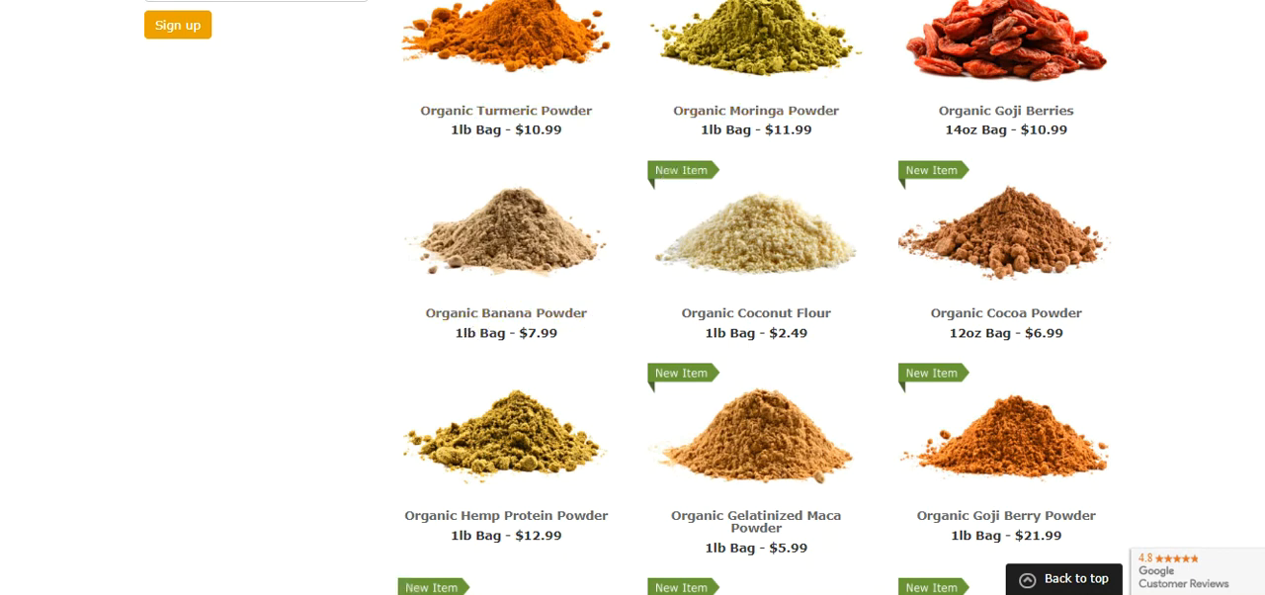
{"action": "scroll", "scroll_direction": "down", "scroll_amount": 3}
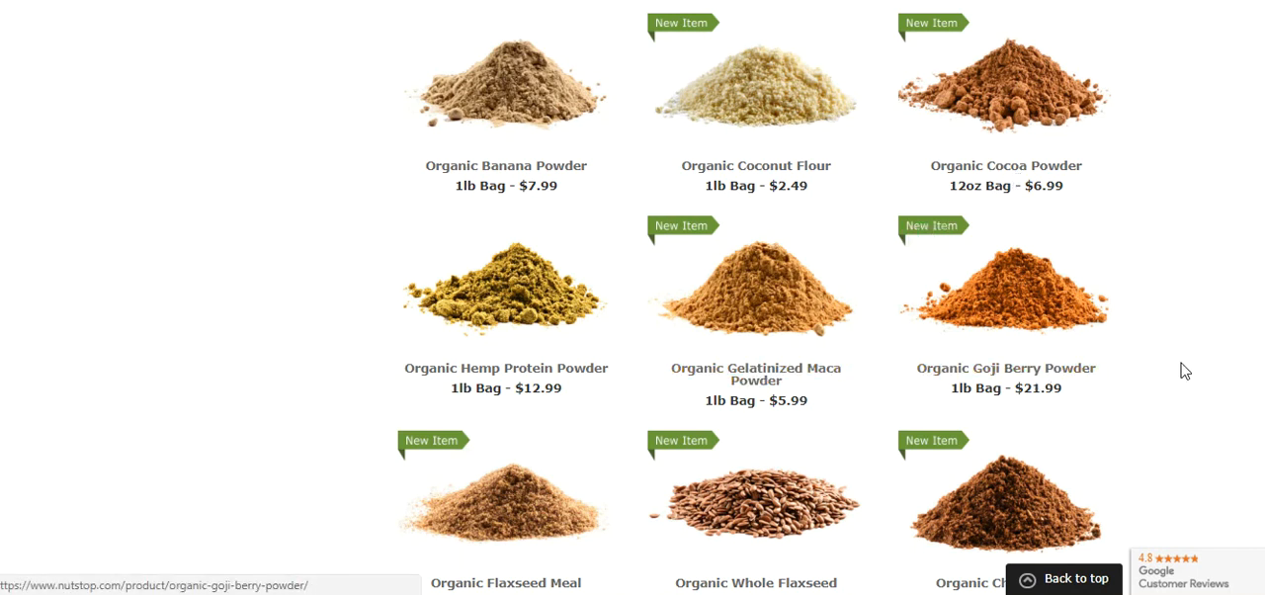
{"action": "scroll", "scroll_direction": "down", "scroll_amount": 3}
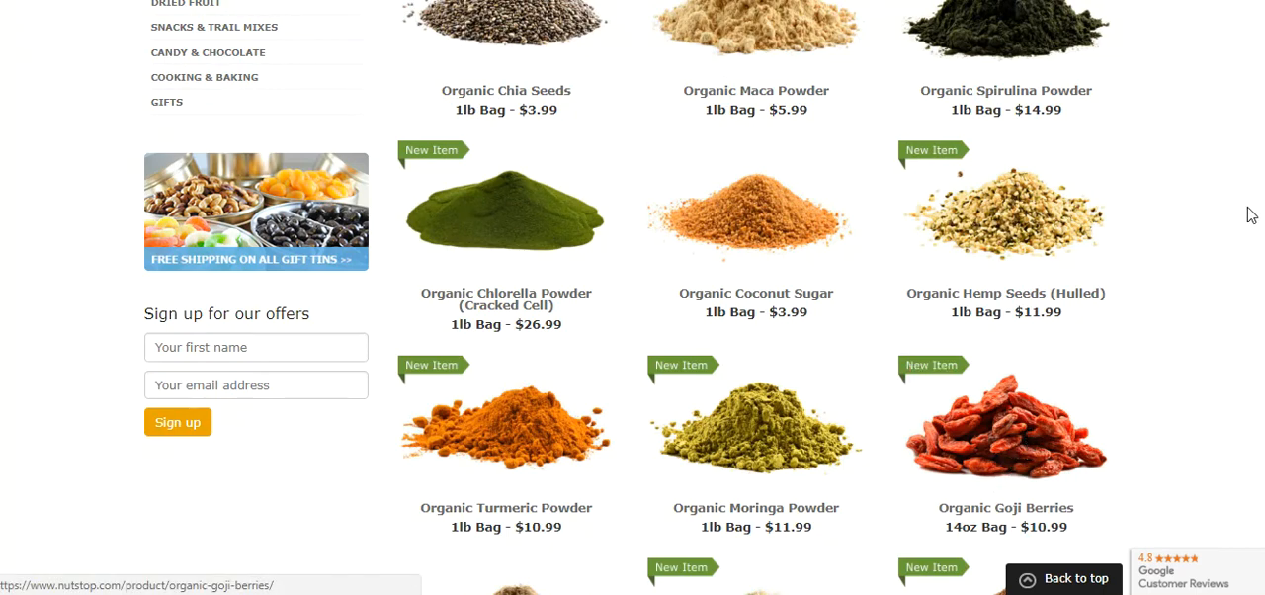
{"action": "scroll", "scroll_direction": "down", "scroll_amount": 3}
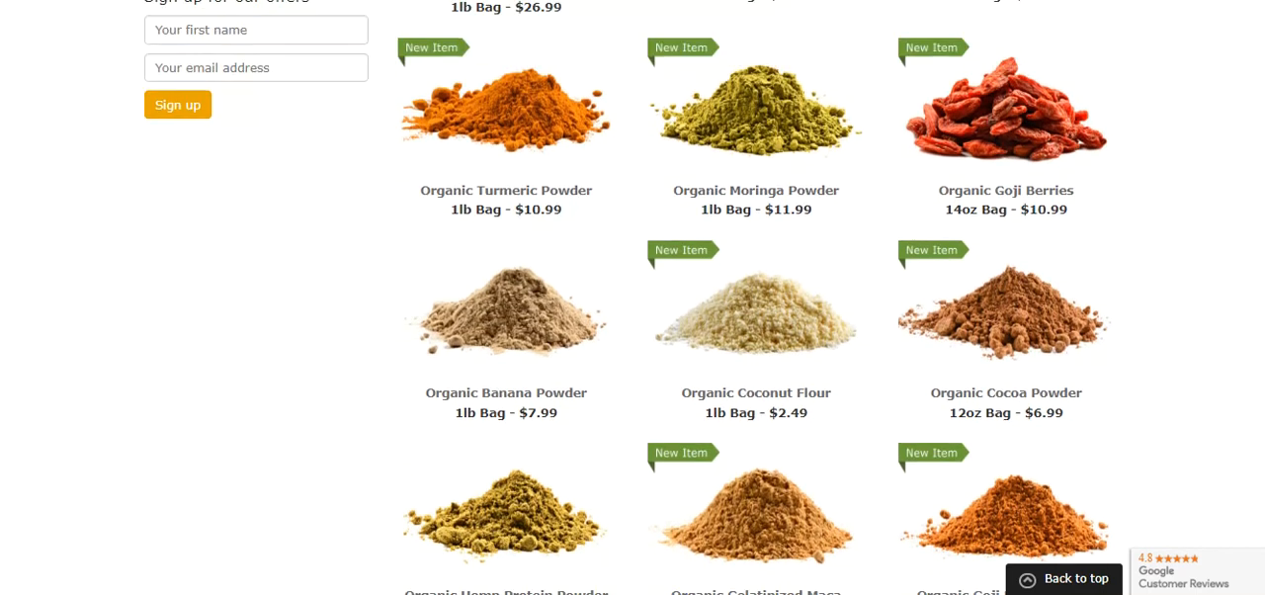
{"action": "scroll", "scroll_direction": "up", "scroll_amount": 3}
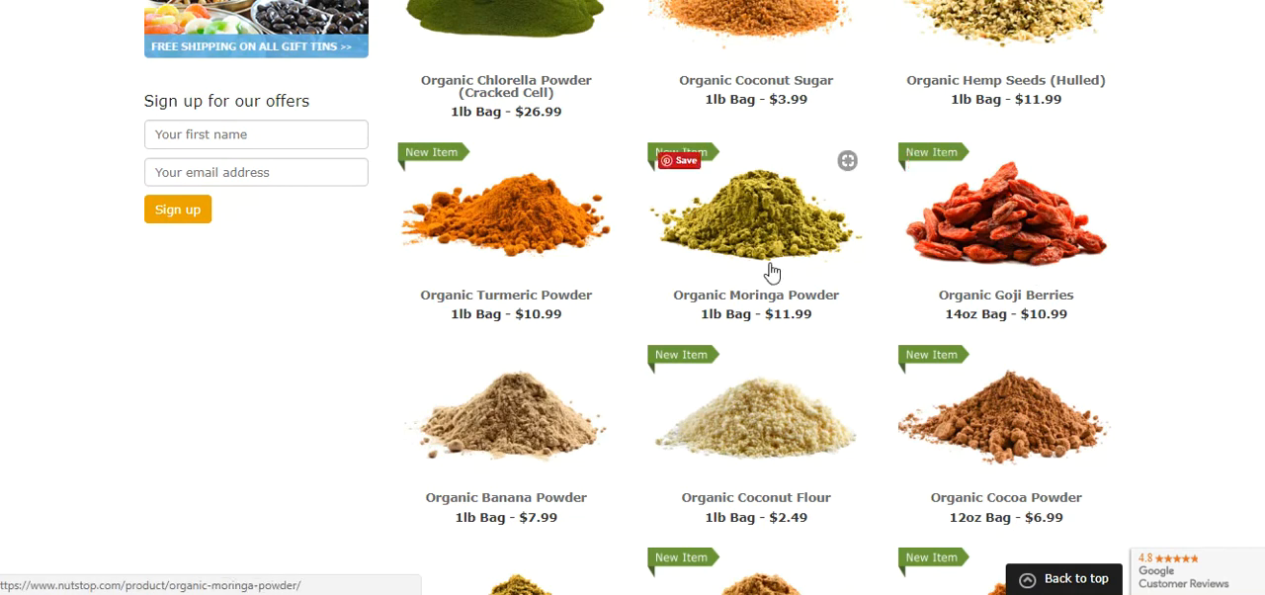
{"action": "mouse_move", "coordinate": [1040, 230]}
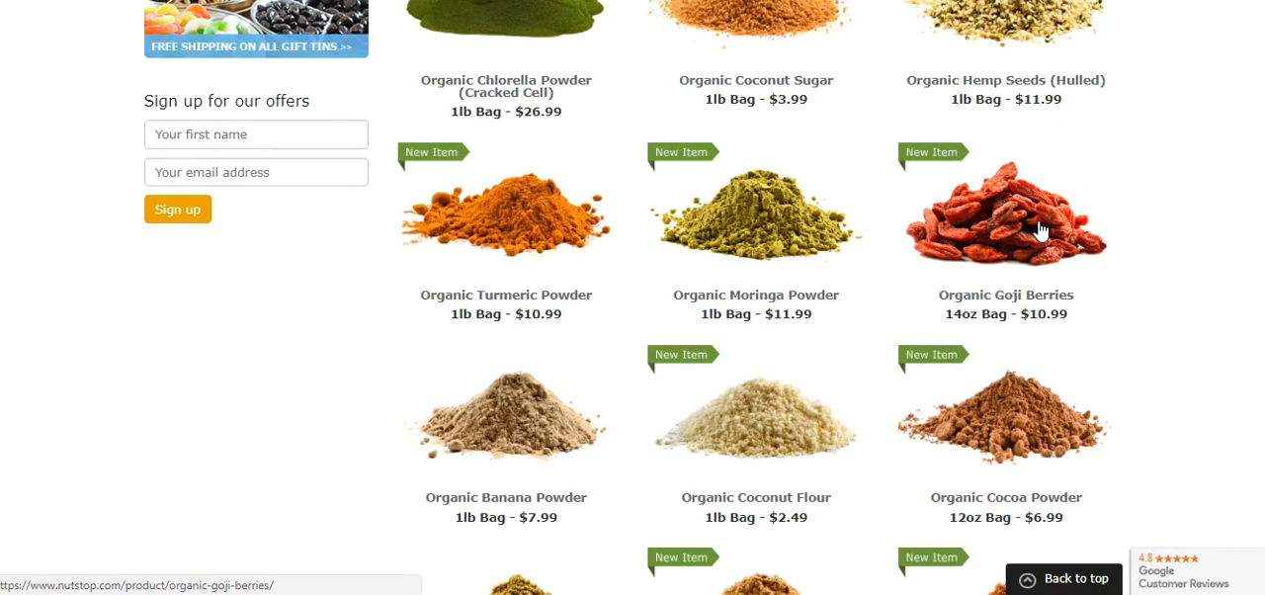
{"action": "scroll", "scroll_direction": "down", "scroll_amount": 3}
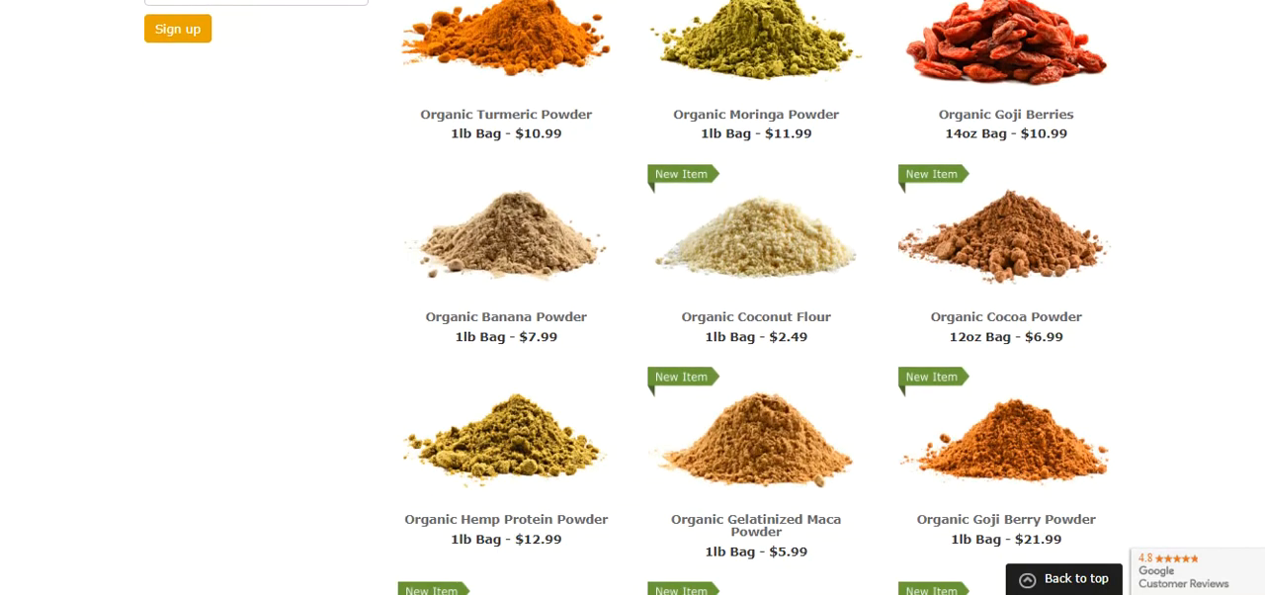
{"action": "scroll", "scroll_direction": "down", "scroll_amount": 3}
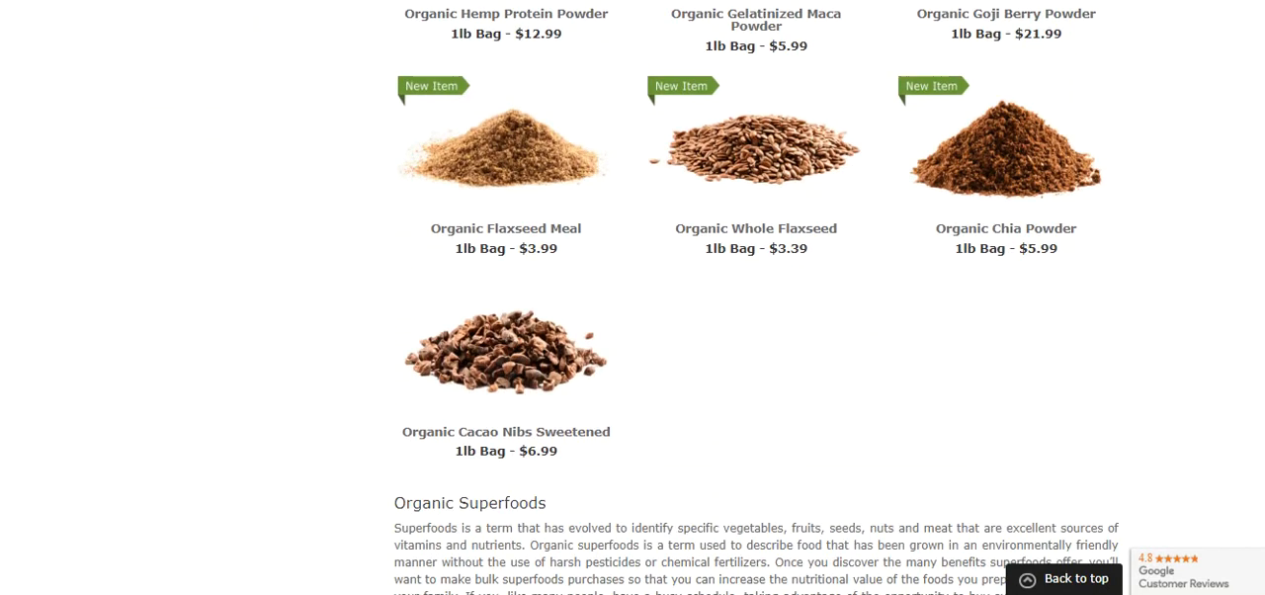
{"action": "mouse_move", "coordinate": [858, 285]}
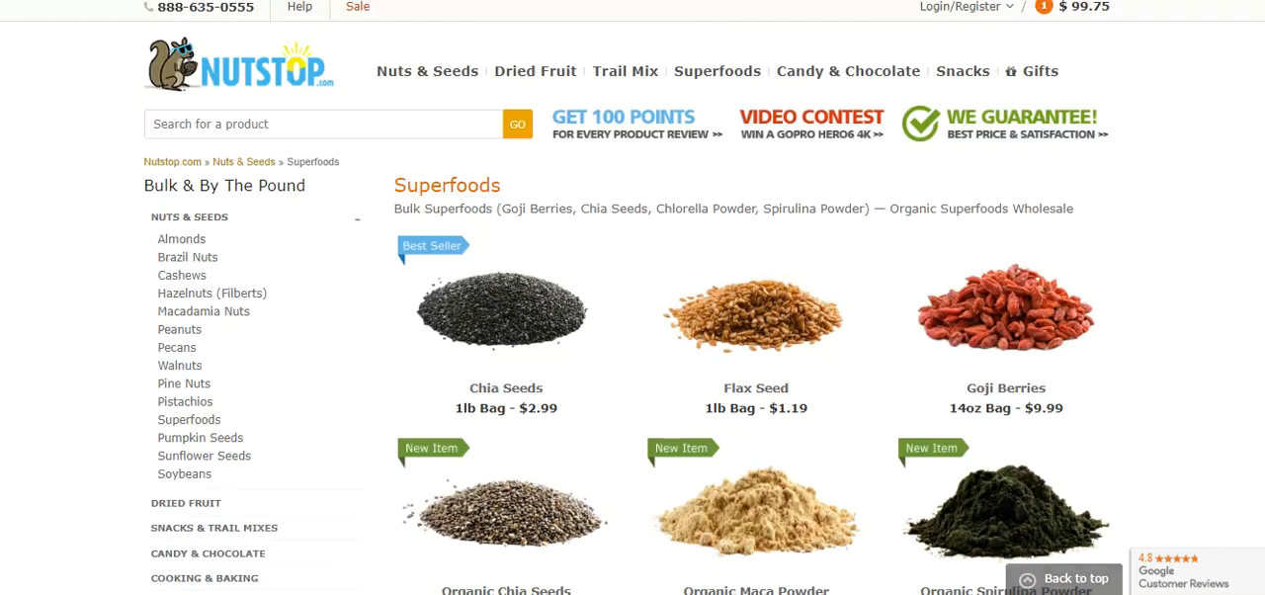
Return to the AMZScout tab and scroll the 'maca' results to the top.
{"action": "left_click", "coordinate": [960, 7]}
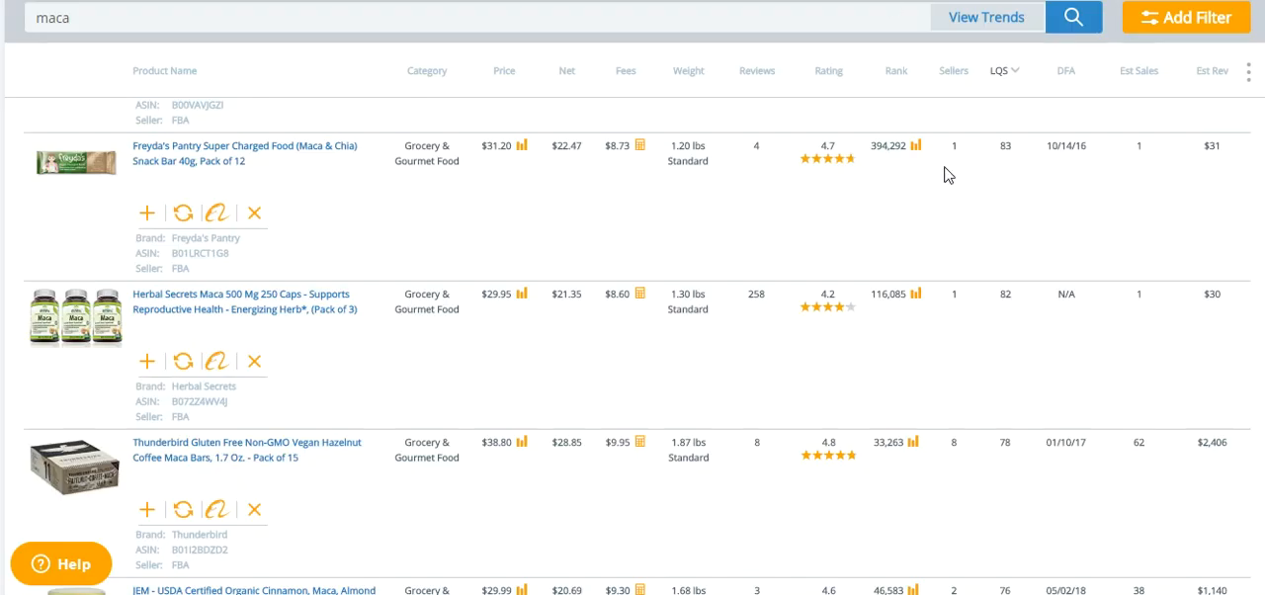
{"action": "scroll", "scroll_direction": "up", "scroll_amount": 3}
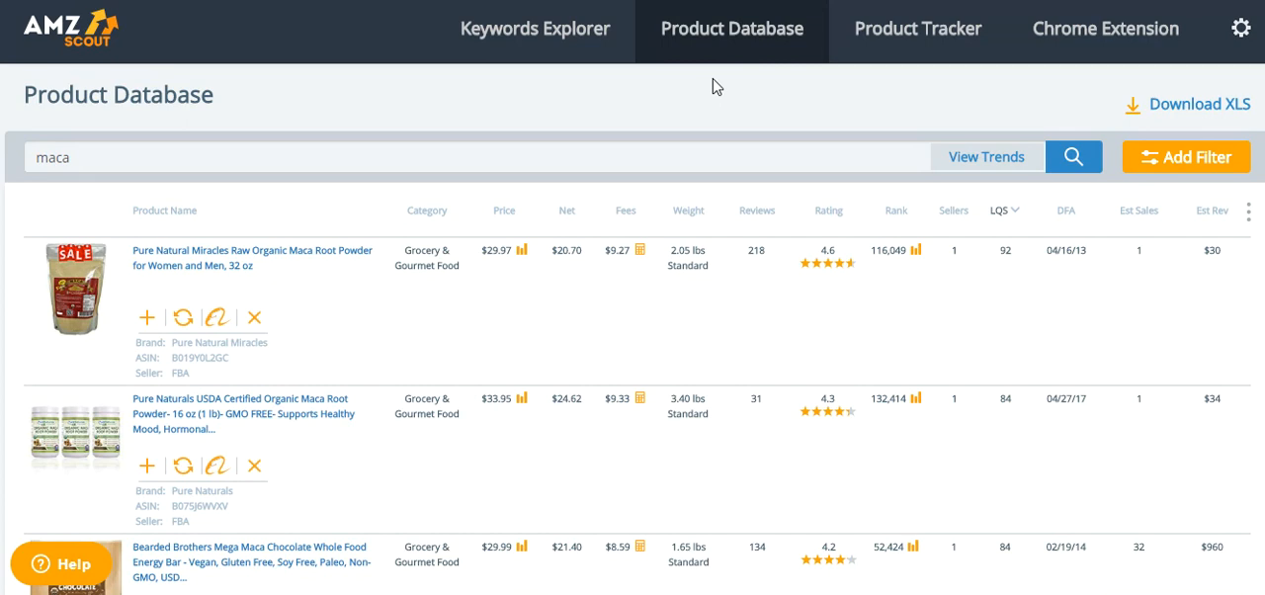
{"action": "mouse_move", "coordinate": [497, 238]}
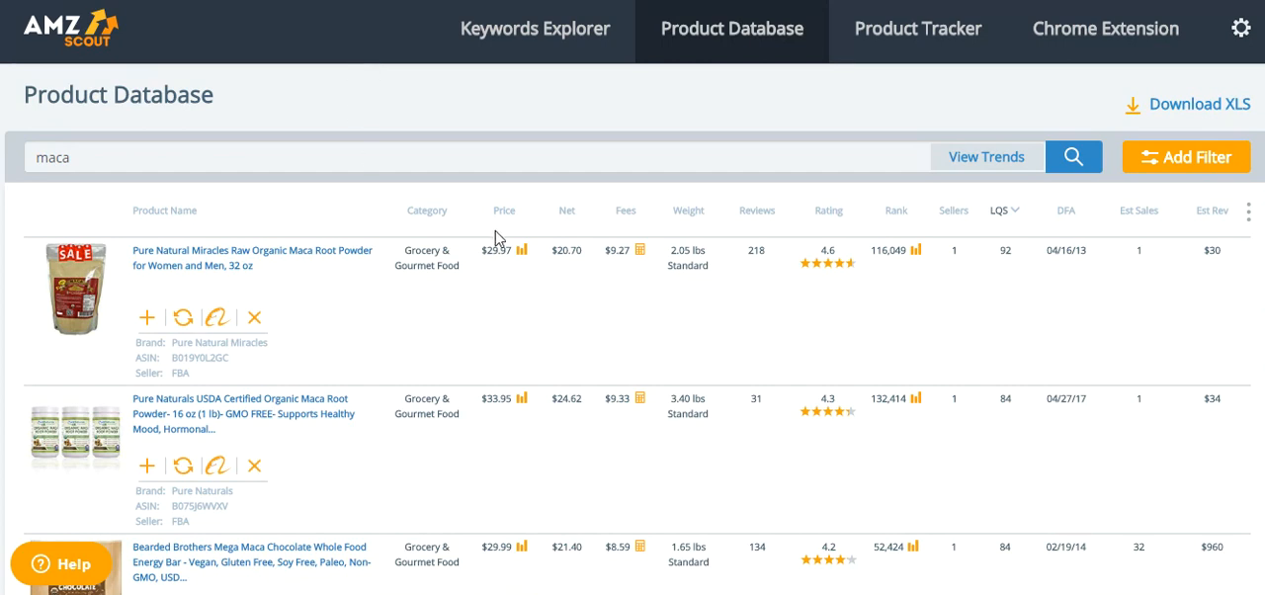
{"action": "mouse_move", "coordinate": [892, 314]}
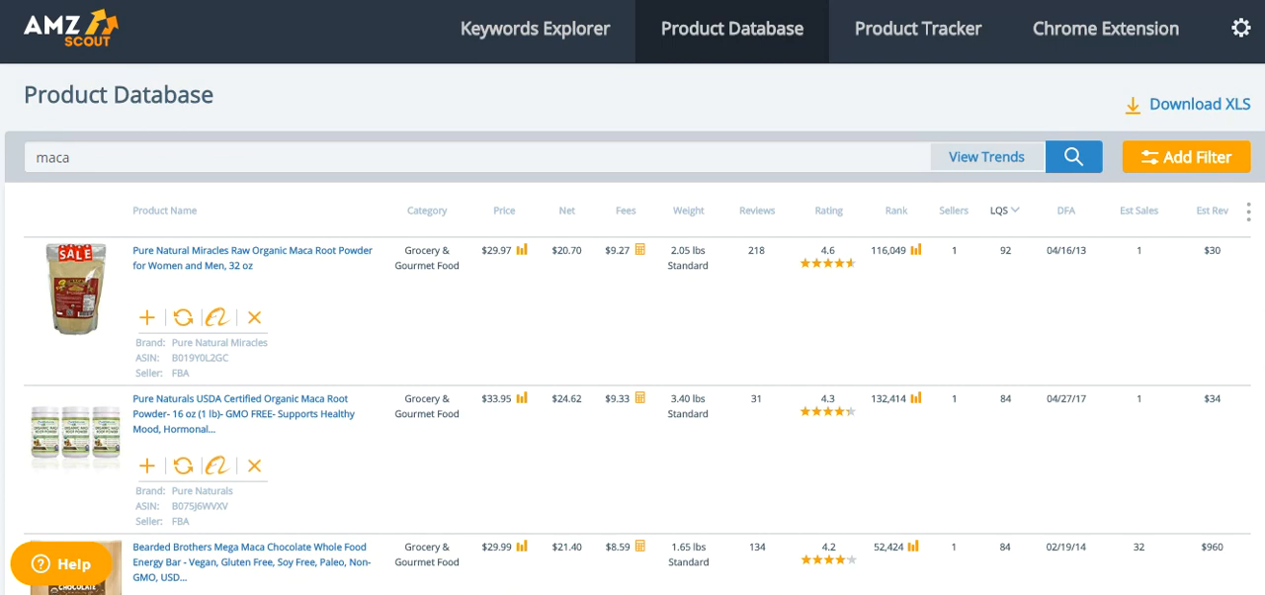
{"action": "mouse_move", "coordinate": [585, 98]}
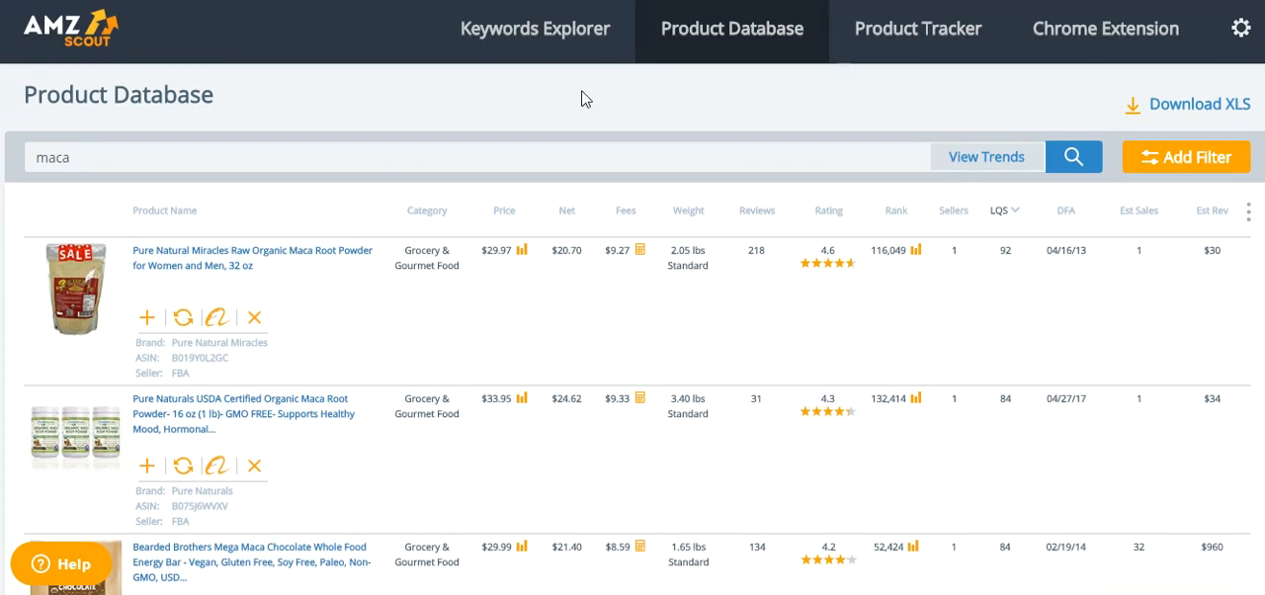
{"action": "mouse_move", "coordinate": [87, 57]}
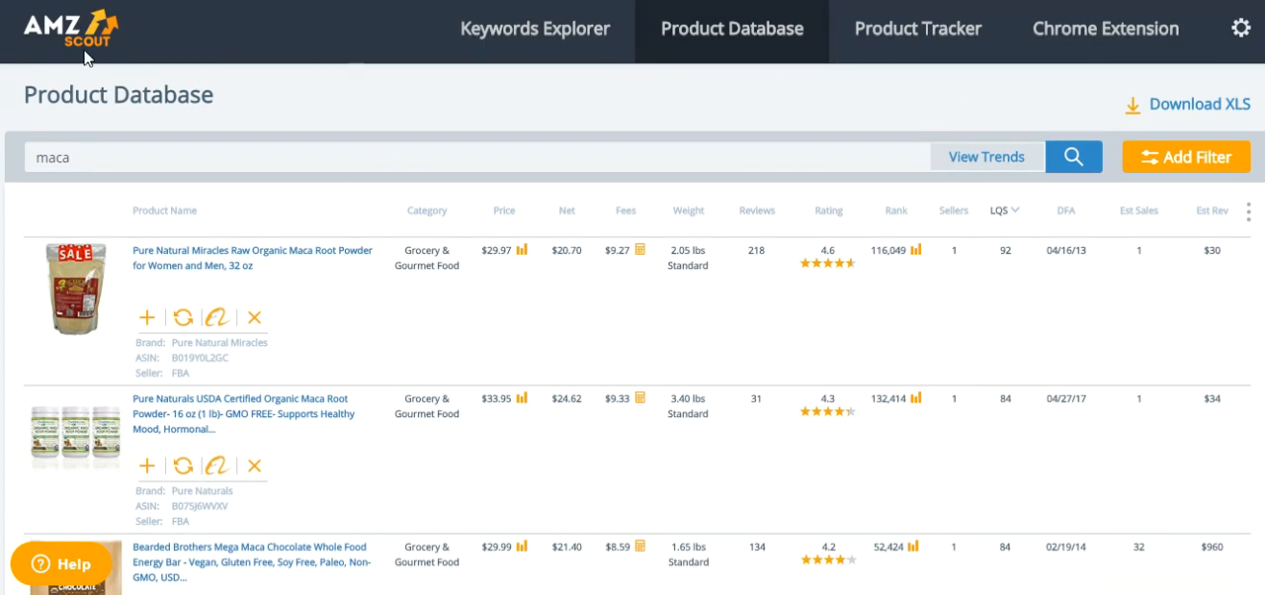
{"action": "mouse_move", "coordinate": [770, 184]}
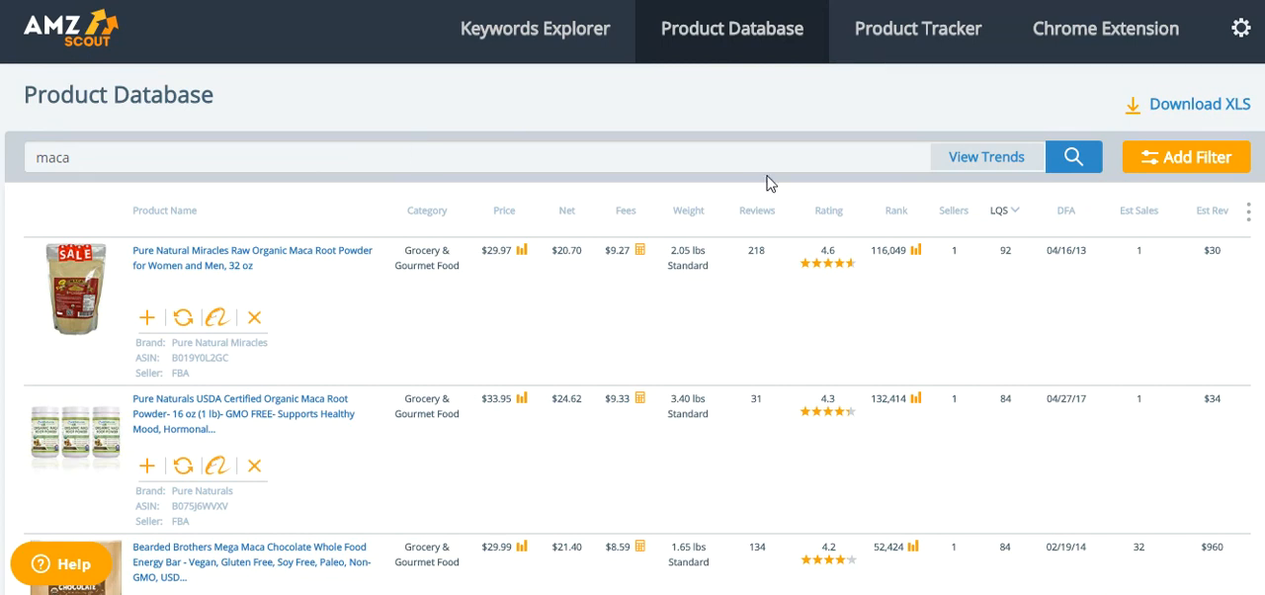
{"action": "mouse_move", "coordinate": [807, 147]}
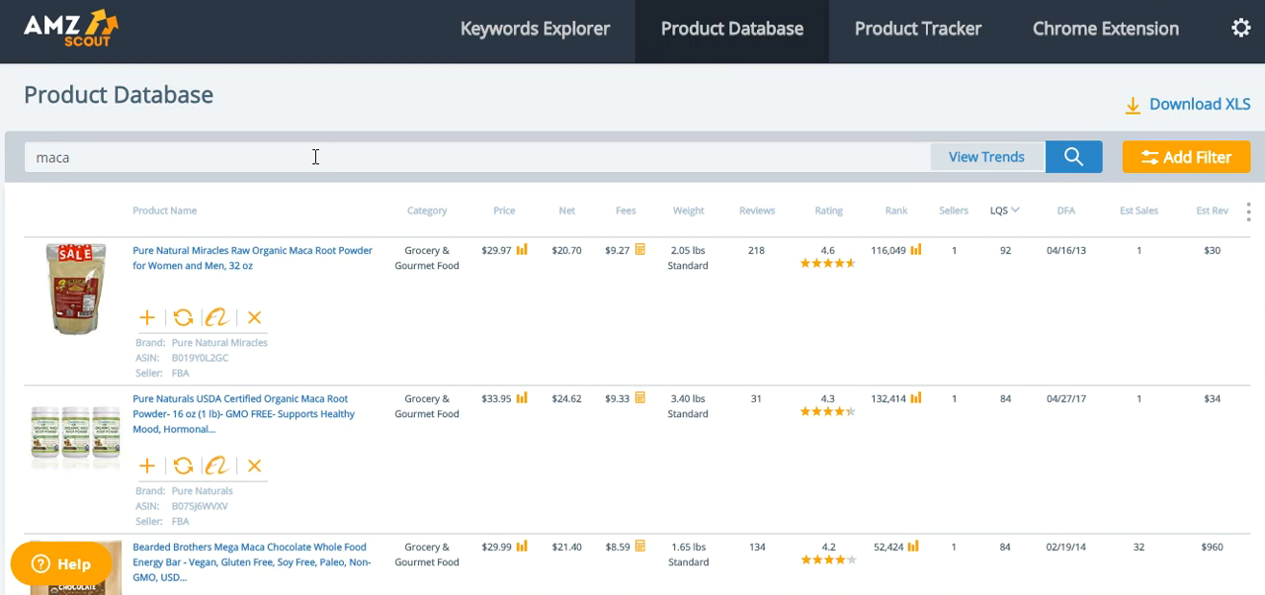
{"action": "mouse_move", "coordinate": [471, 144]}
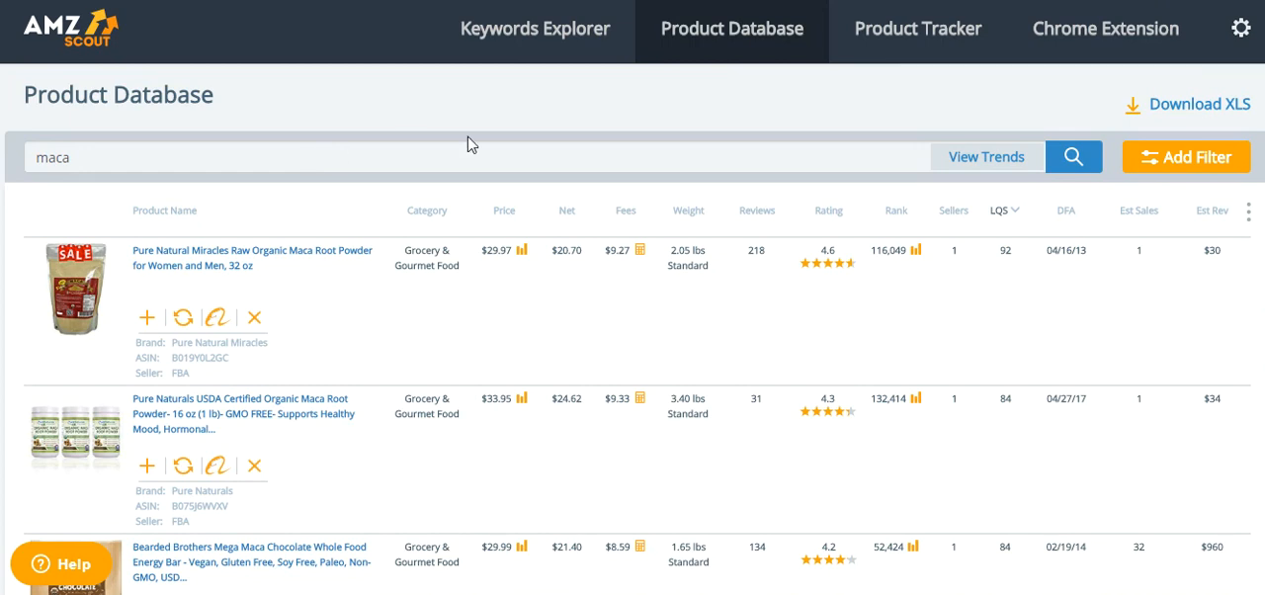
{"action": "mouse_move", "coordinate": [937, 112]}
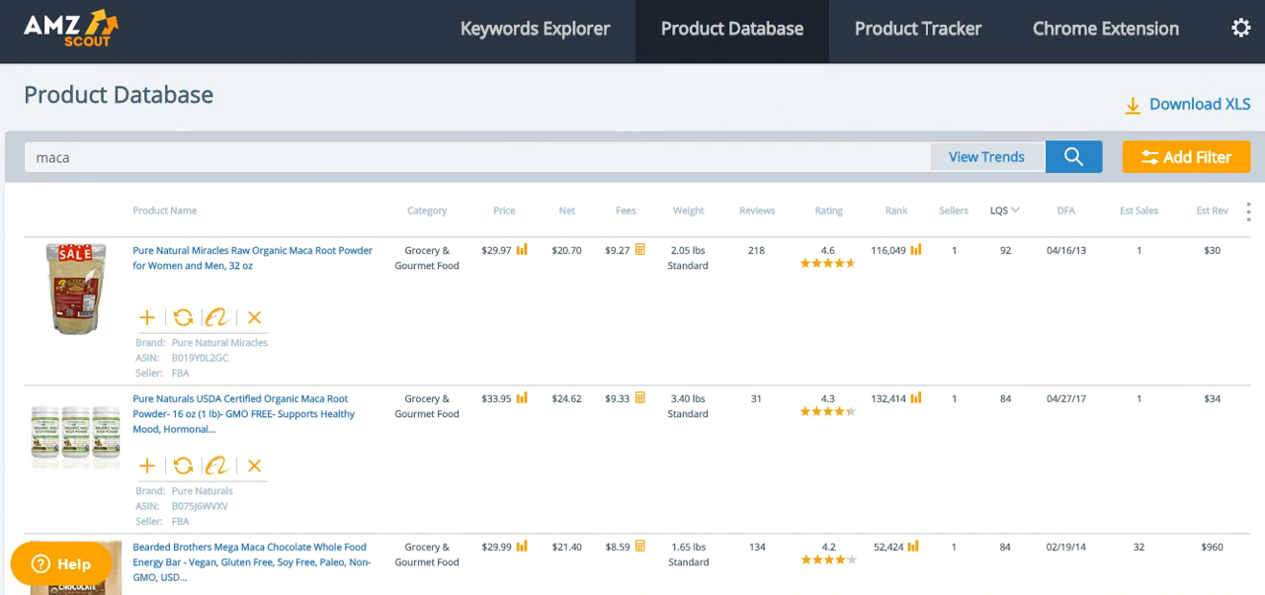
{"action": "mouse_move", "coordinate": [415, 101]}
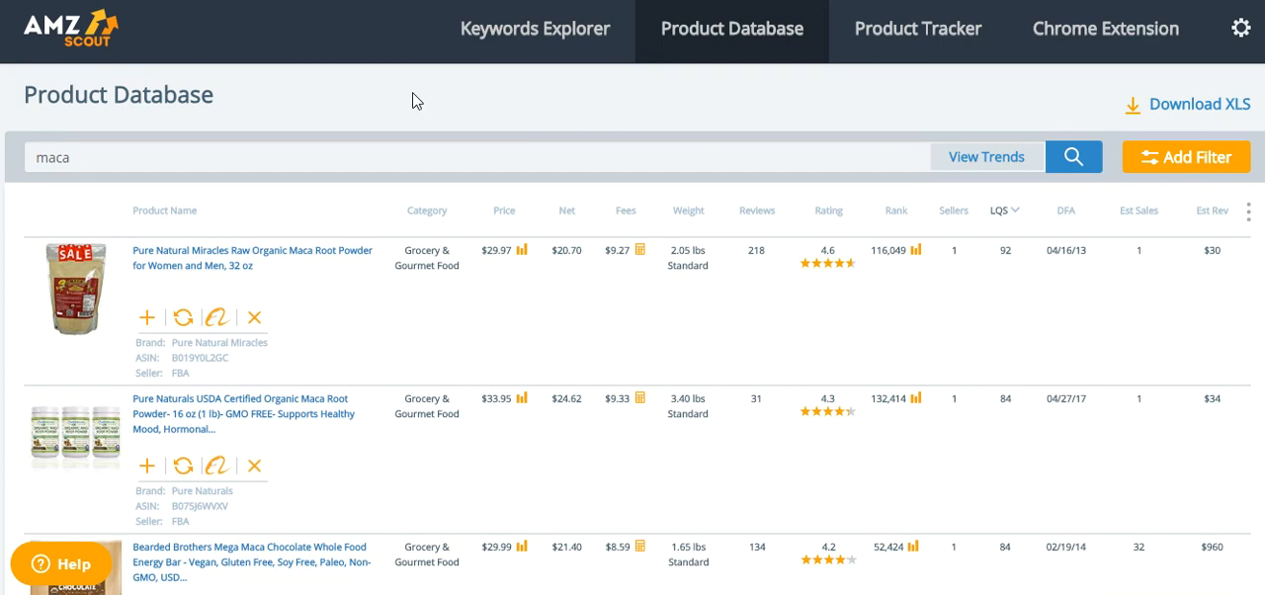
{"action": "mouse_move", "coordinate": [439, 130]}
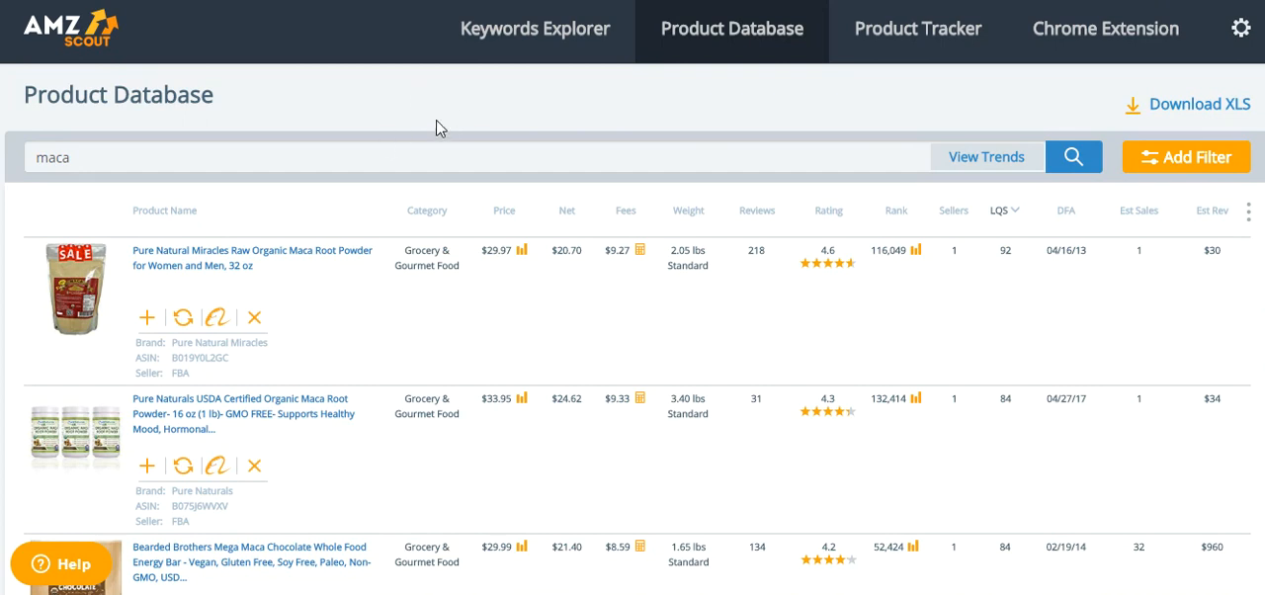
{"action": "mouse_move", "coordinate": [208, 81]}
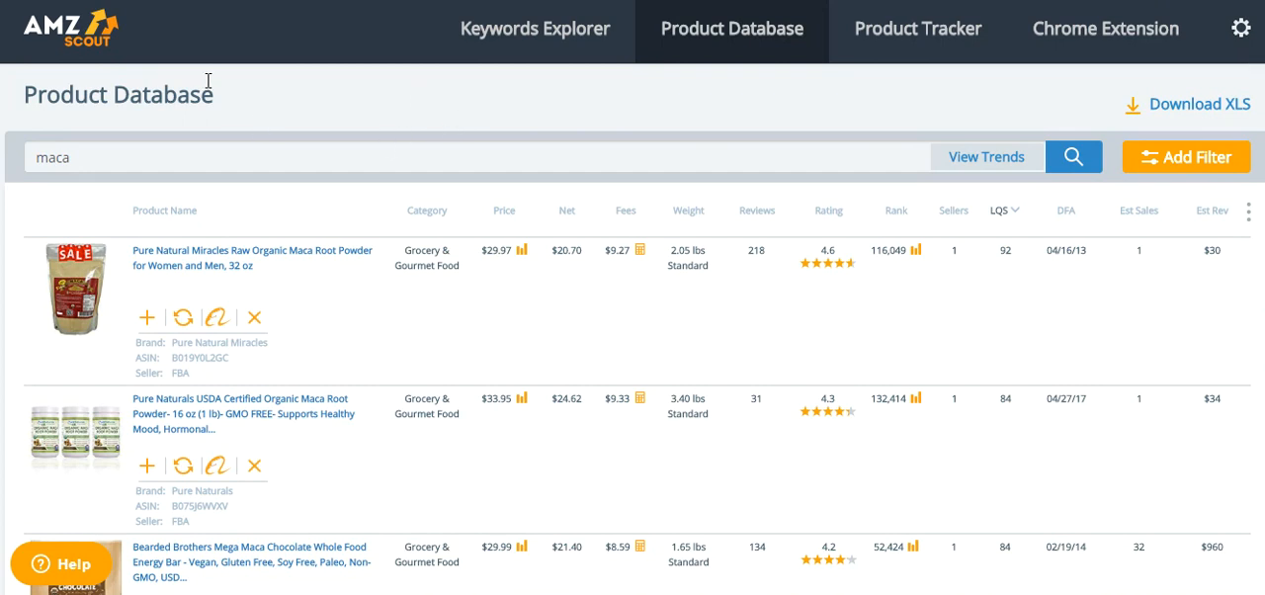
{"action": "mouse_move", "coordinate": [474, 138]}
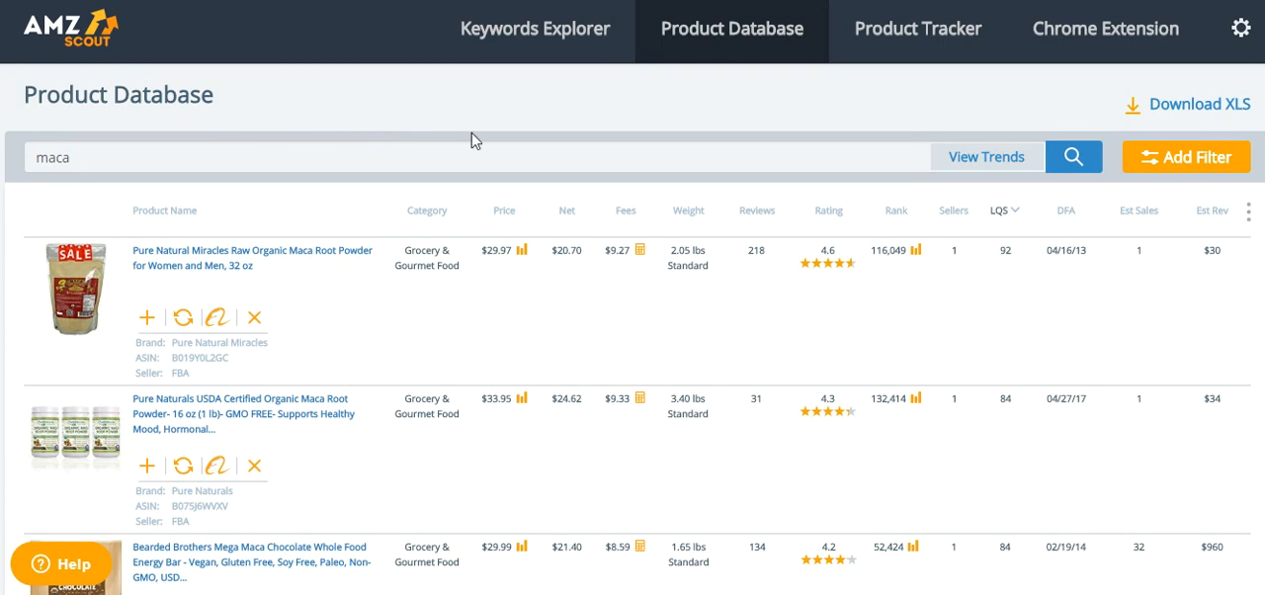
{"action": "mouse_move", "coordinate": [609, 114]}
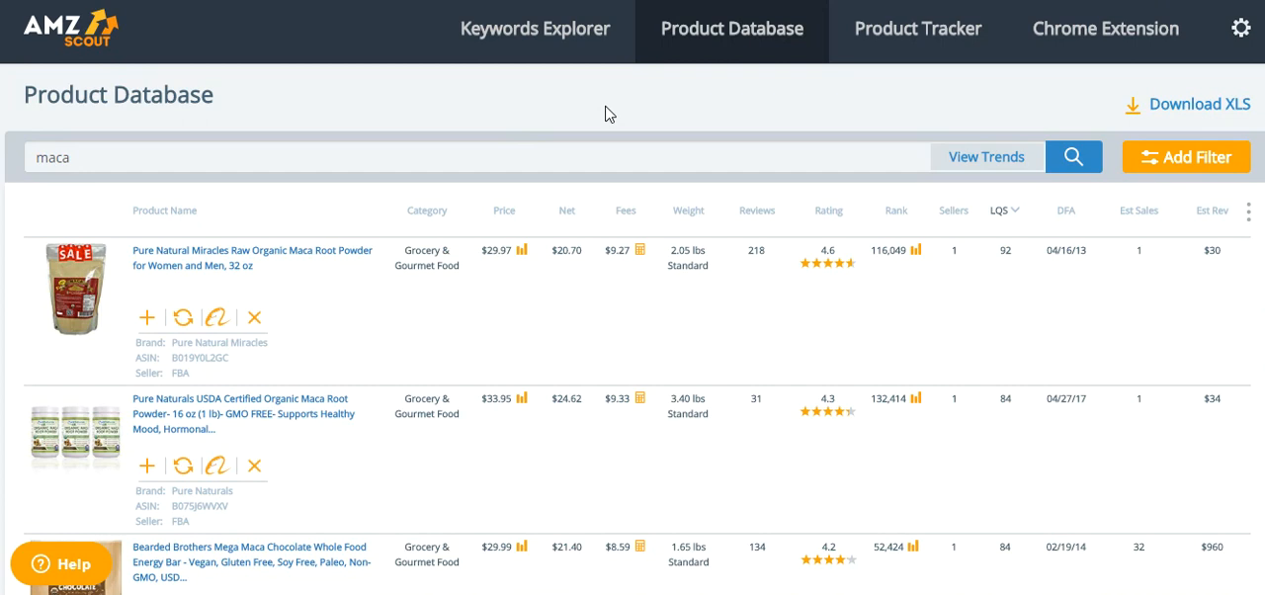
{"action": "mouse_move", "coordinate": [957, 95]}
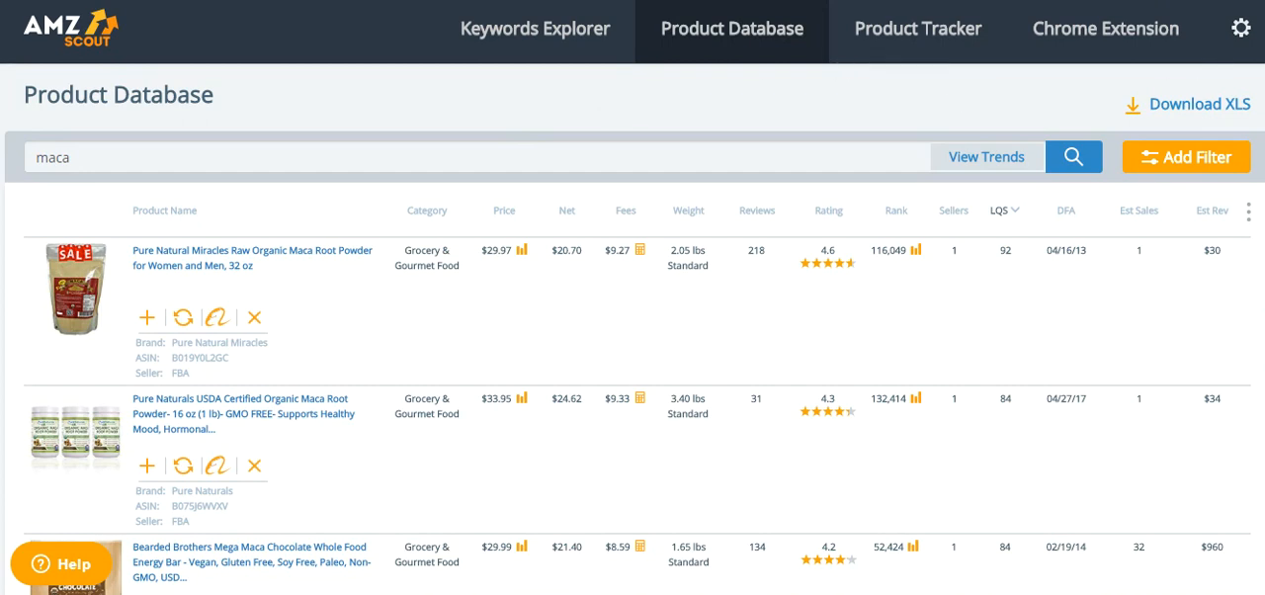
{"action": "scroll", "scroll_direction": "down", "scroll_amount": 3}
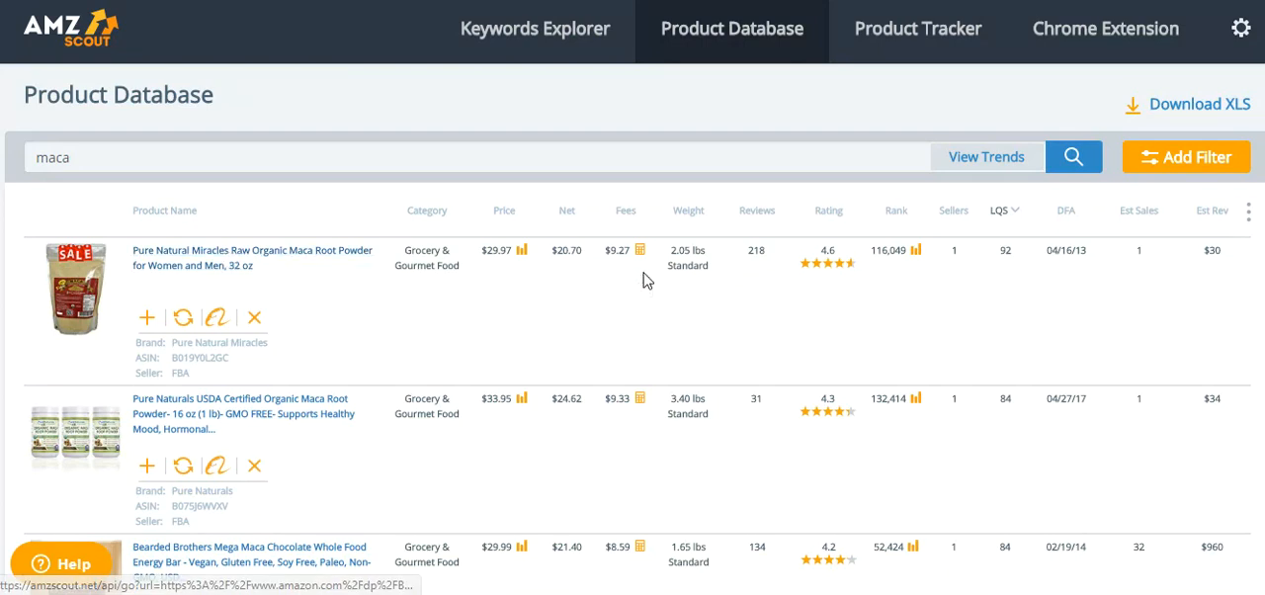
{"action": "mouse_move", "coordinate": [679, 280]}
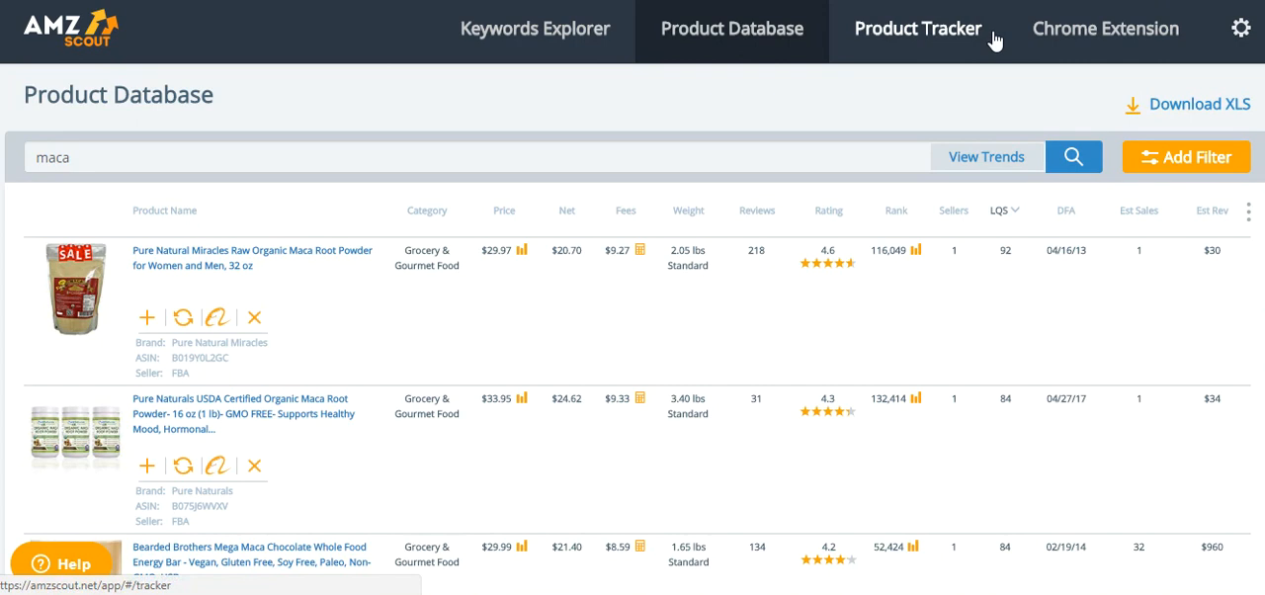
{"action": "mouse_move", "coordinate": [914, 61]}
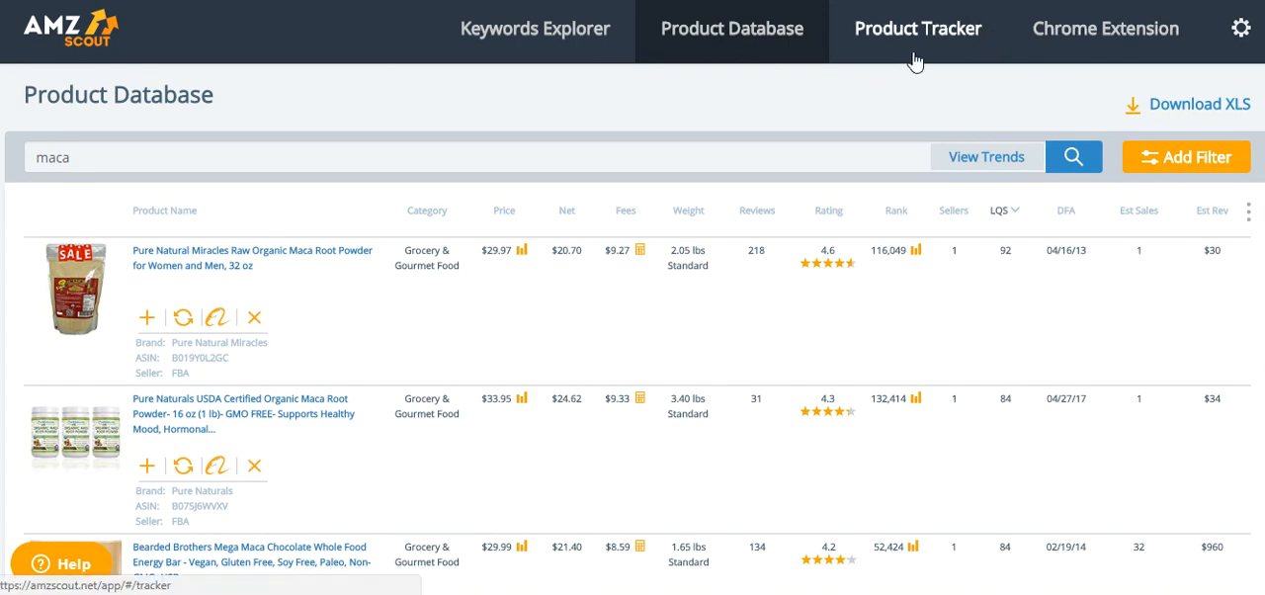
{"action": "mouse_move", "coordinate": [894, 75]}
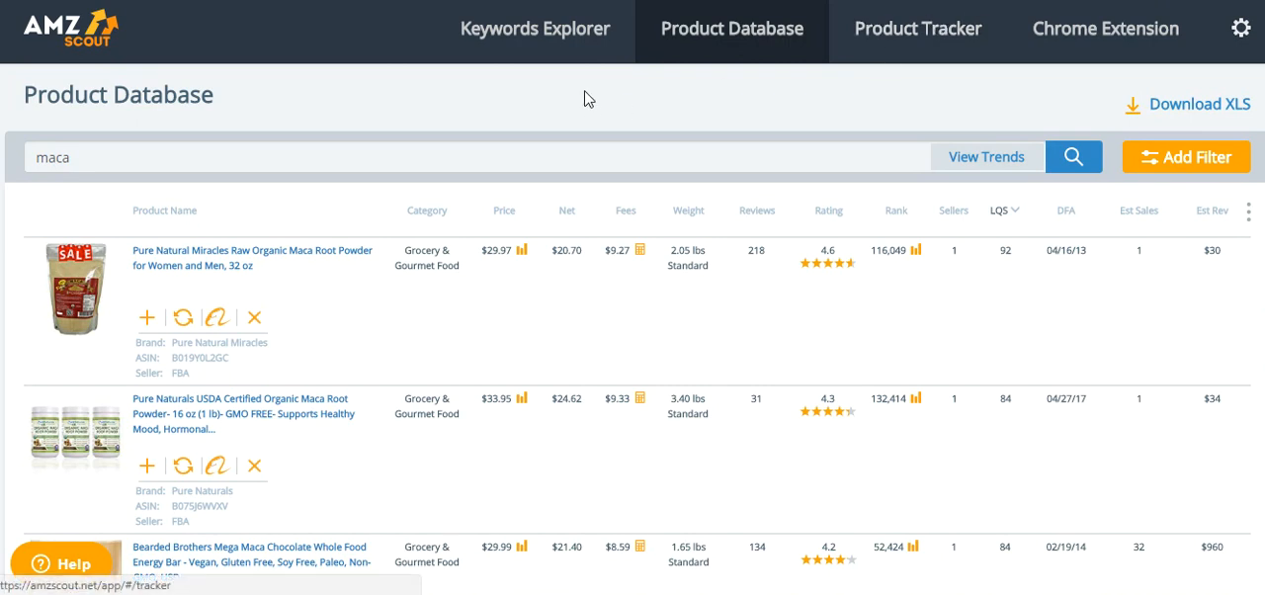
{"action": "mouse_move", "coordinate": [533, 28]}
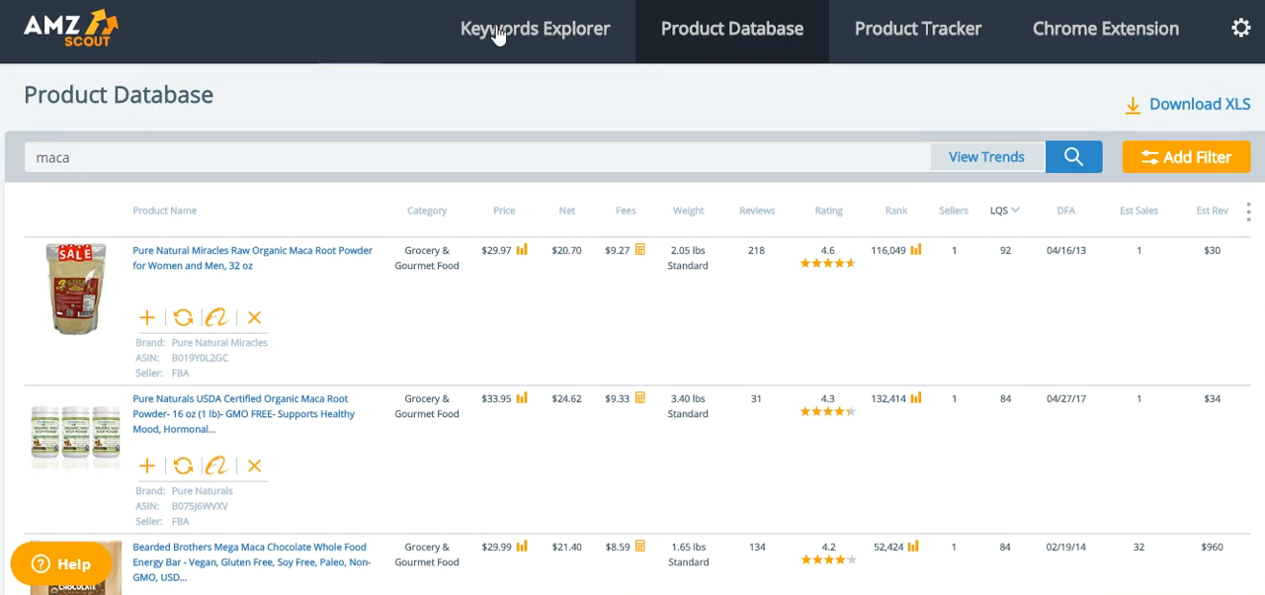
{"action": "mouse_move", "coordinate": [499, 34]}
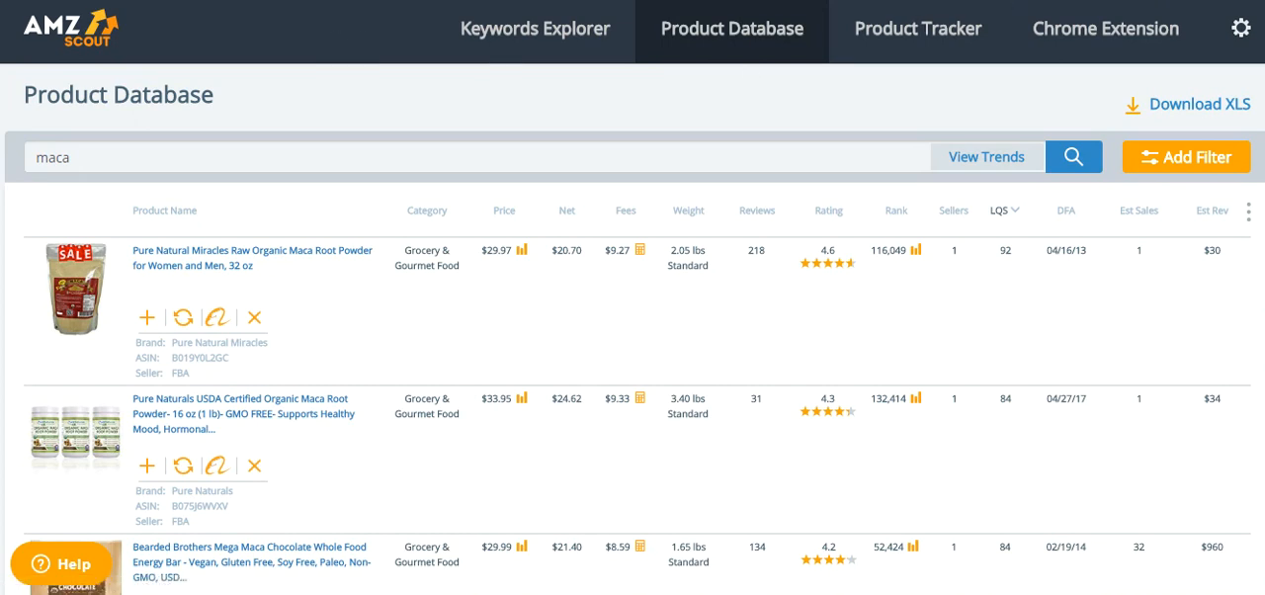